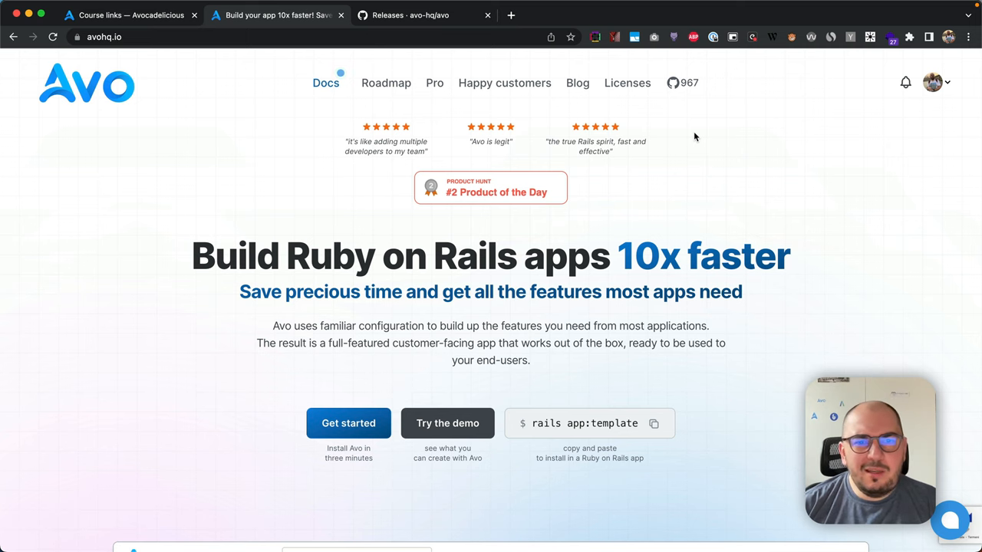
Step: Show the Avo release draft and highlight the TestBuddy and text-field conversion refactor notes
left_click(422, 14)
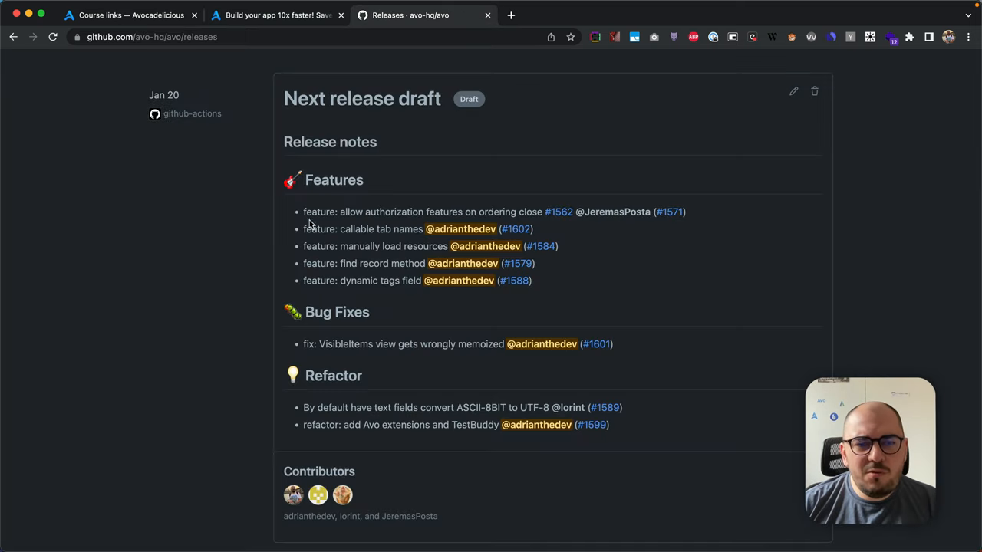
mouse_move(471, 325)
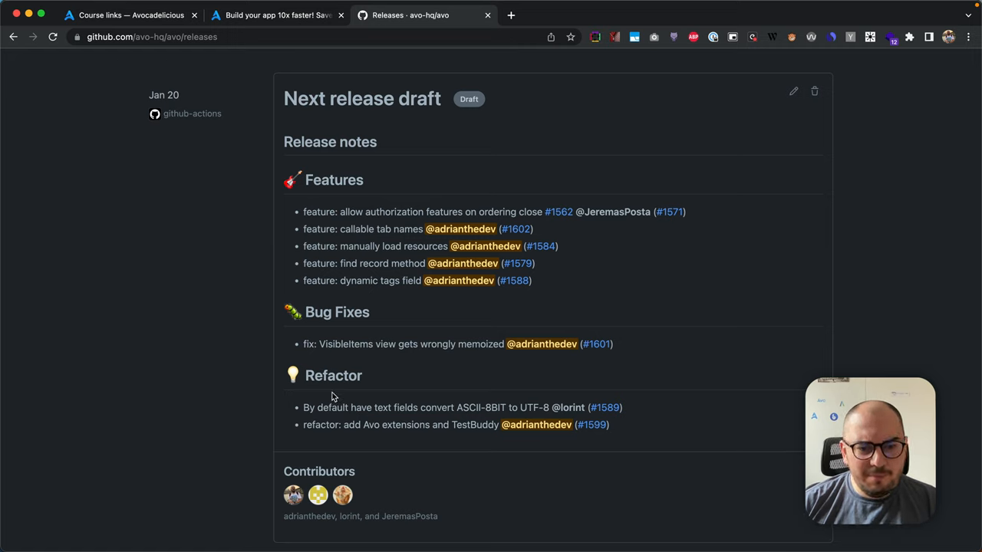
left_click_drag(303, 425, 499, 424)
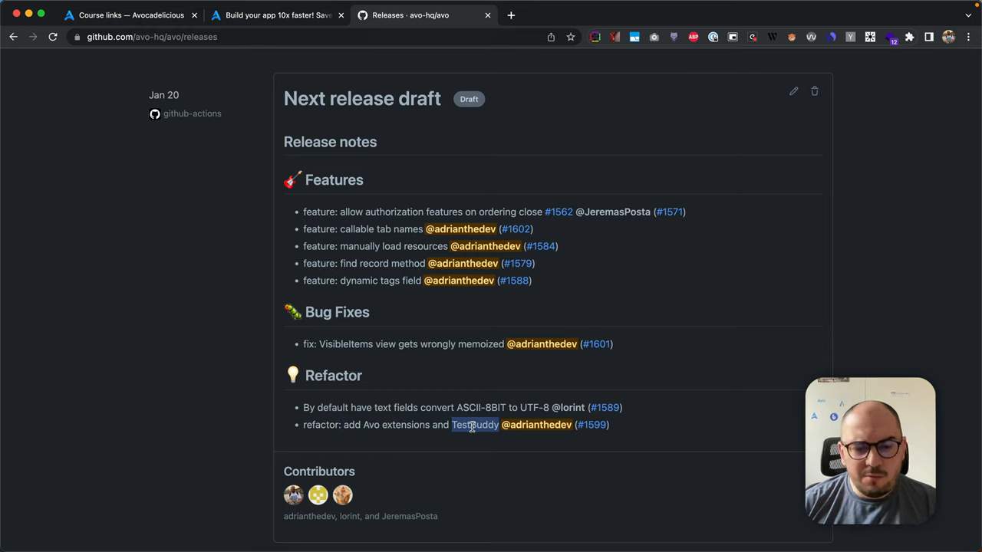
mouse_move(449, 419)
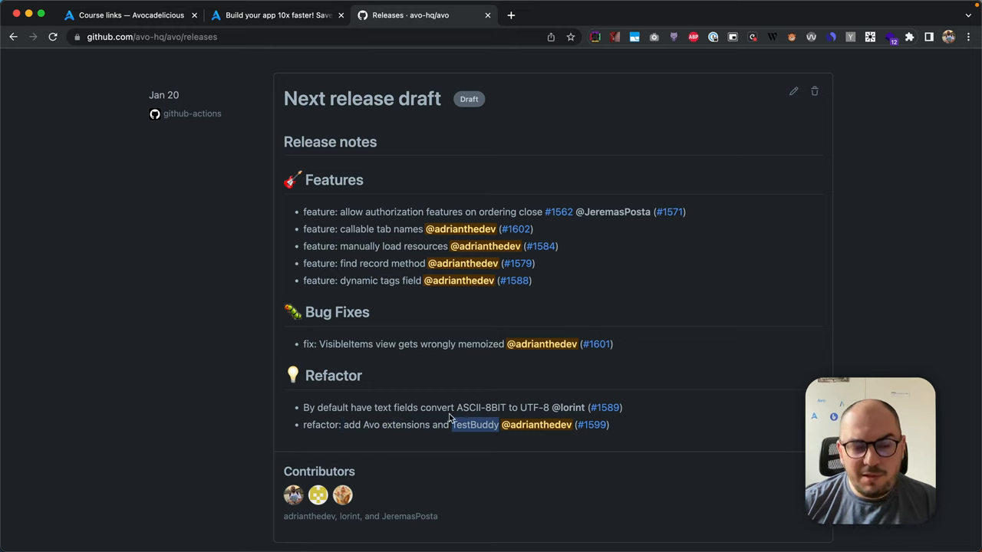
left_click_drag(374, 407, 455, 407)
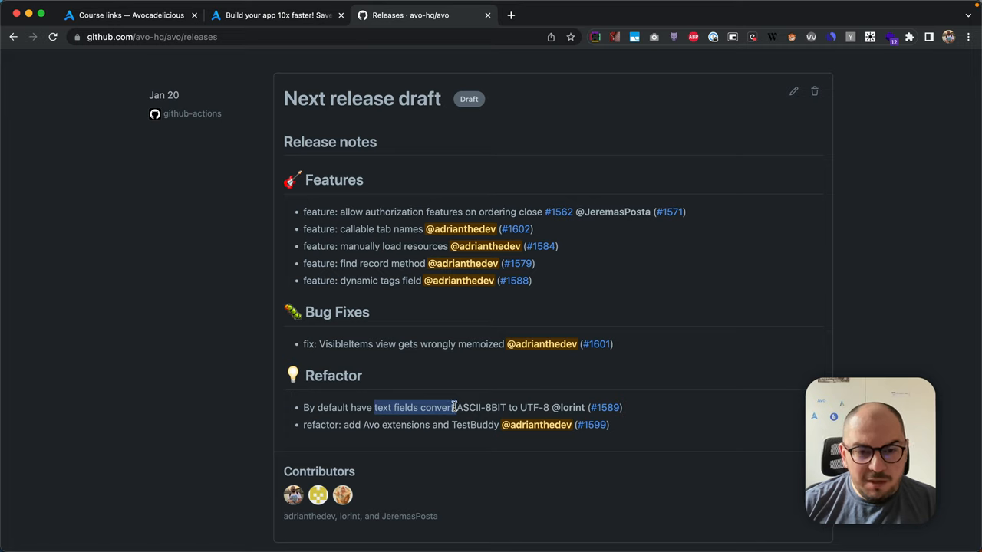
mouse_move(567, 407)
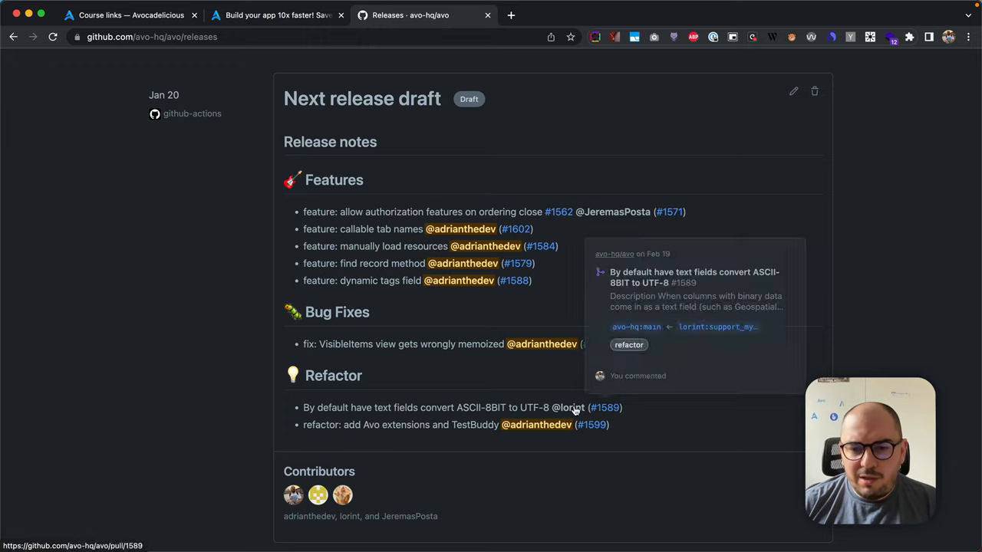
mouse_move(574, 407)
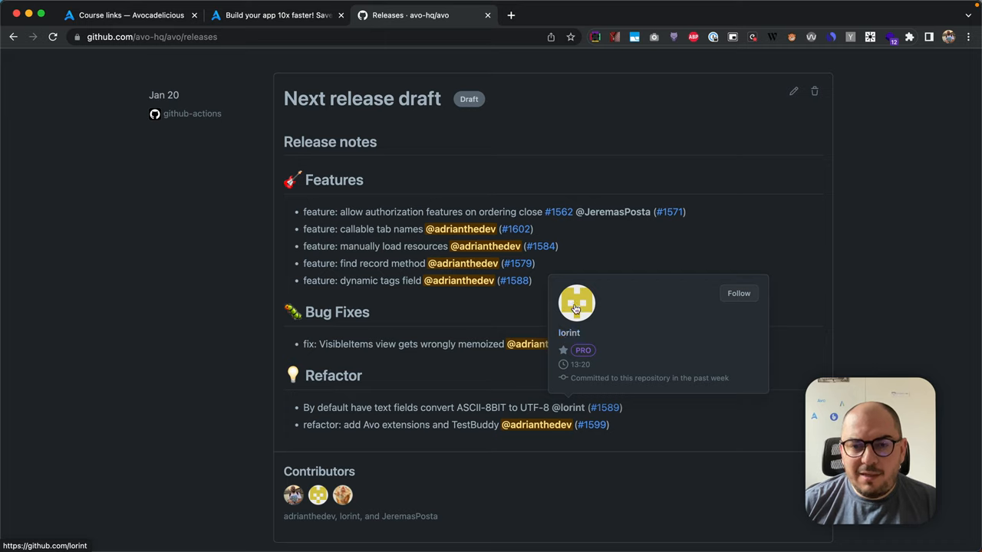
mouse_move(511, 308)
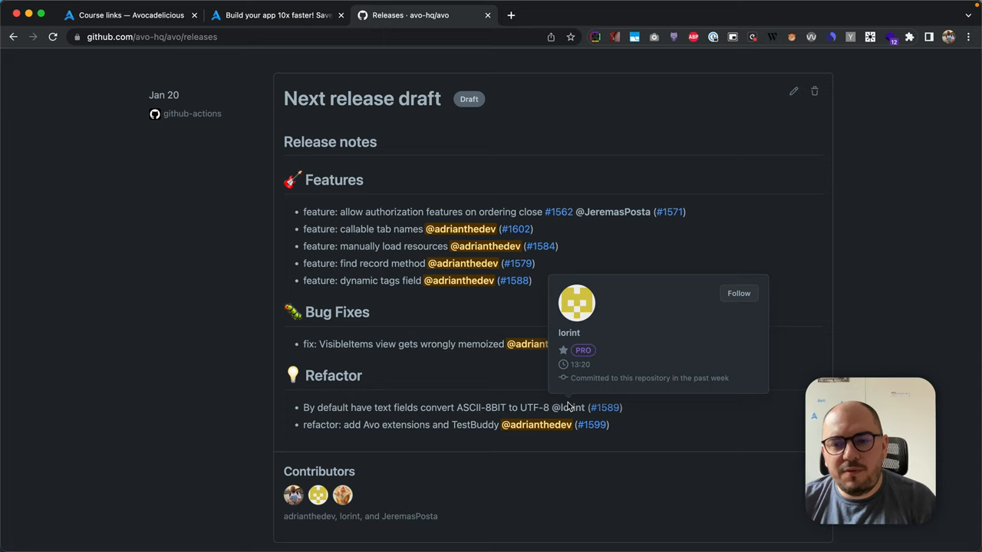
mouse_move(567, 407)
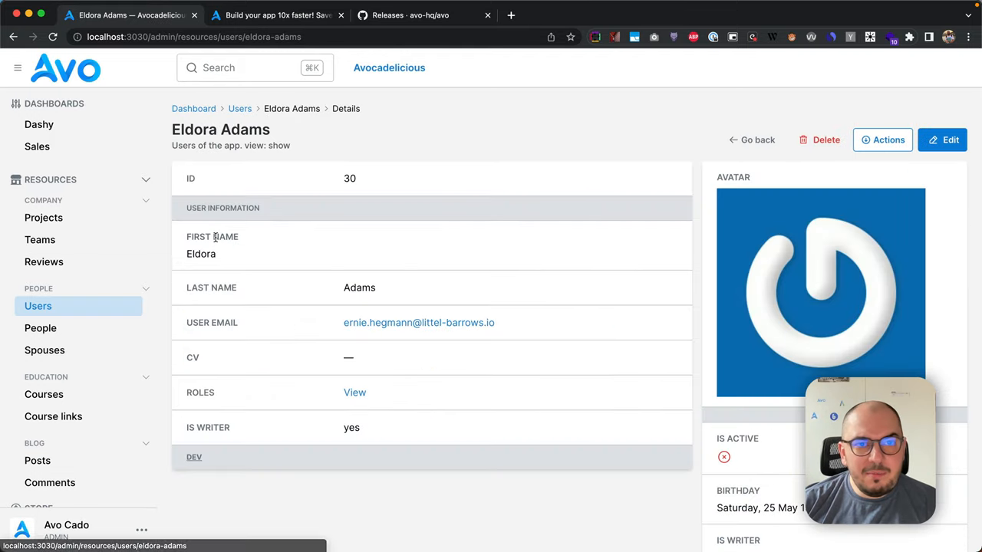
scroll("down", 3)
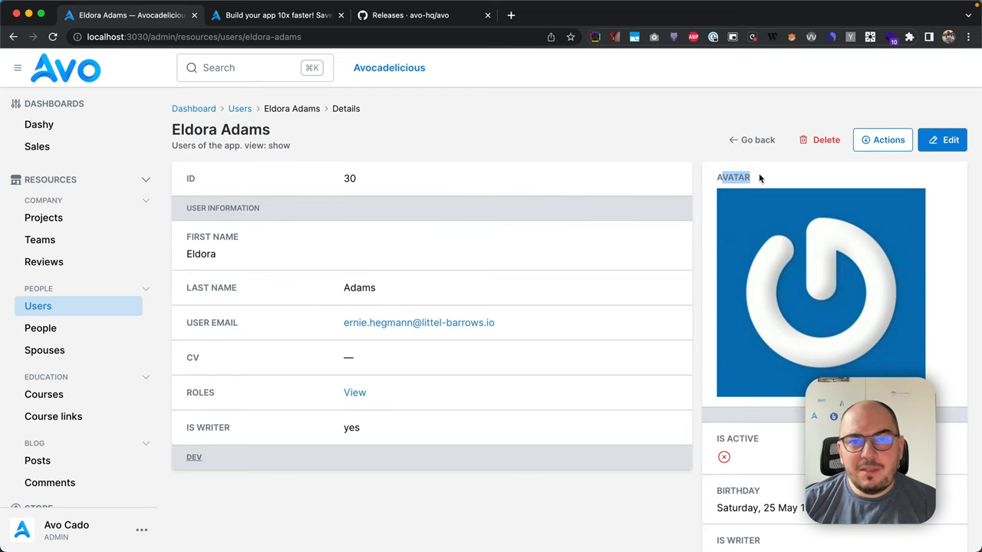
mouse_move(575, 128)
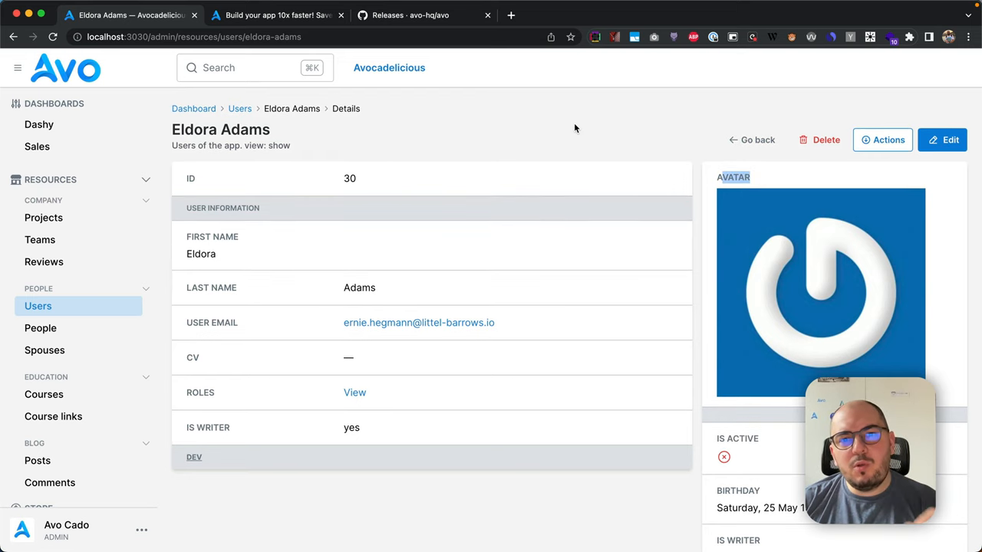
left_click(941, 139)
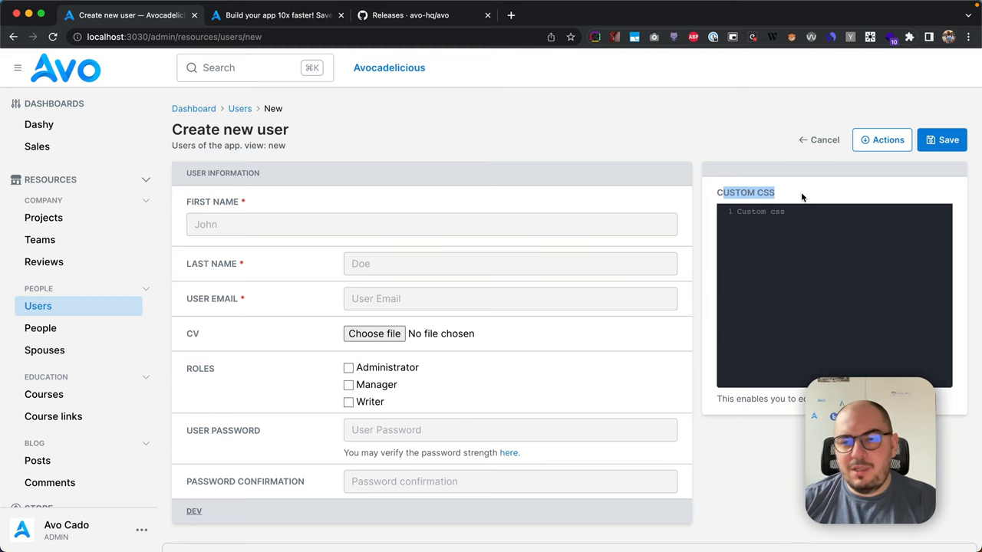
left_click(760, 212)
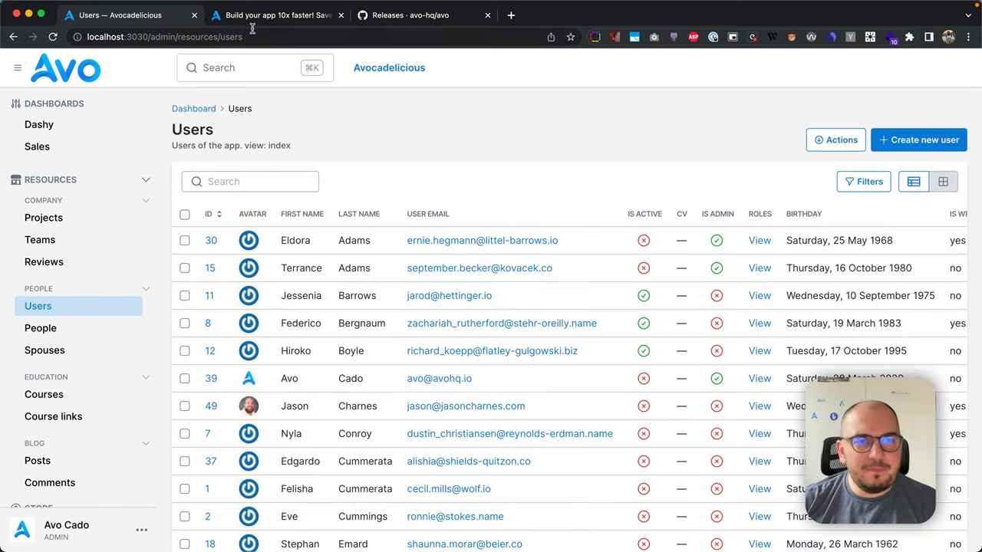
Step: Highlight the dynamic tags field feature in the GitHub release draft notes
left_click(410, 15)
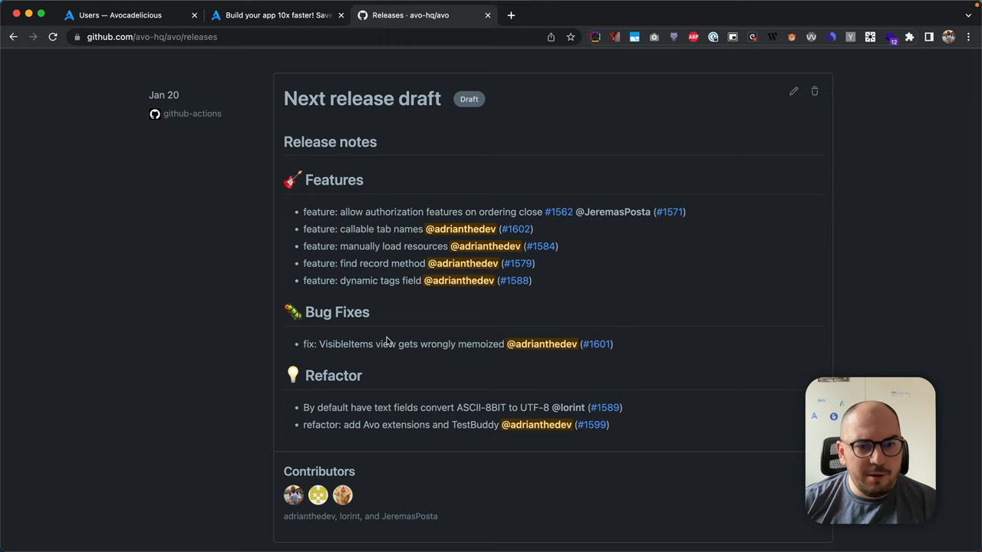
double_click(356, 279)
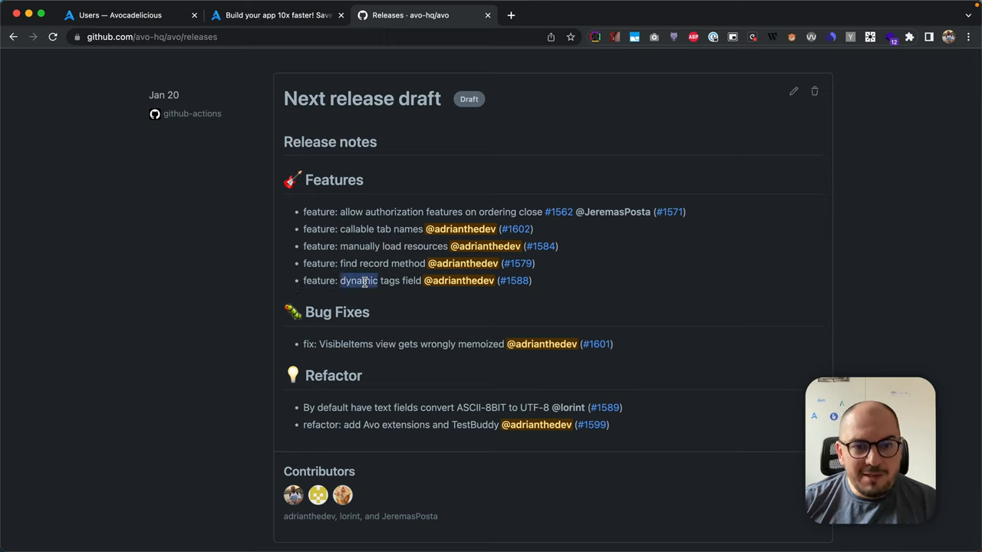
left_click_drag(341, 281, 410, 280)
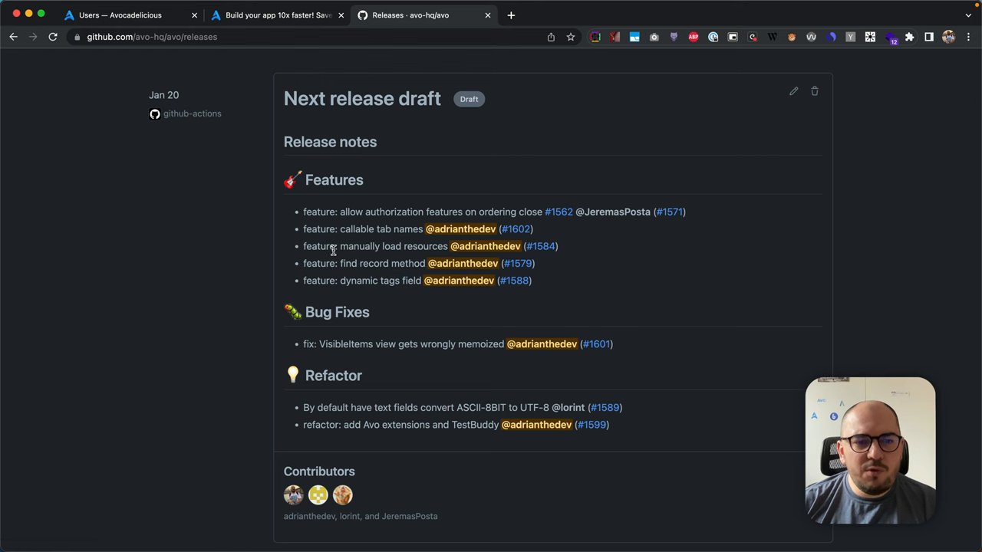
left_click(123, 15)
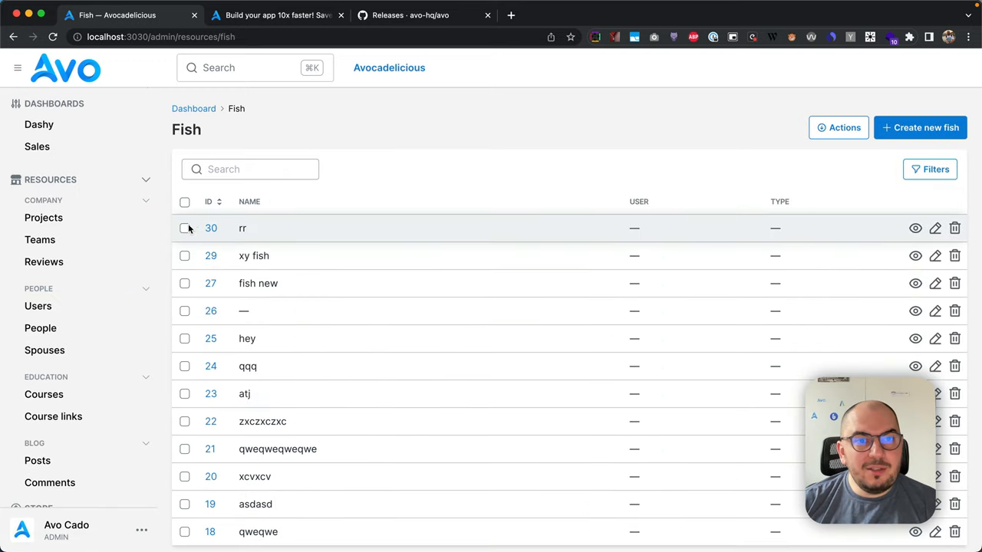
Step: Toggle the rr fish row selection and open the rr fish record
left_click(184, 255)
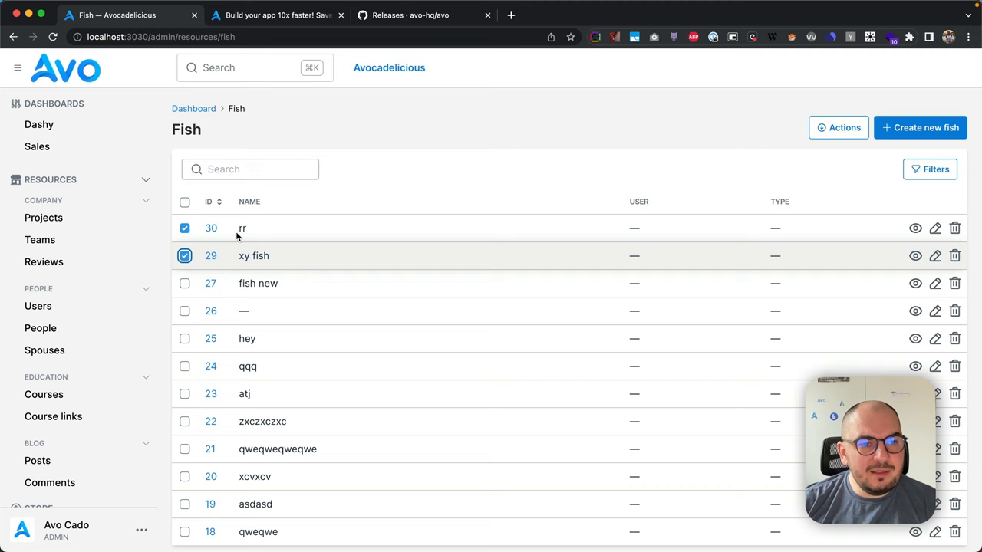
left_click(184, 228)
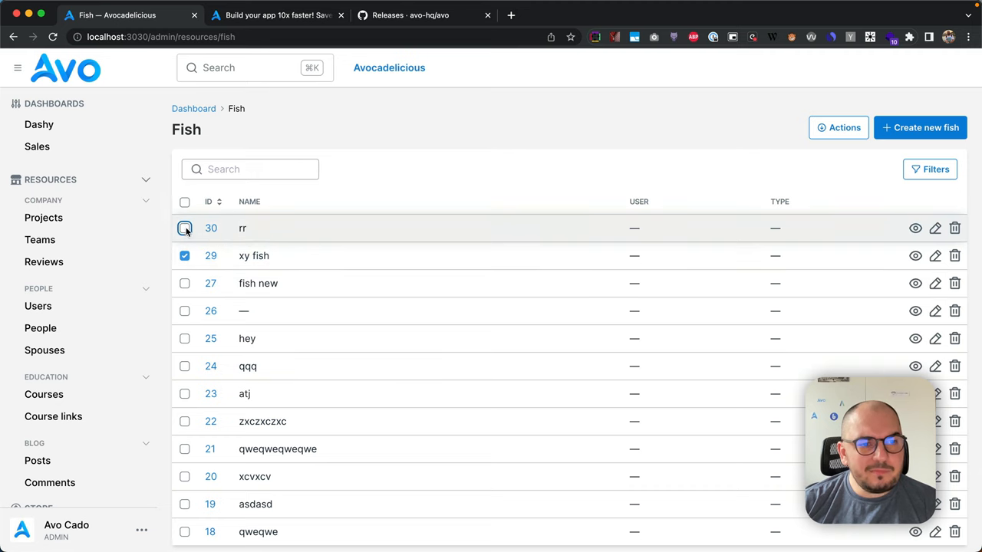
left_click(838, 127)
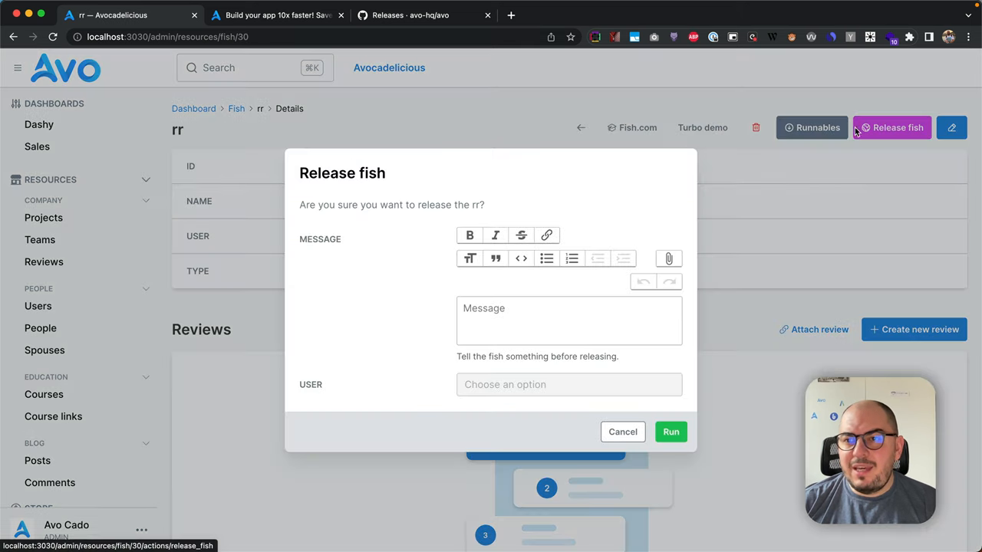
Step: Search the release user picker for 'el', cancel releasing, and go to Users
left_click(569, 384)
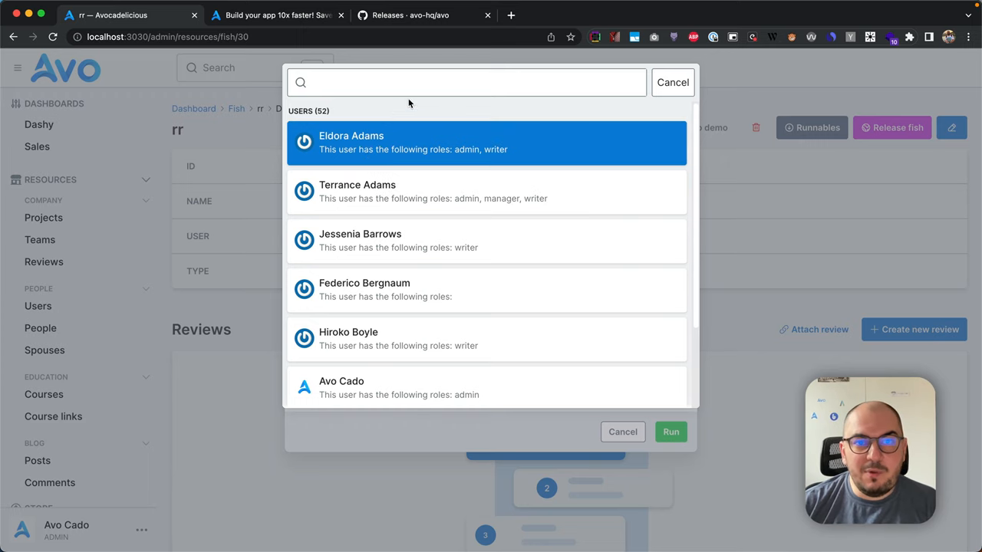
type("el")
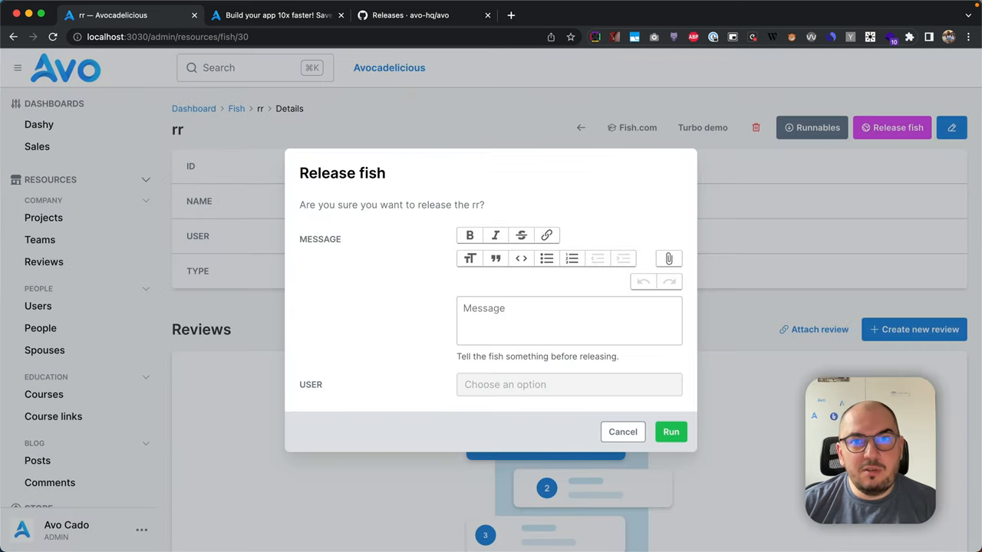
left_click(622, 431)
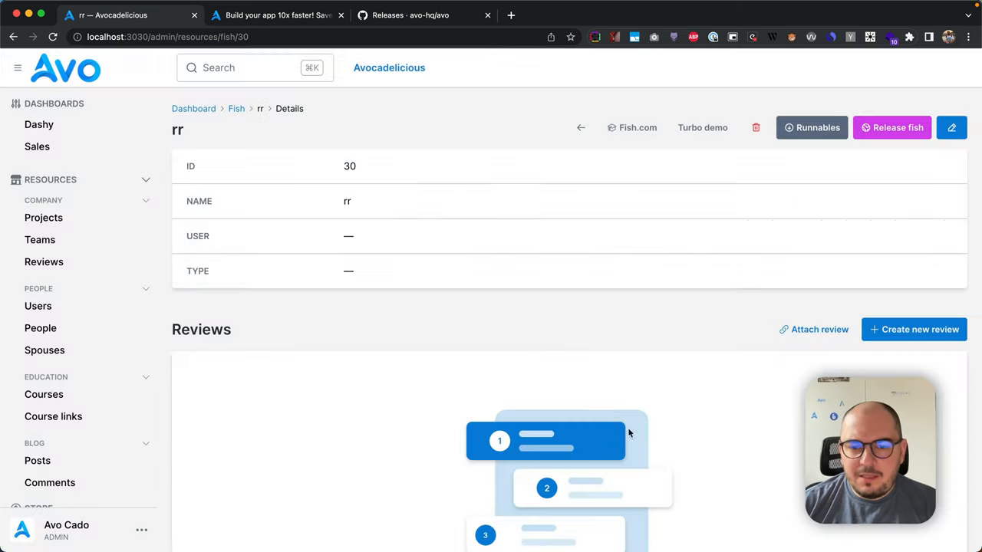
left_click(38, 306)
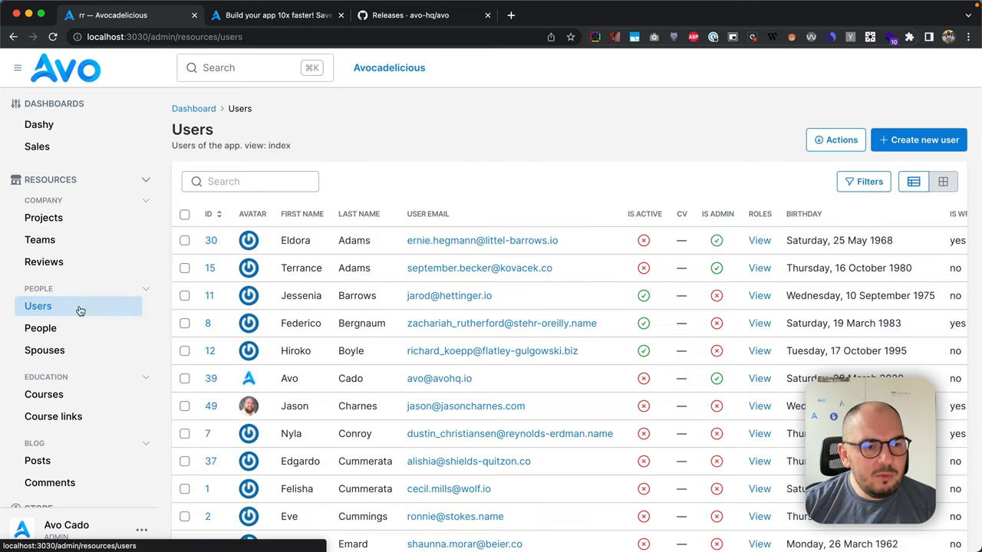
left_click(184, 268)
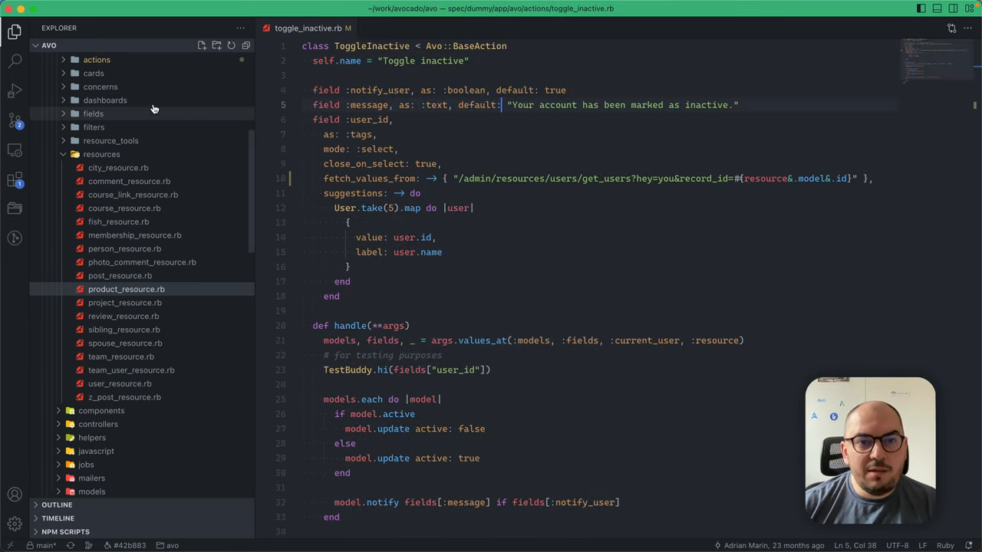
Step: Show the user_id tags field definition in toggle_inactive.rb
left_click(399, 164)
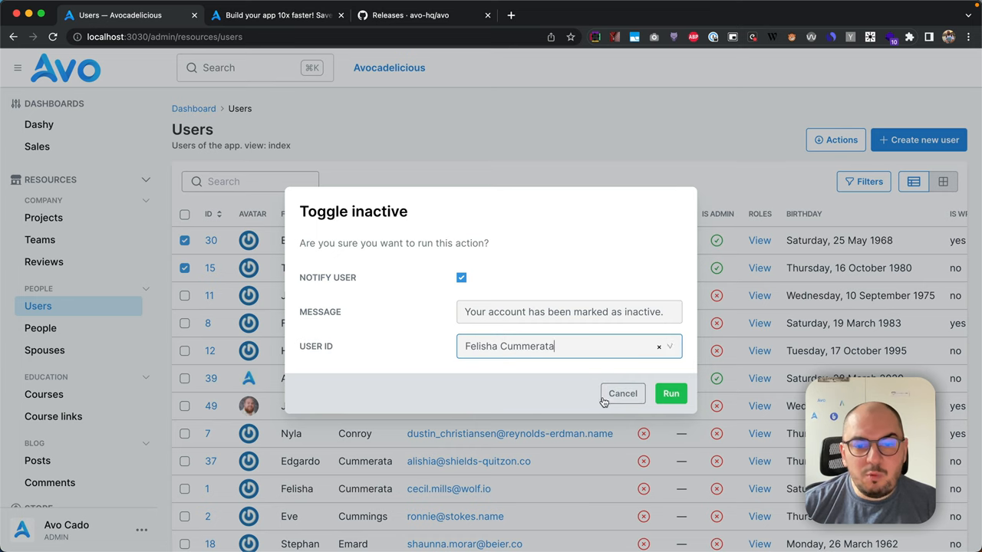
Step: Pick Felisha Cummerata from the Toggle inactive user ID suggestions
left_click(568, 346)
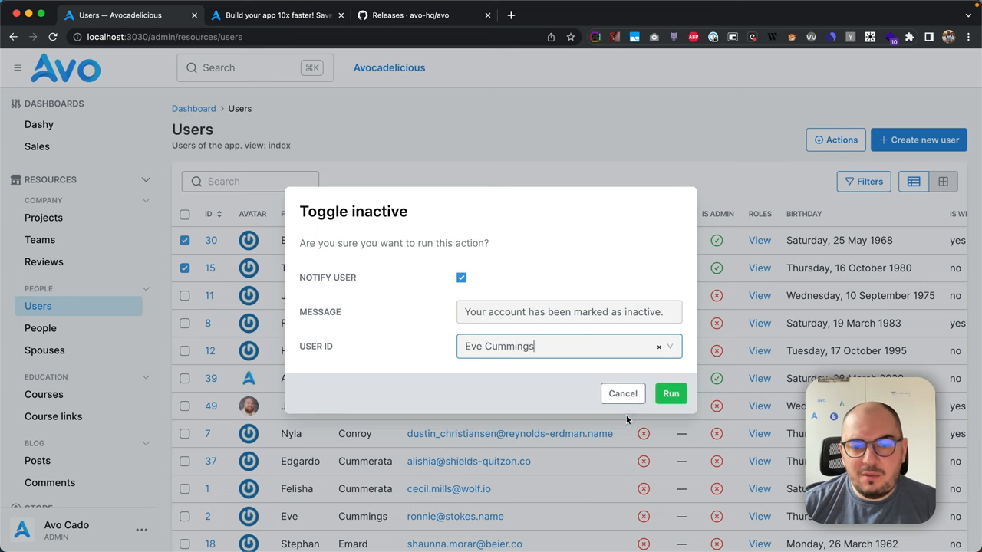
left_click(567, 346)
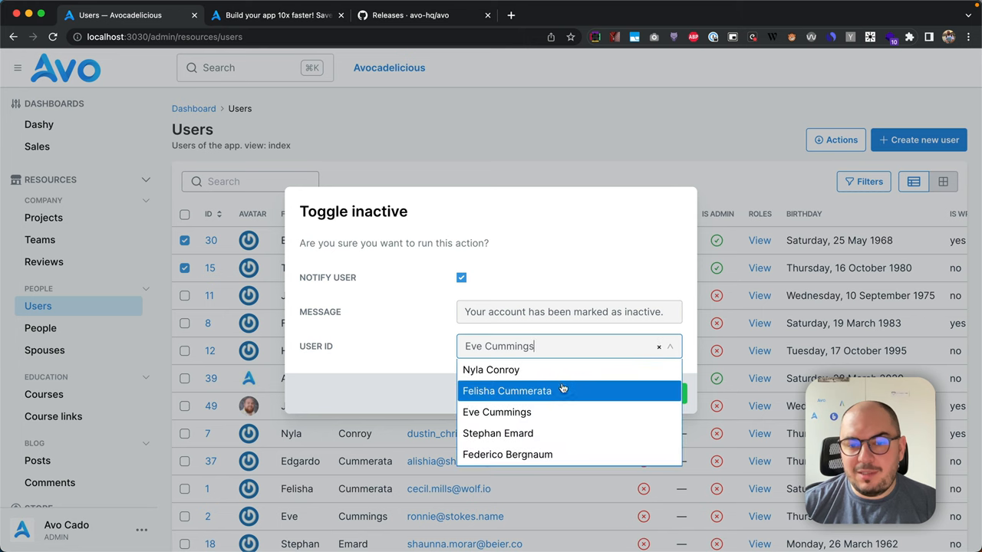
left_click(507, 390)
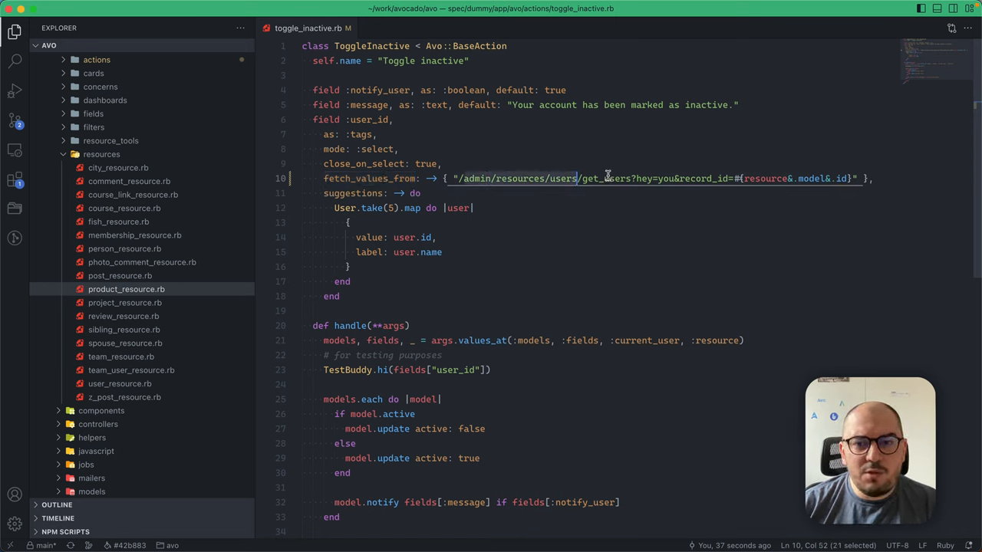
Step: Select get_users in the fetch URL and open the dummy app's routes.rb
double_click(606, 178)
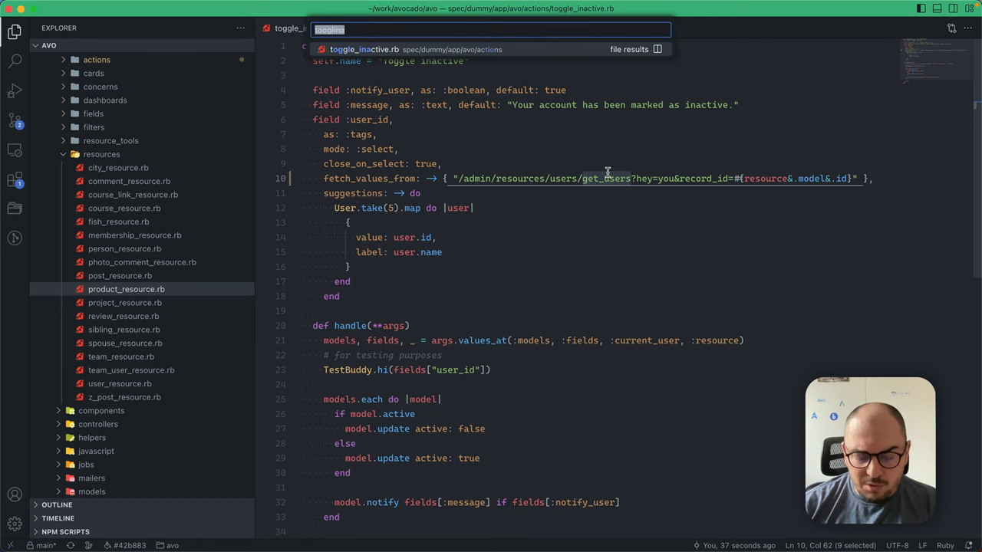
type("route")
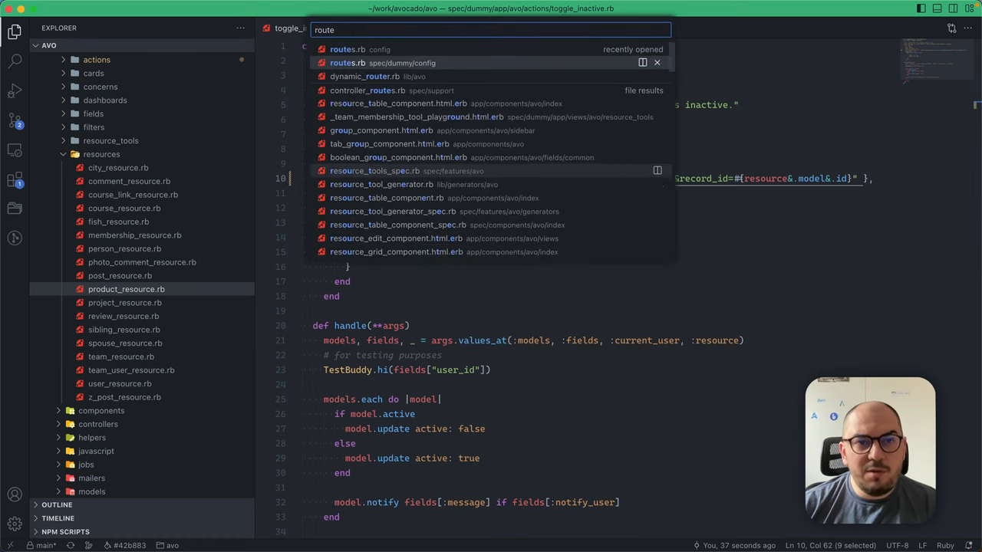
left_click(346, 63)
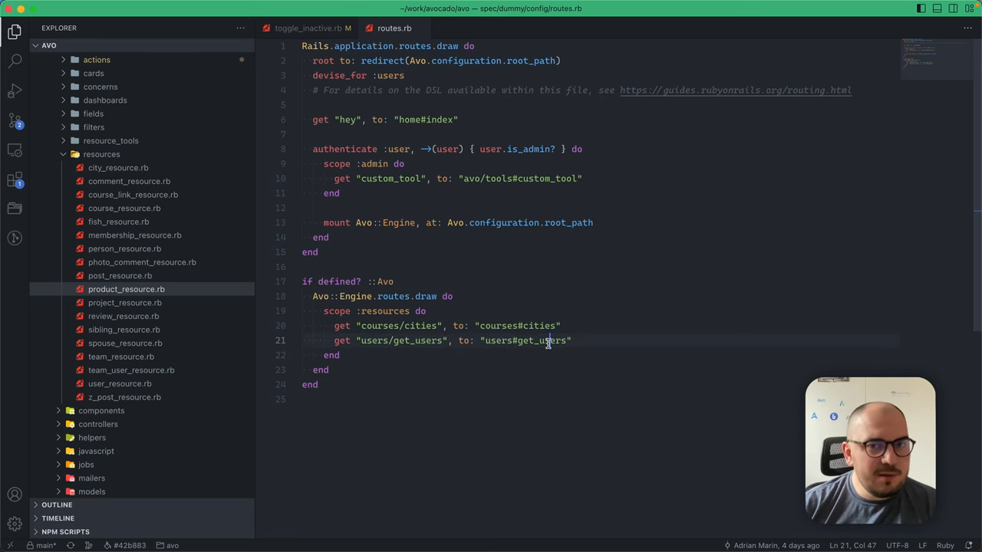
Step: Open users_controller.rb and select the all call in get_users
type("usercontro")
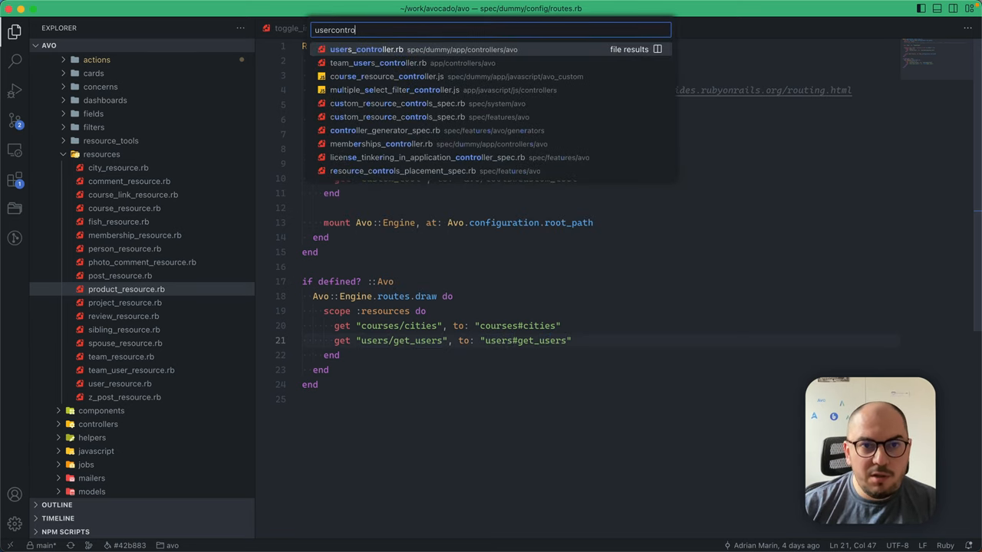
left_click(366, 49)
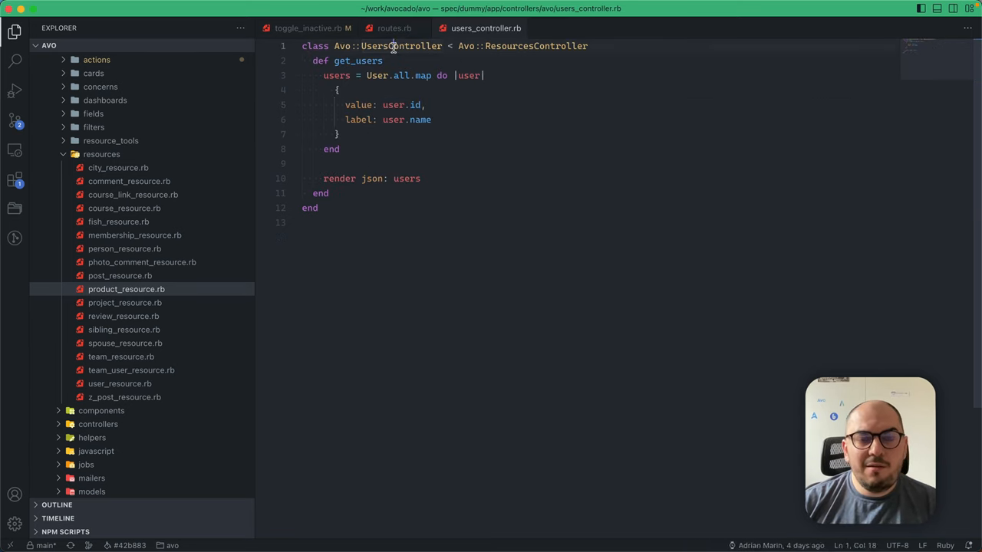
double_click(399, 45)
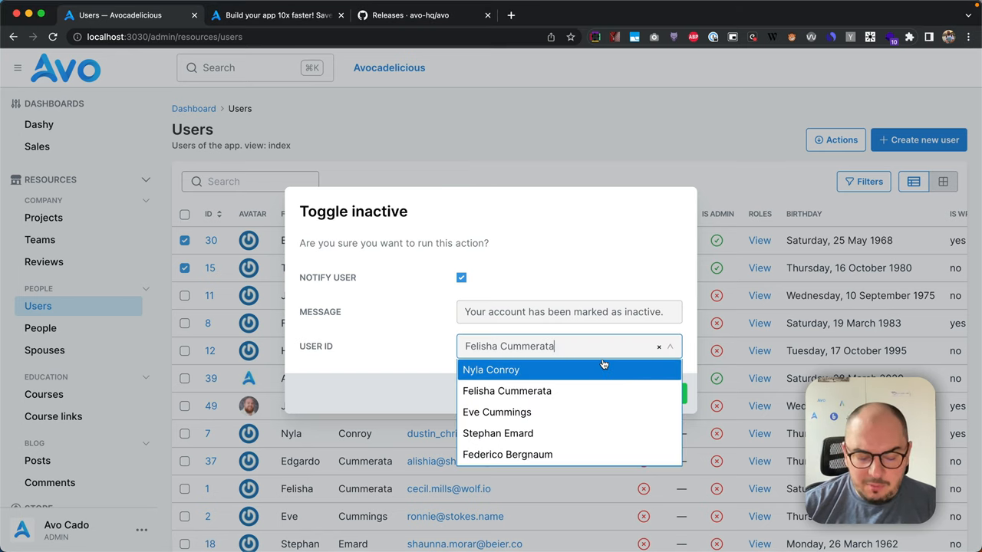
Step: Type 'es' into the Toggle inactive User ID field to search users
type("e")
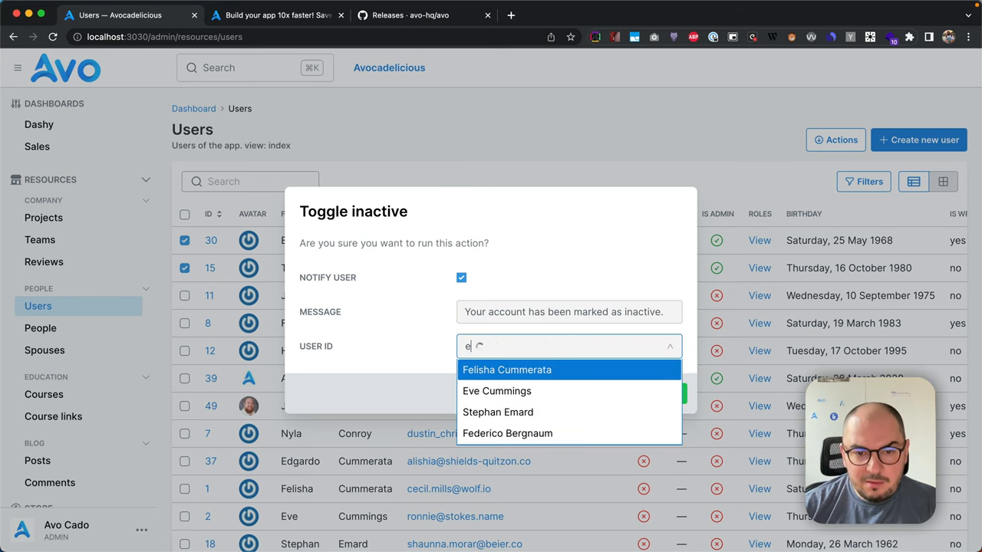
type("s")
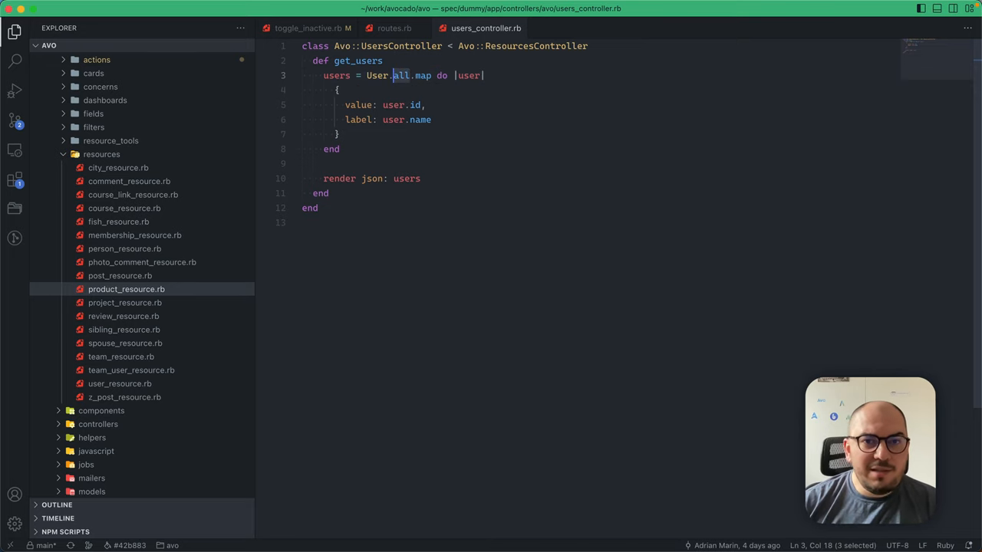
Step: Change get_users to a where(params[:q]) query and test by typing 'e'
type("where()")
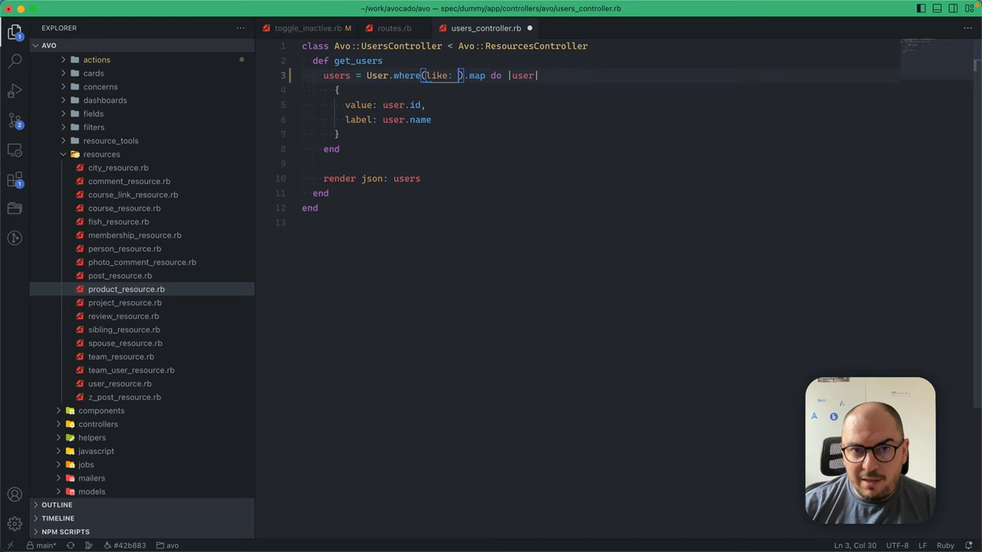
type("params")
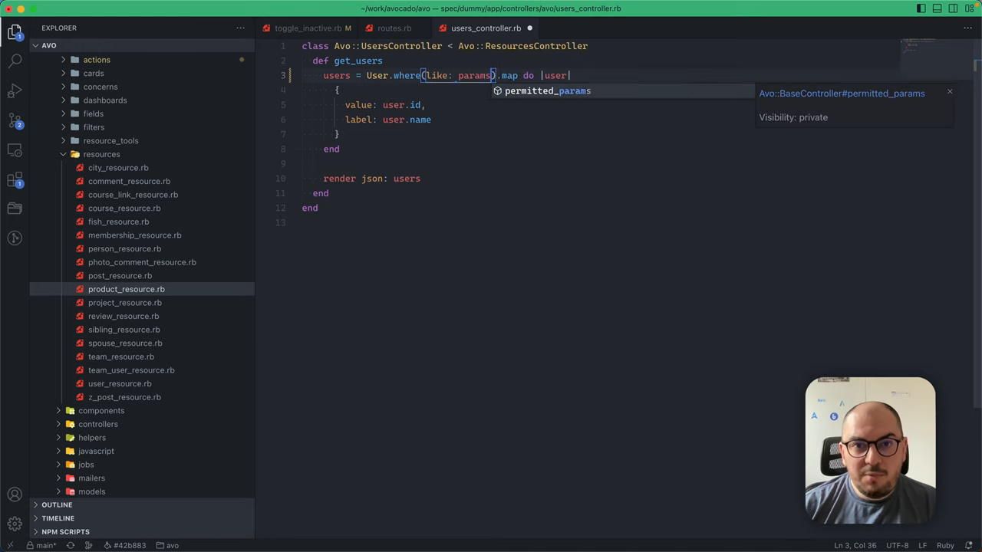
type("[:q]")
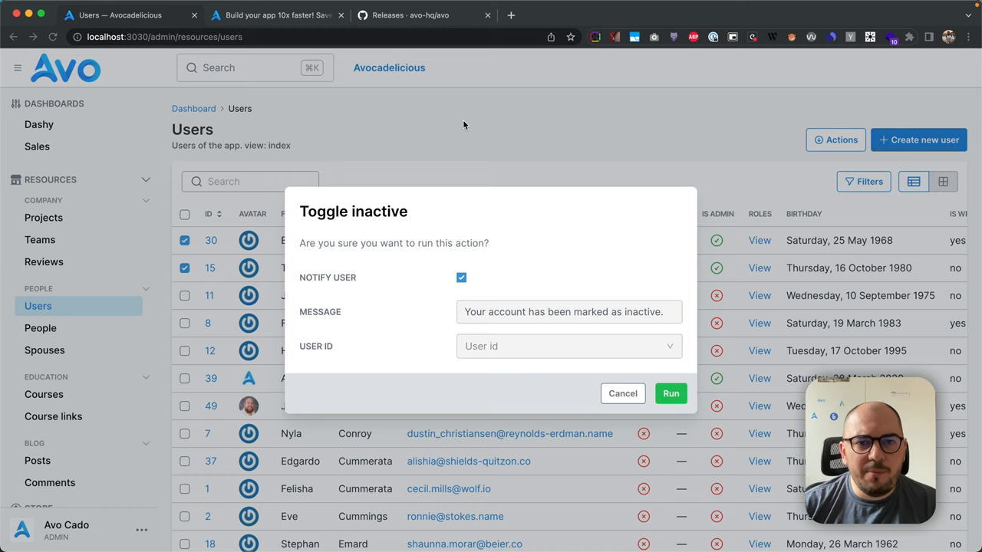
type("e")
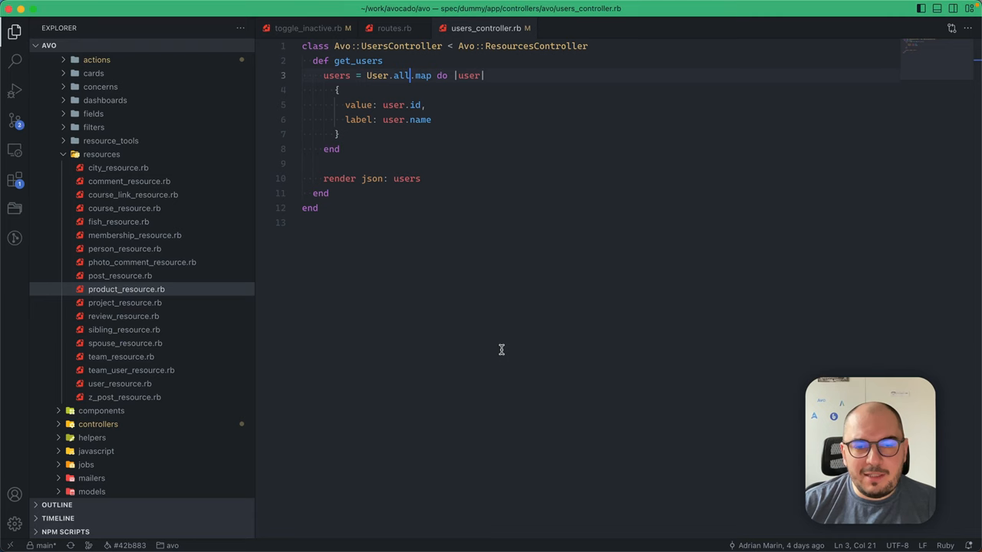
Step: Glance at routes.rb's get_users route, then return to the GitHub release draft
left_click(393, 28)
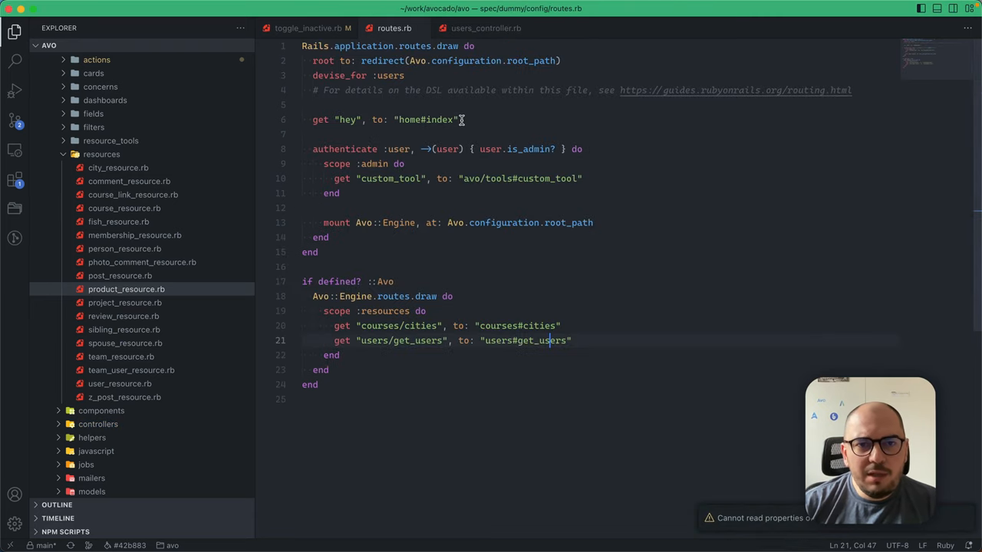
left_click(307, 28)
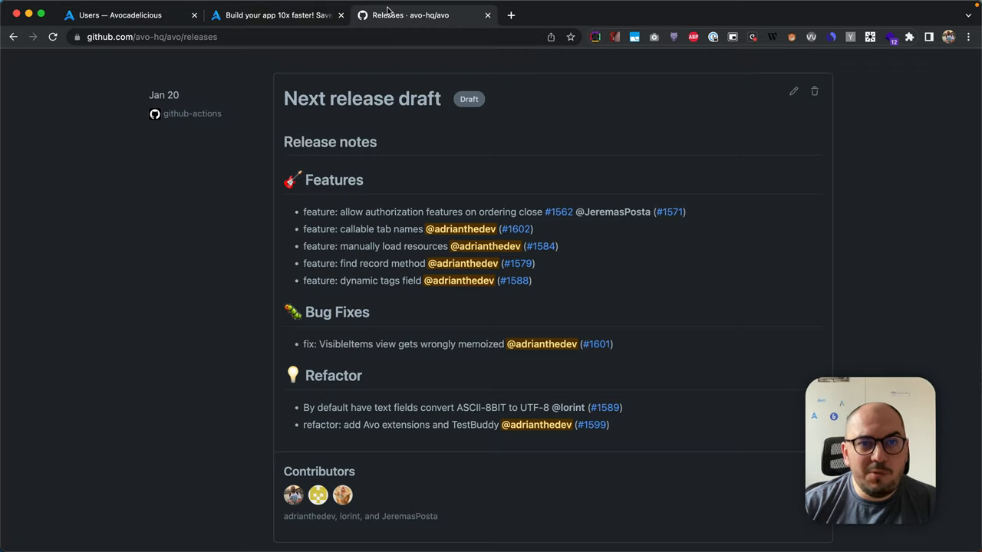
Step: Highlight the 'feature: find record method' release-note line, then return to Avo's Users tab
triple_click(364, 263)
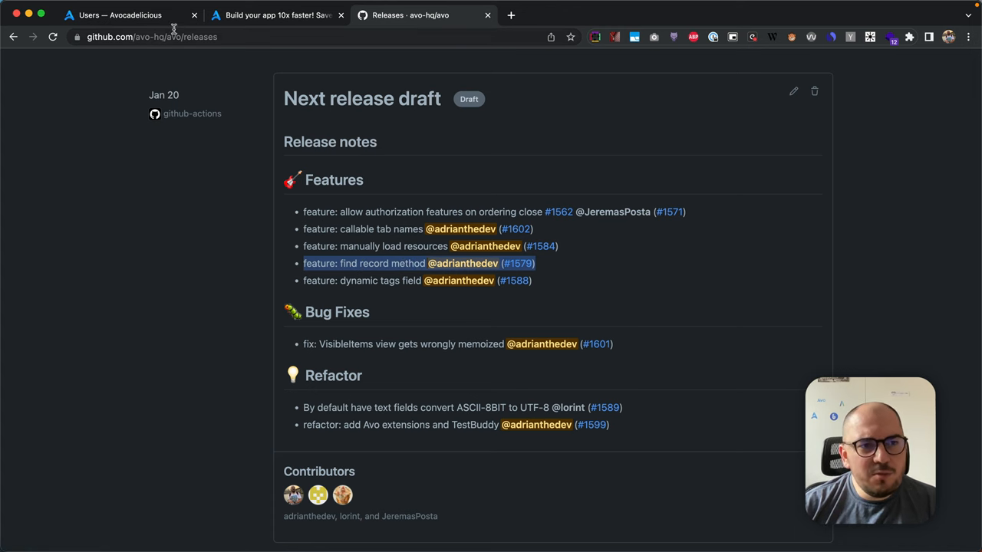
left_click(119, 15)
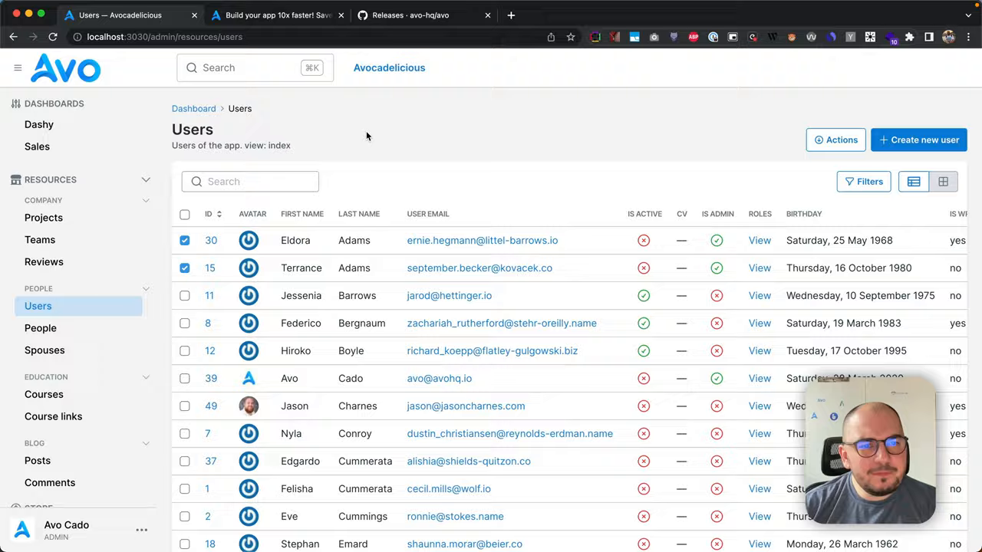
Step: Open post.rb and highlight its slug-based to_param and custom self.find methods
type("p")
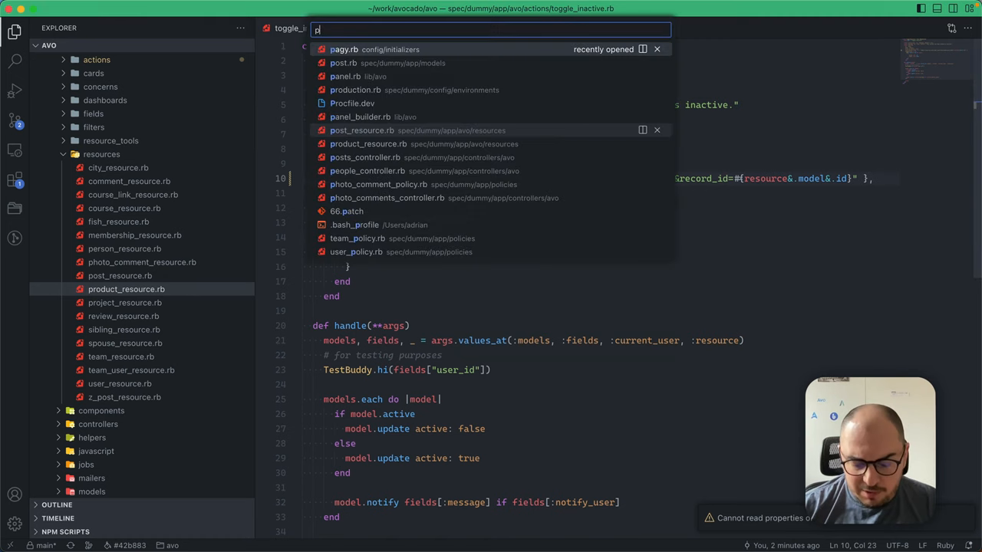
left_click(343, 63)
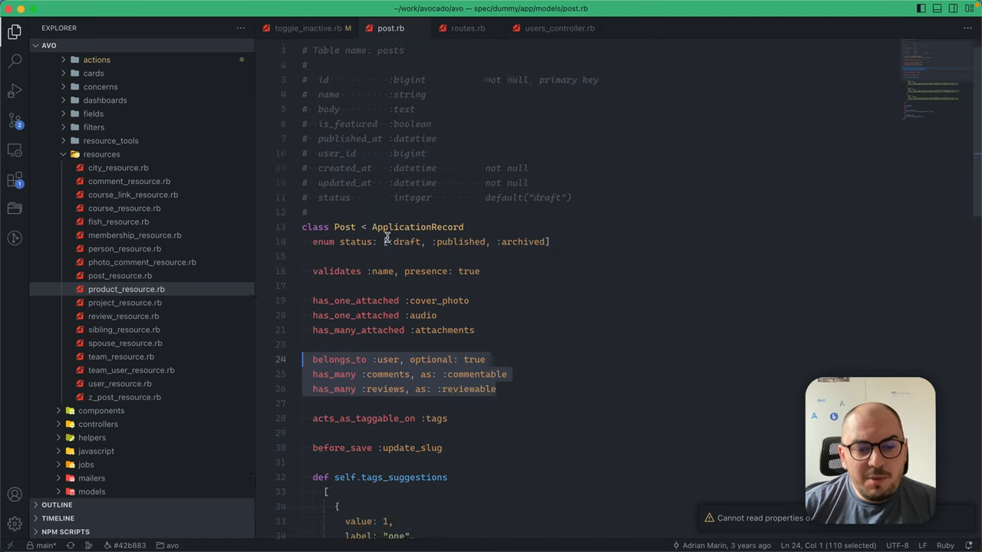
scroll("down", 3)
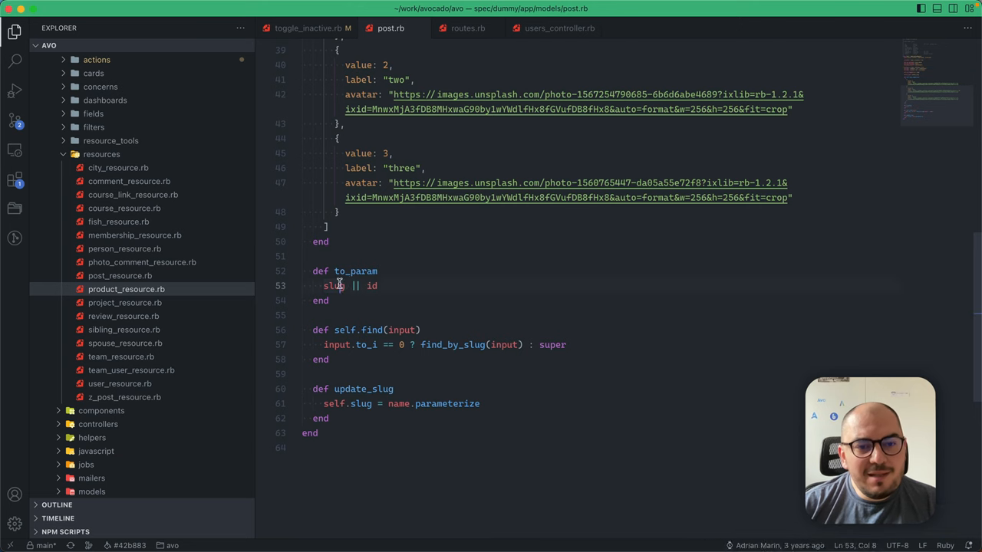
double_click(333, 285)
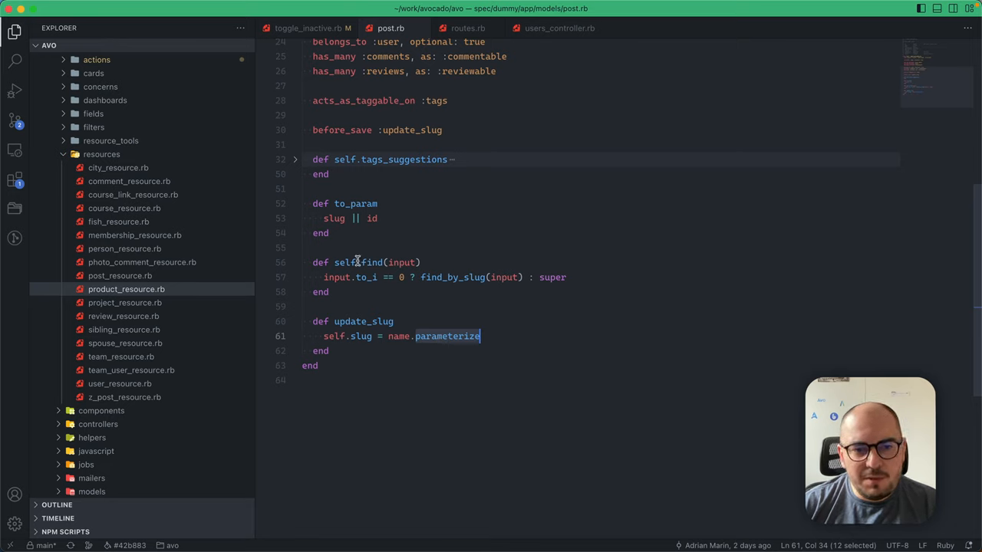
double_click(355, 203)
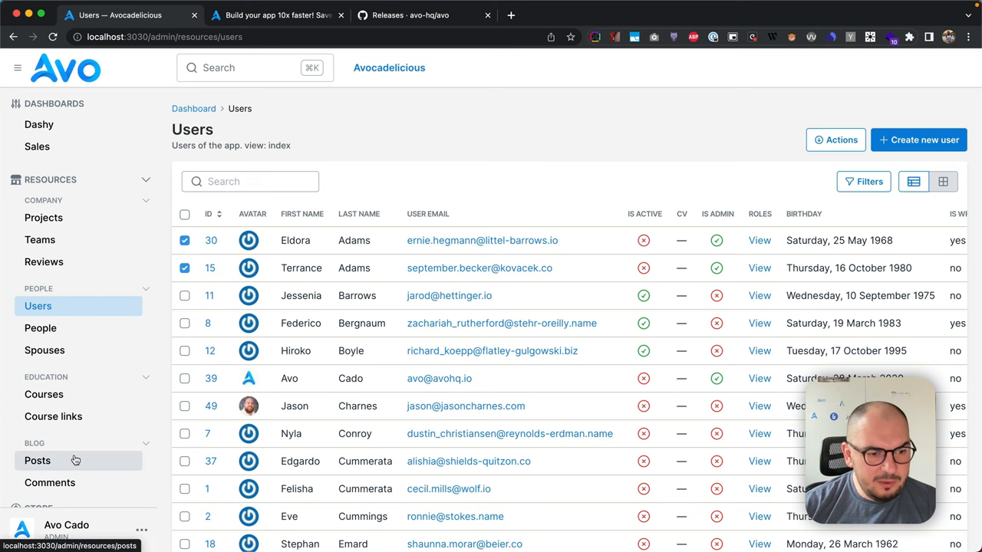
Step: From the Posts list, edit the hehe post's name to 'hehe haha hoho' and save
left_click(37, 460)
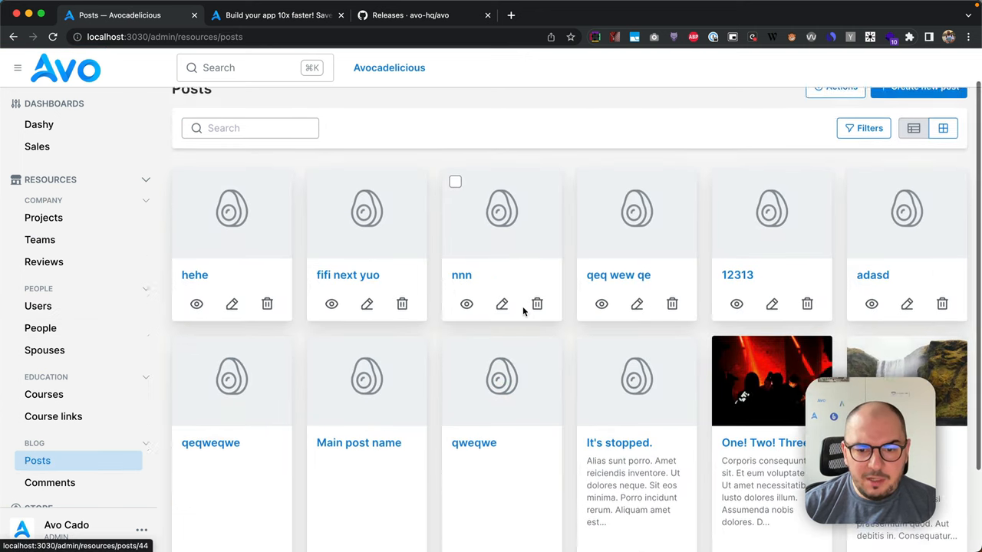
scroll("down", 3)
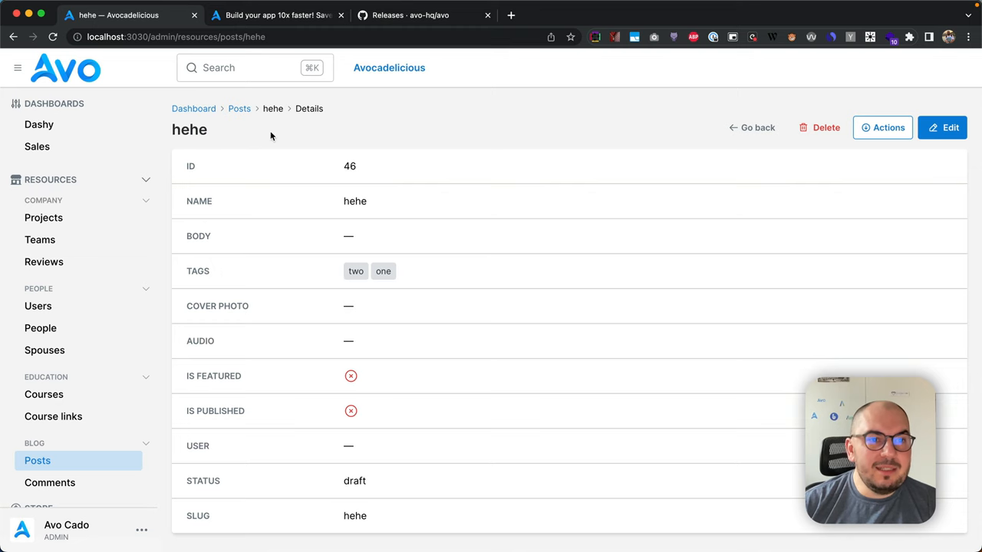
left_click(949, 127)
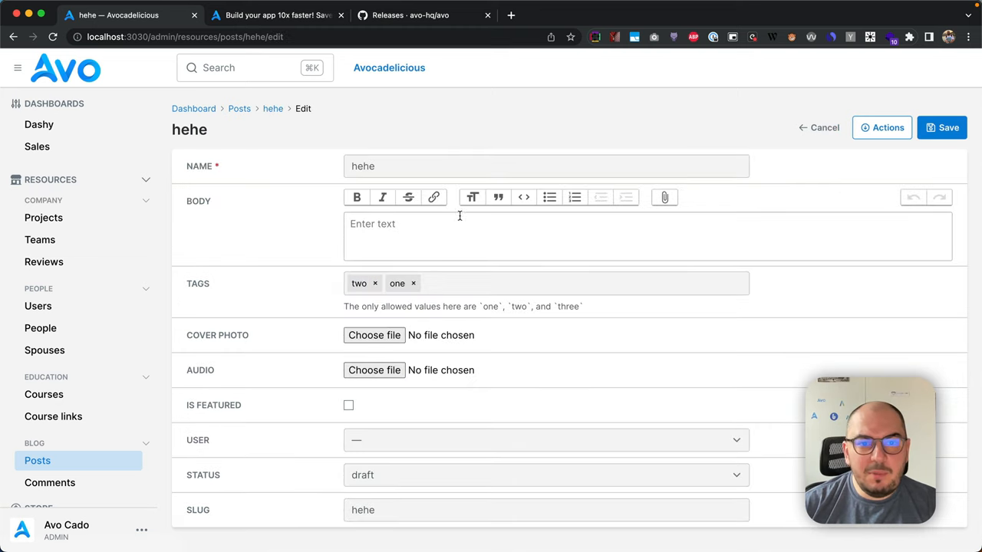
type("haha hoho")
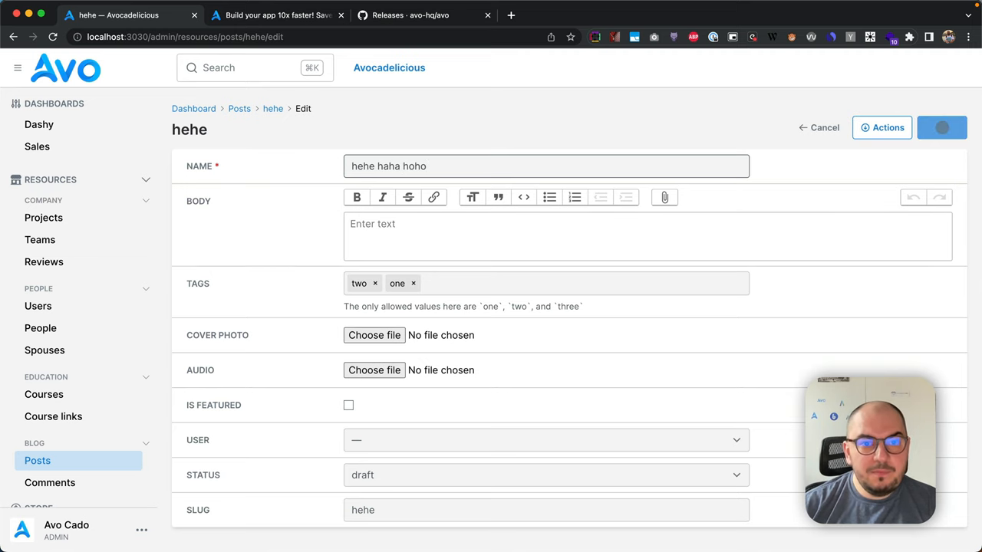
left_click(942, 128)
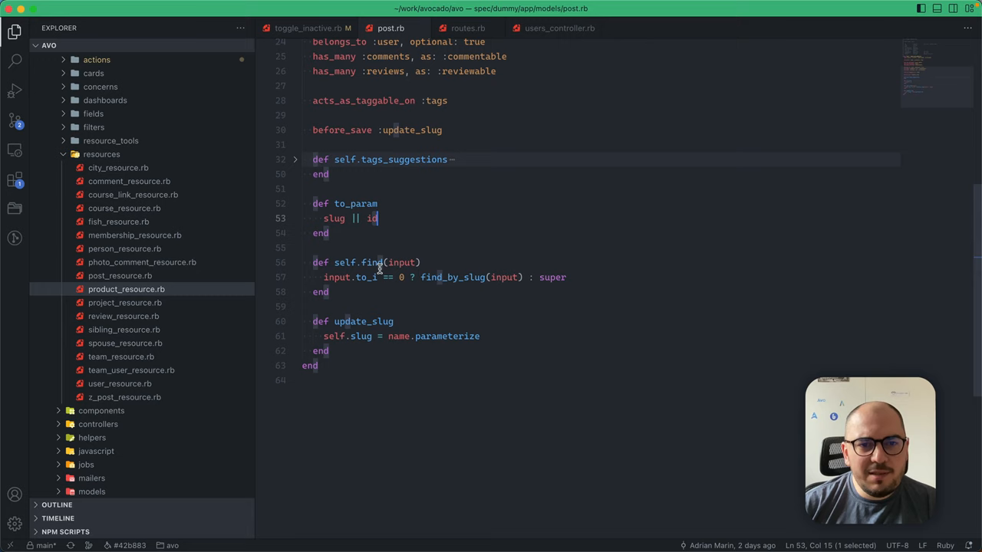
Step: Select update_slug in post.rb, show post_resource.rb's find_record_method, and highlight the hehe-haha-hoho slug
left_click(419, 129)
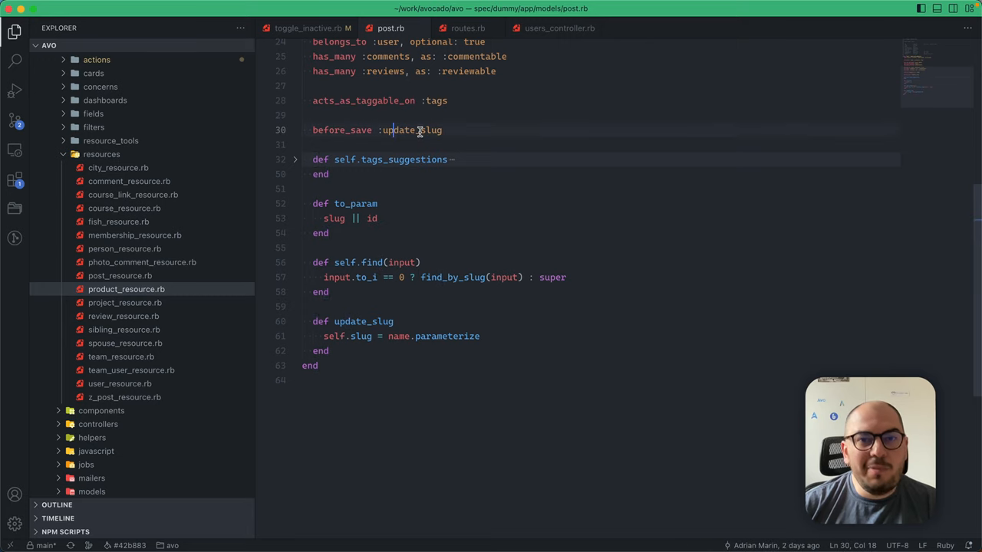
double_click(411, 129)
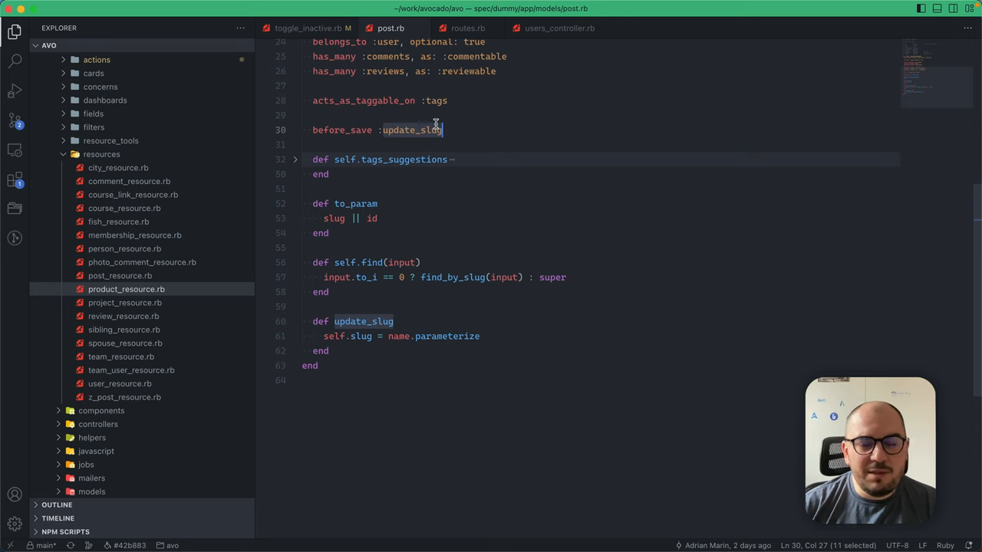
mouse_move(454, 109)
type("post")
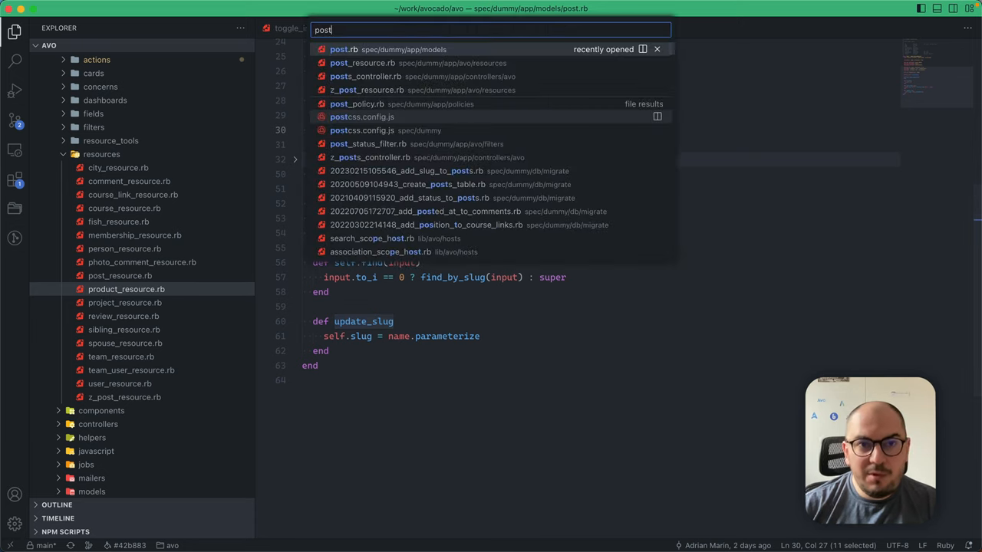
left_click(362, 63)
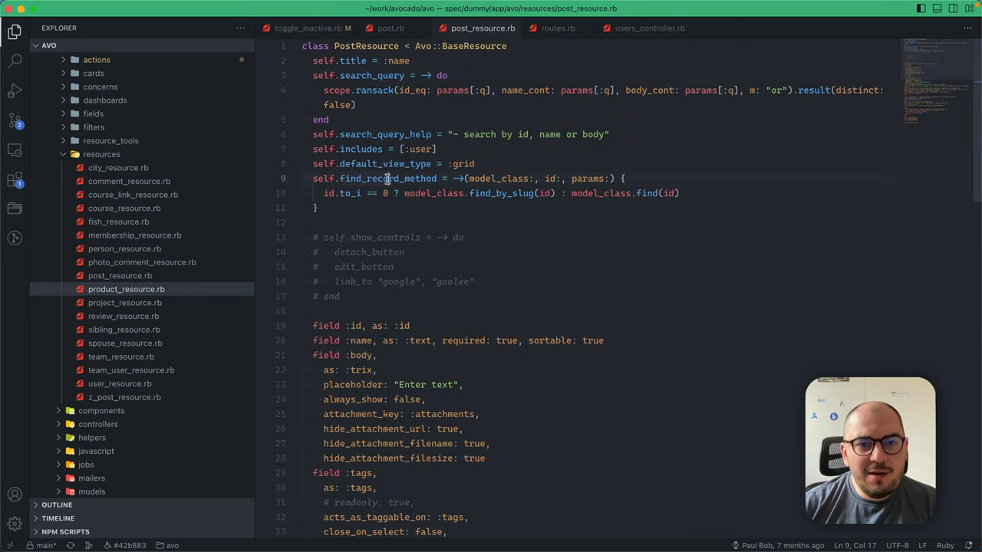
double_click(387, 178)
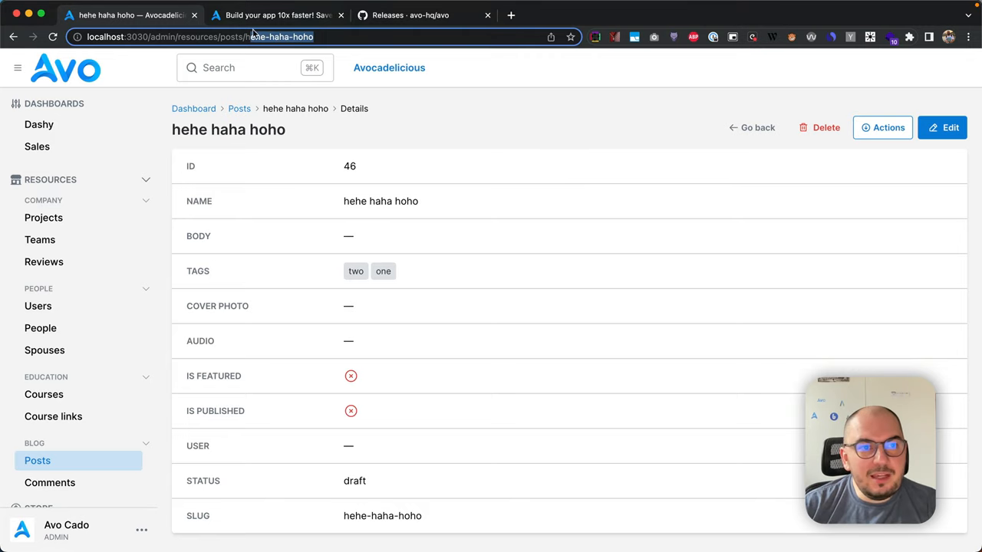
double_click(281, 37)
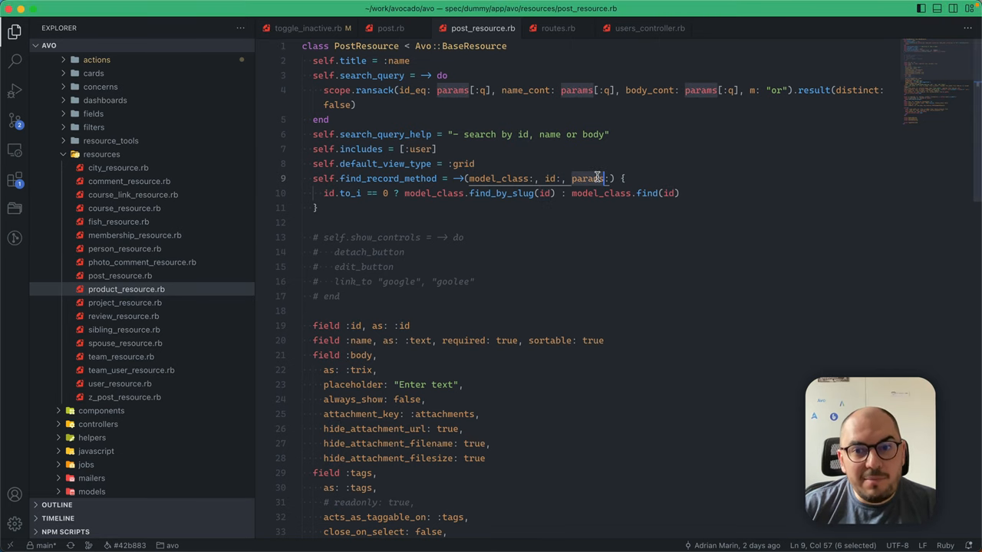
Step: Try typing a via_resource params check in find_record_method, undo it, and open course.rb
type("ap")
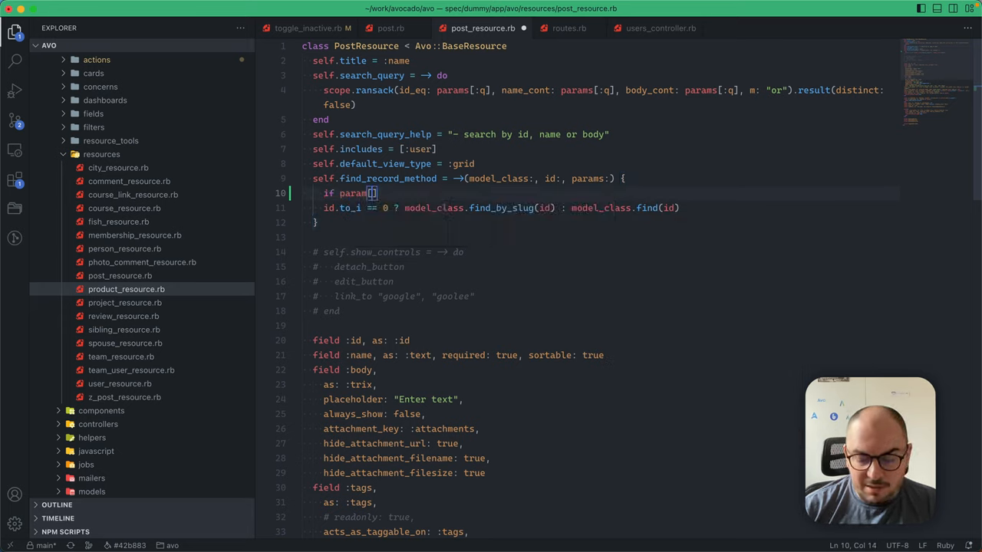
type("via_resou")
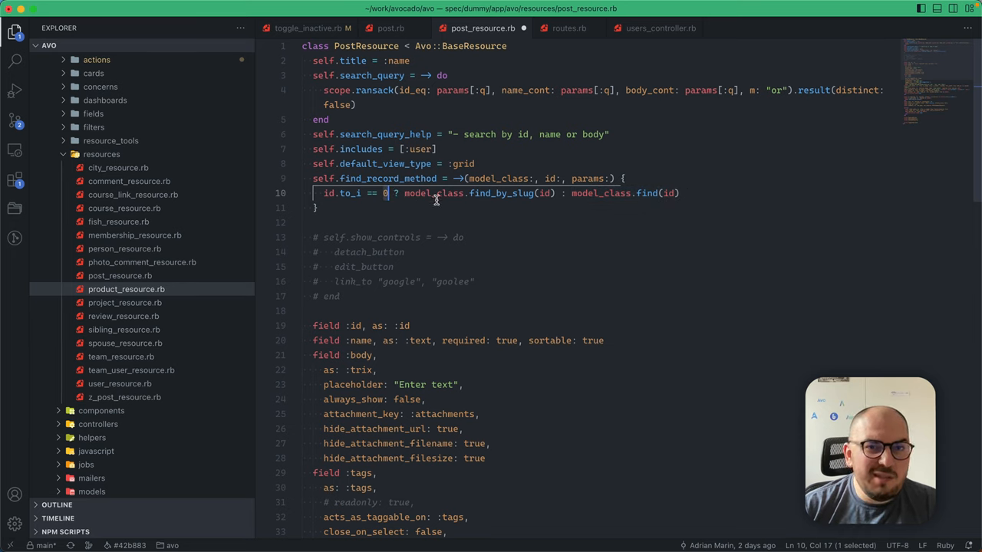
mouse_move(481, 192)
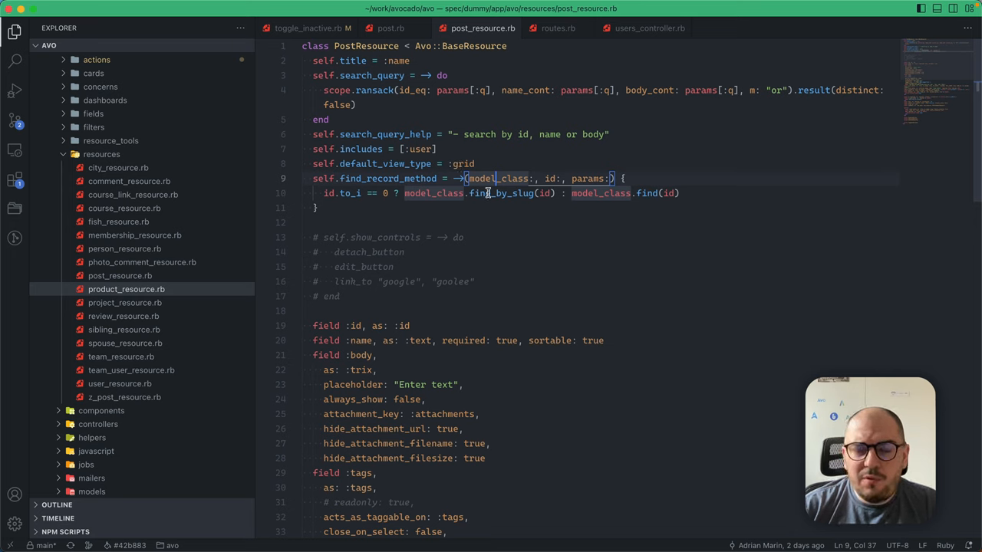
key("cmd+p")
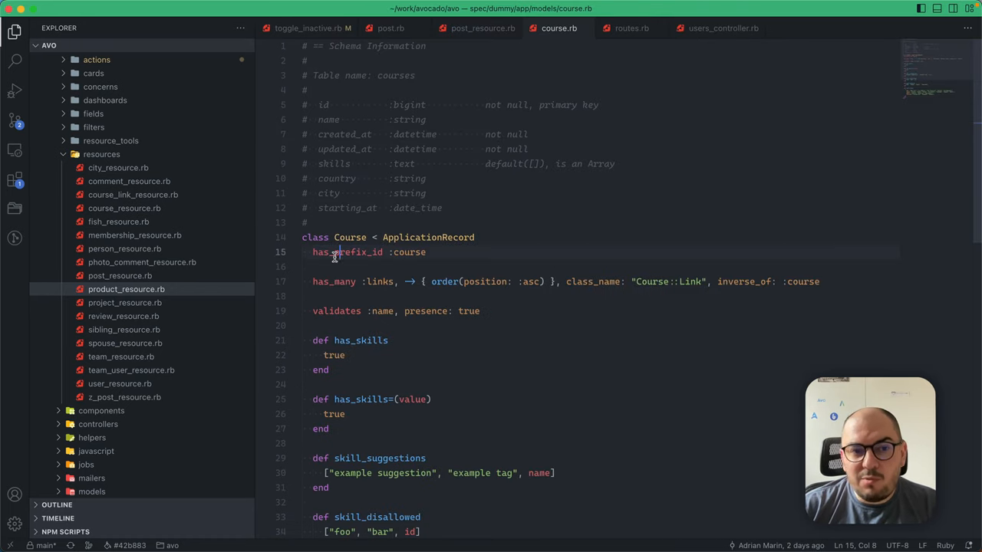
Step: Select the has_prefix_id :course declaration, then bring back the hehe-haha-hoho post page
double_click(349, 252)
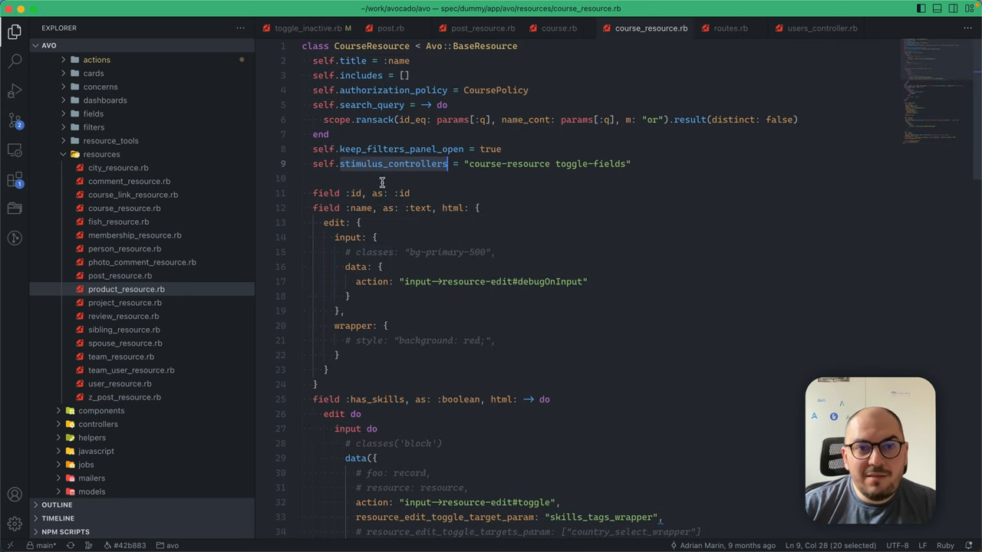
left_click(382, 182)
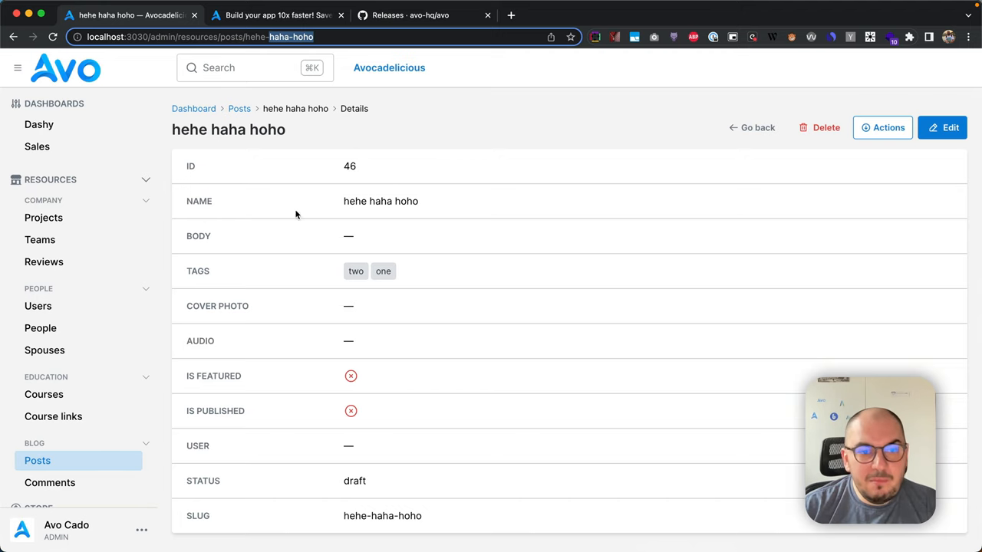
mouse_move(44, 394)
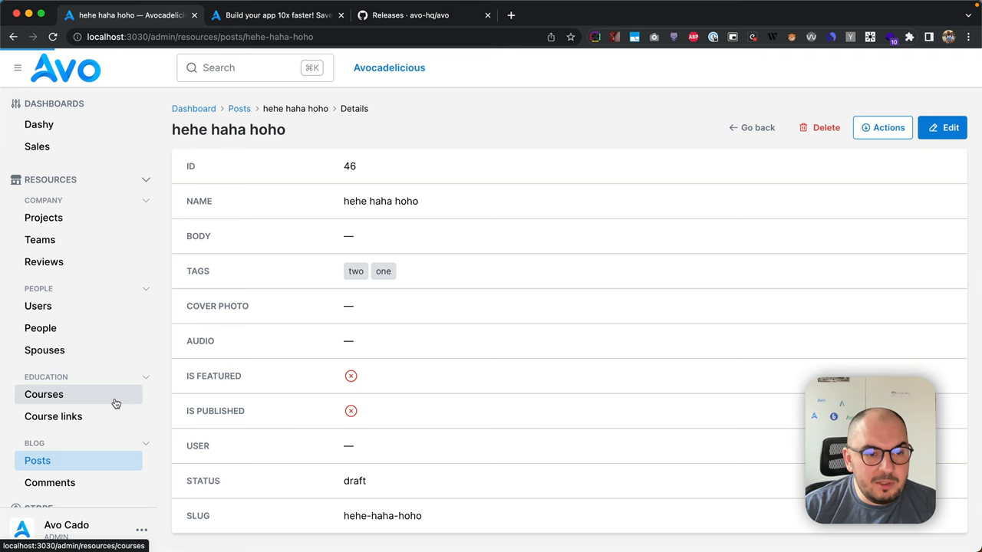
Step: Open the rerwr course from Courses to show its prefixed-ID URL, then switch to GitHub
left_click(44, 394)
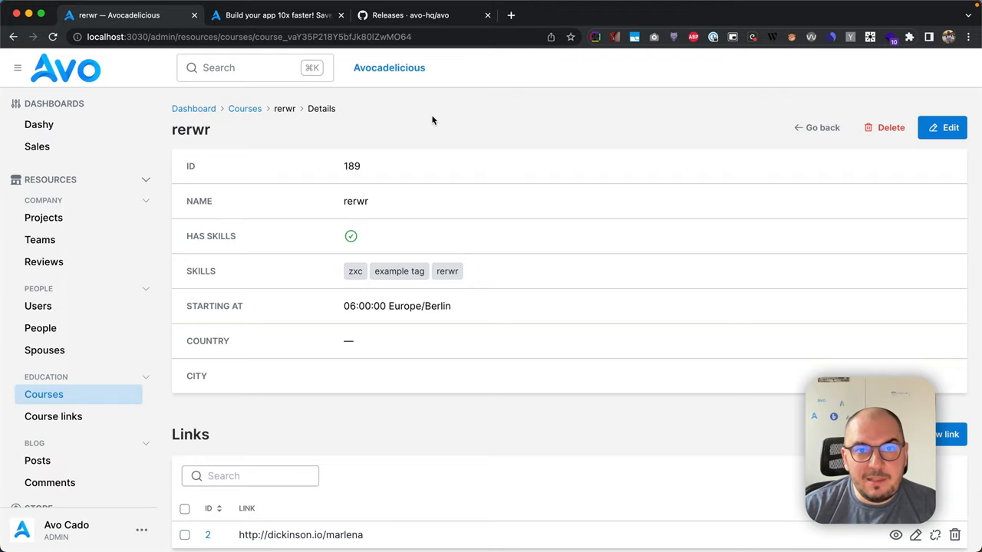
left_click(409, 15)
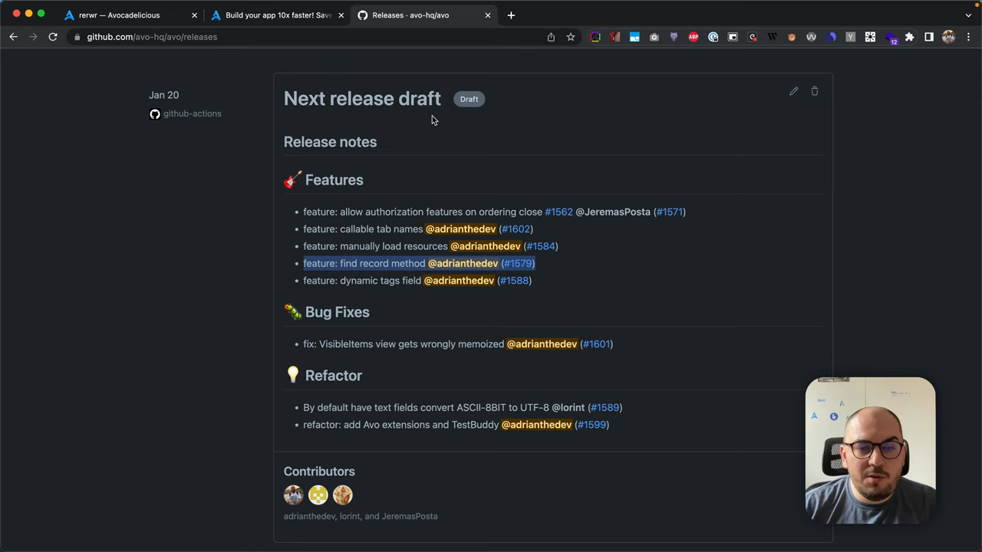
Step: Highlight the find record method entry in the release draft and return to course.rb
double_click(370, 246)
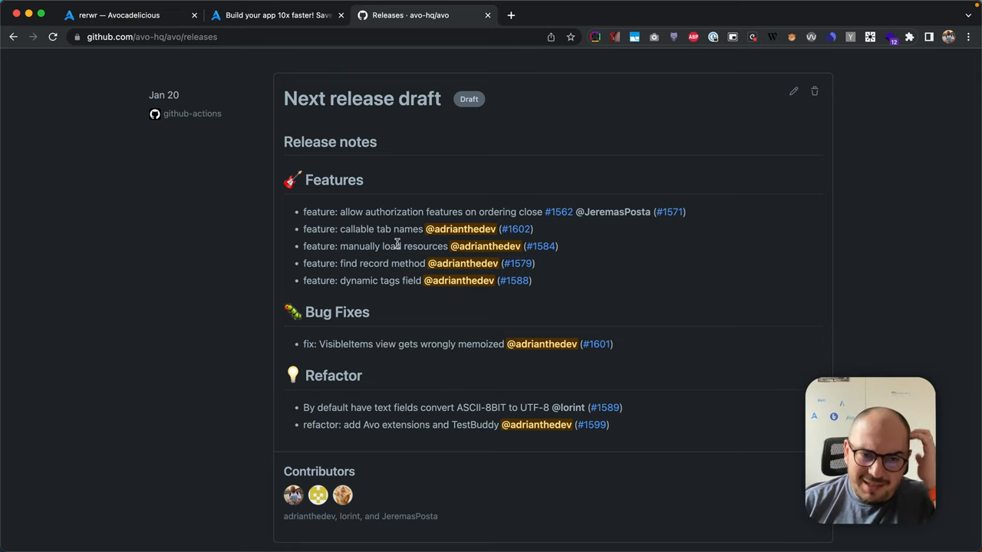
left_click(123, 14)
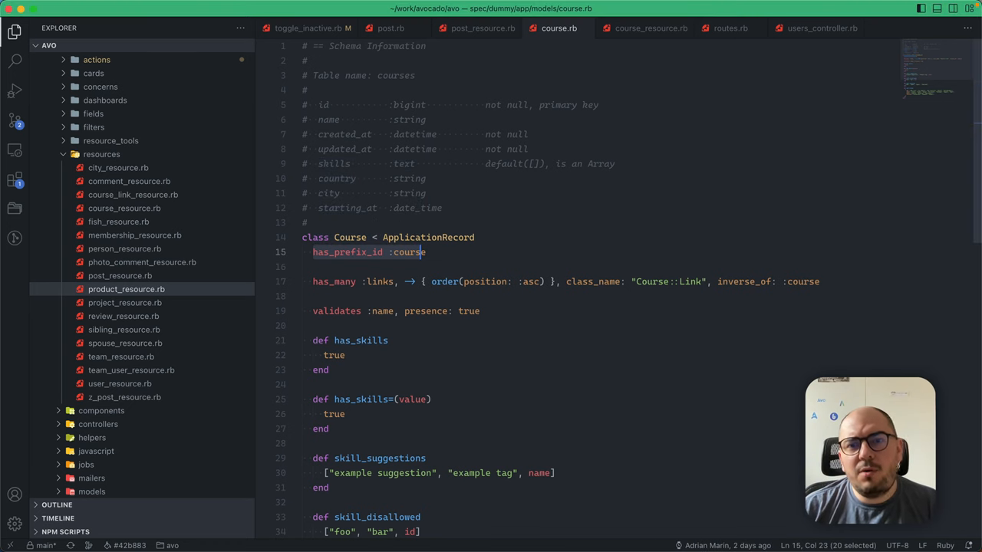
Step: Quick-open course_resource.rb and the dynamic router file next to post_resource.rb
left_click(482, 28)
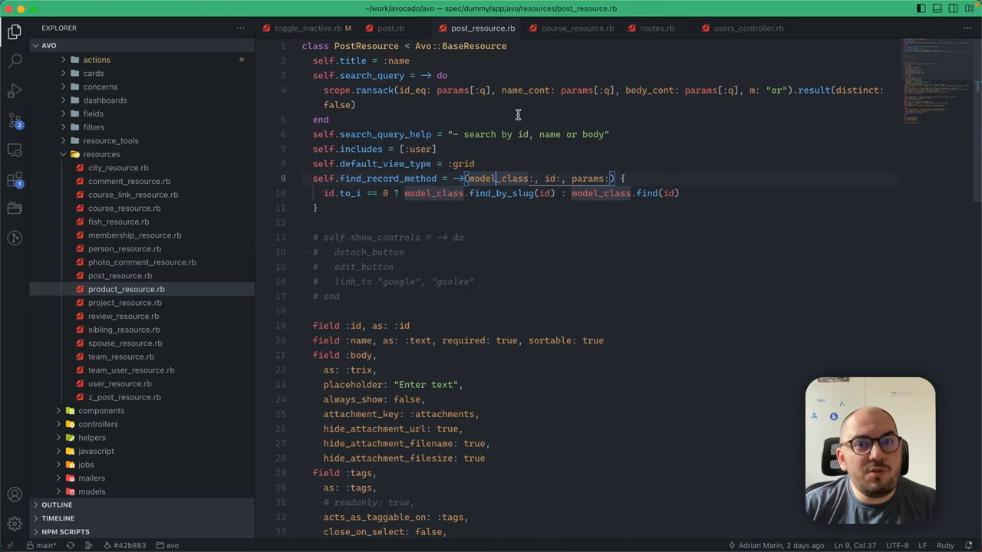
left_click(577, 28)
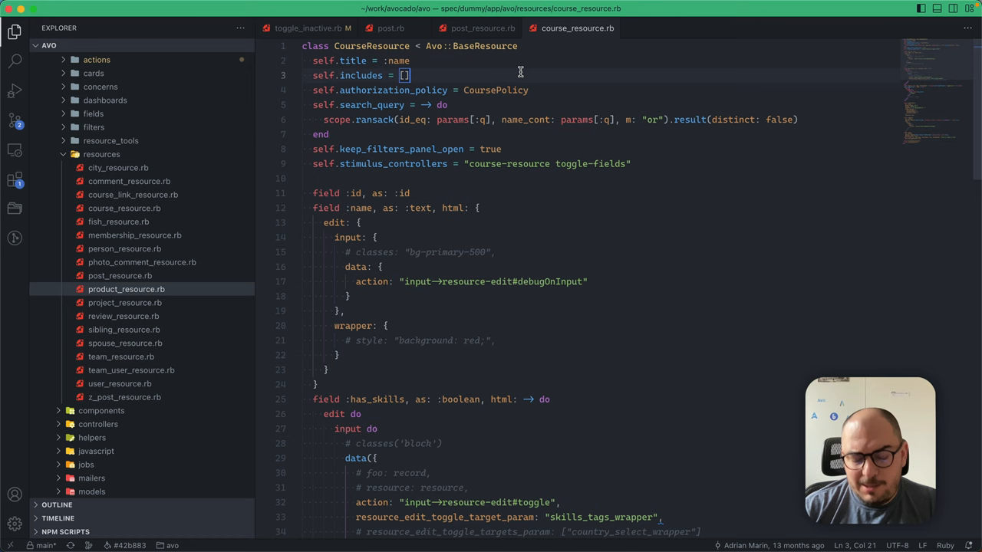
type("courseres")
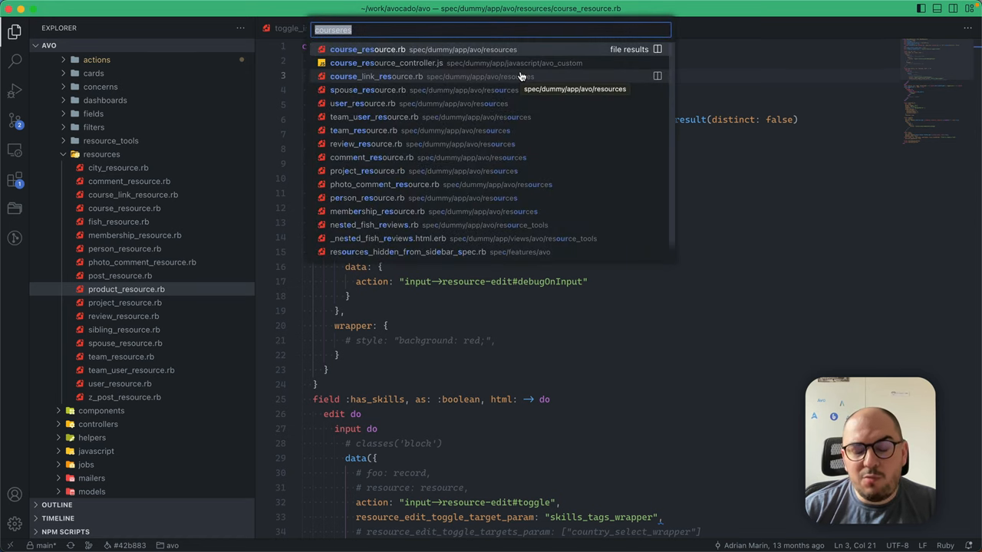
type("dyna")
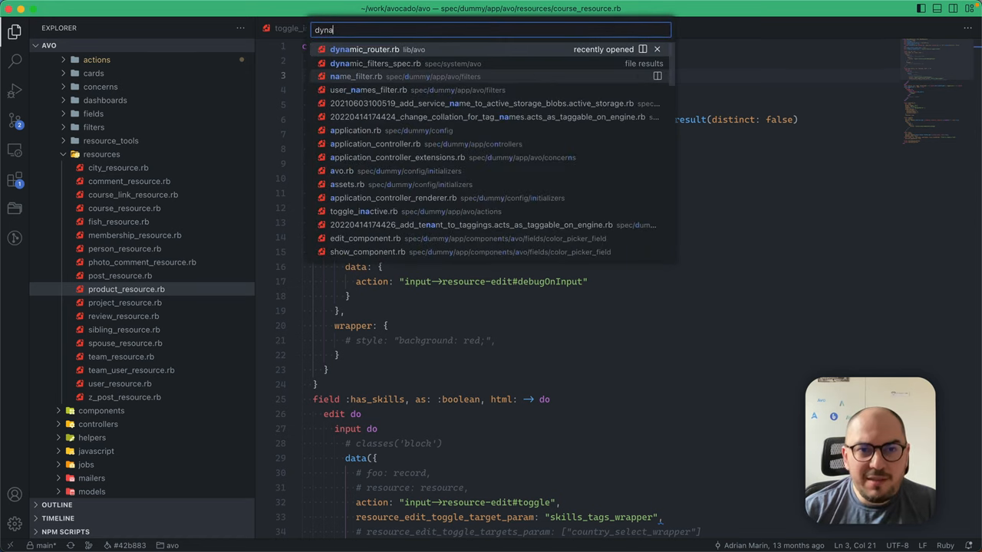
left_click(377, 49)
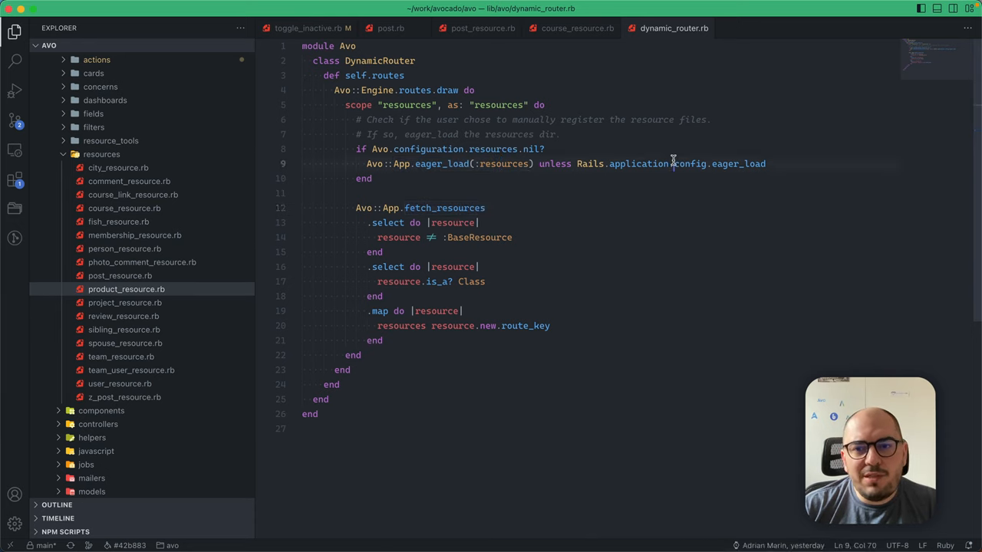
Step: Flip between the Course resource, Post resource and dynamic router files to compare them
left_click(577, 28)
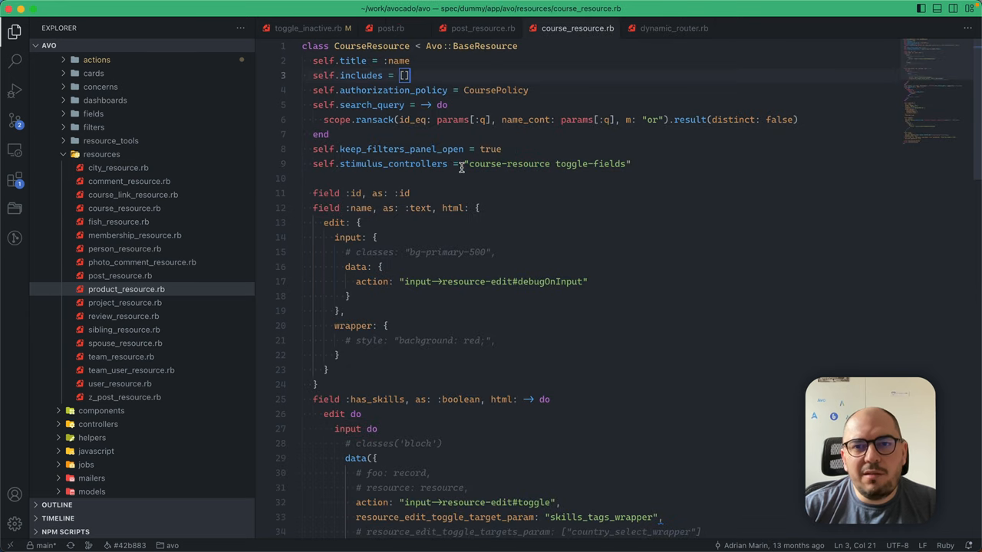
left_click(441, 46)
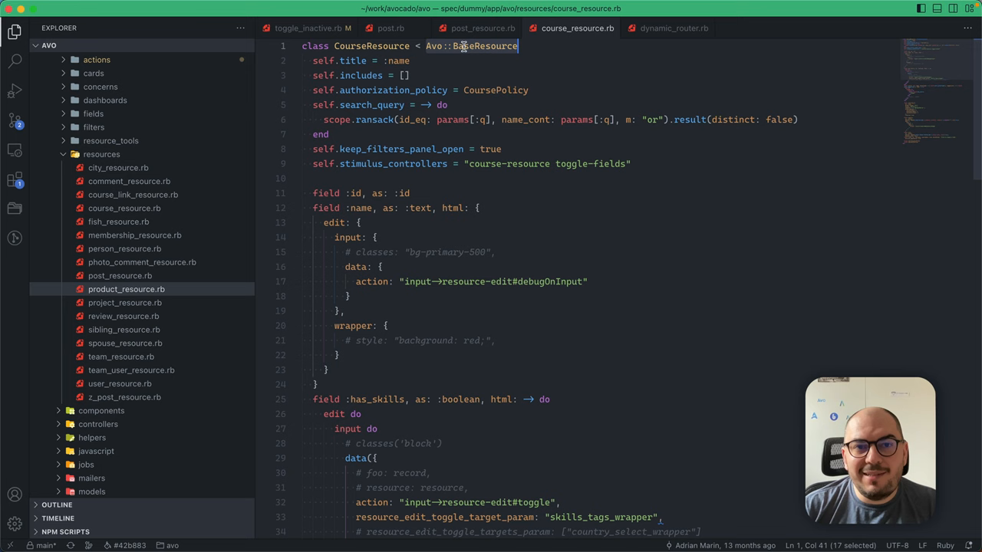
left_click(482, 28)
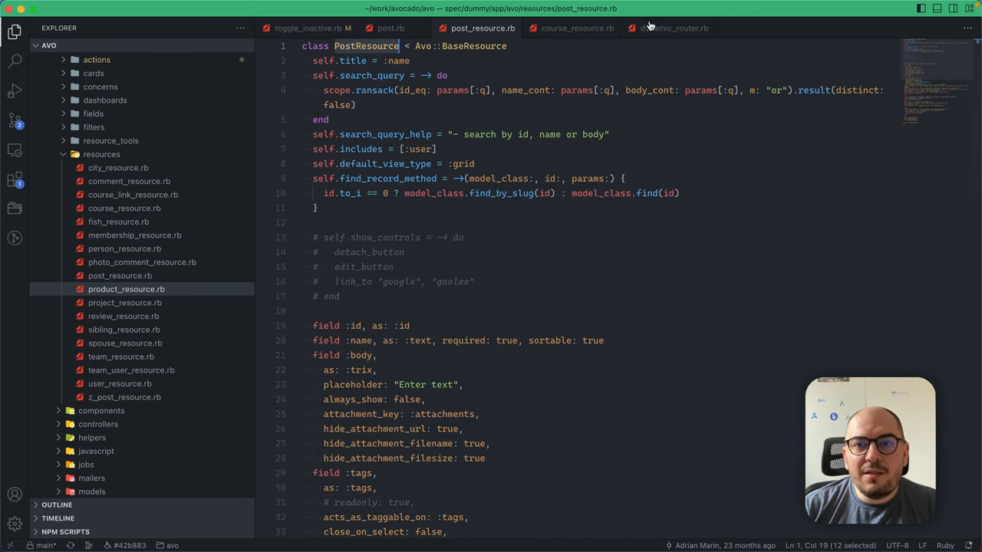
left_click(672, 29)
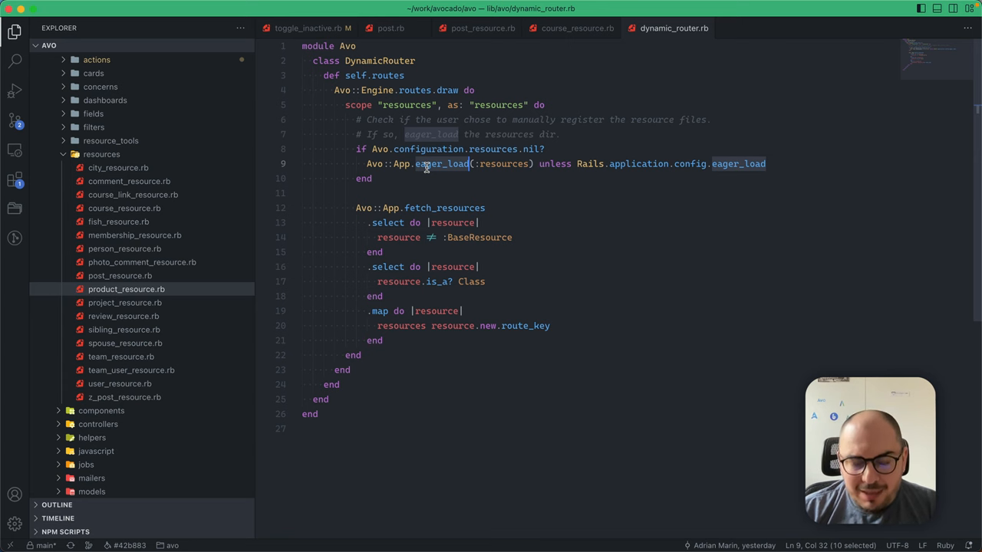
left_click(576, 28)
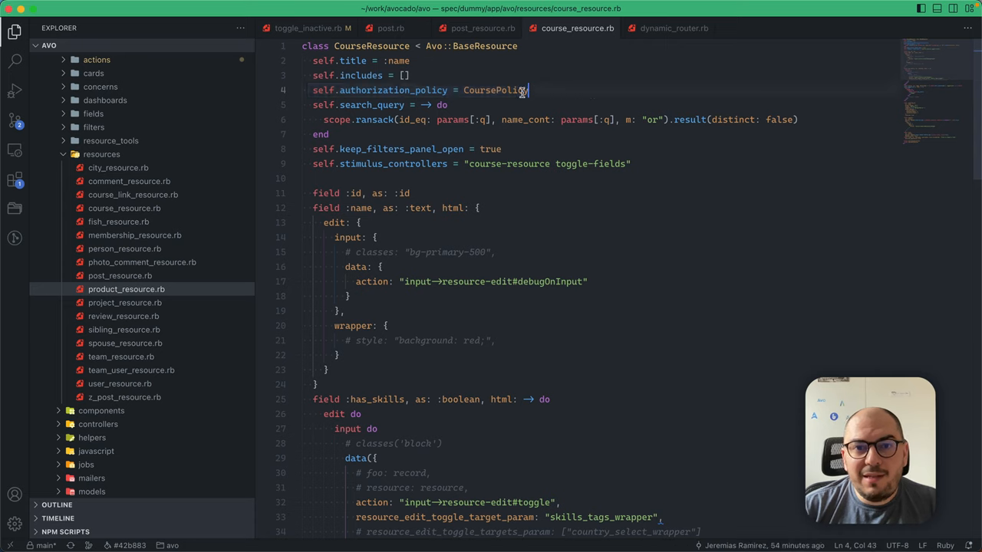
Step: Highlight the CoursePolicy authorization policy, then bring up the avo.rb initializer's resources list
double_click(495, 90)
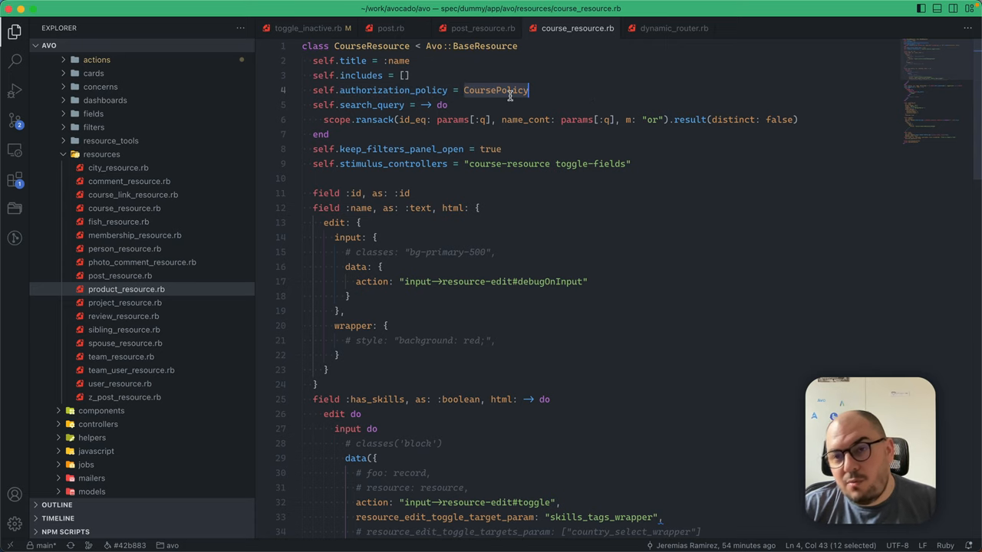
mouse_move(544, 87)
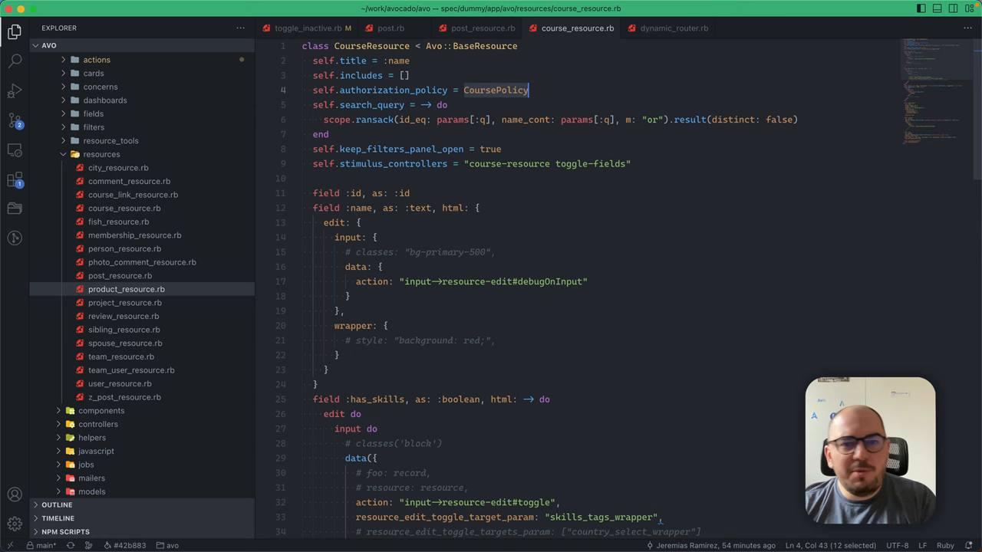
scroll("down", 3)
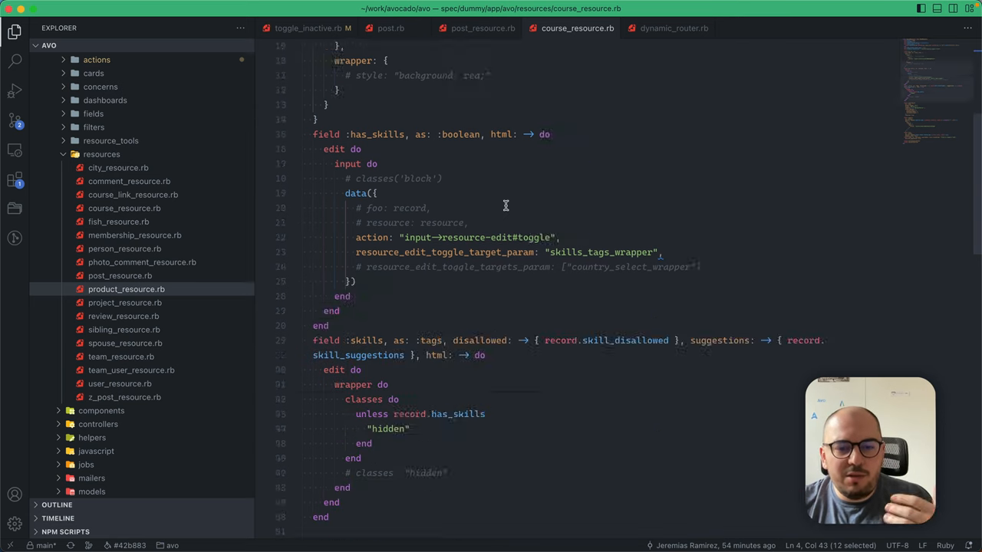
scroll("down", 3)
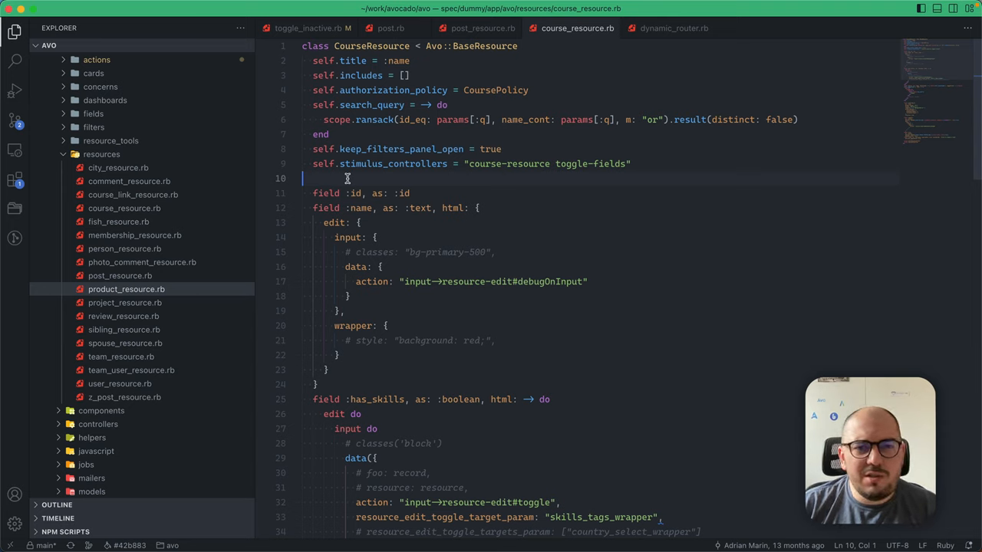
mouse_move(536, 100)
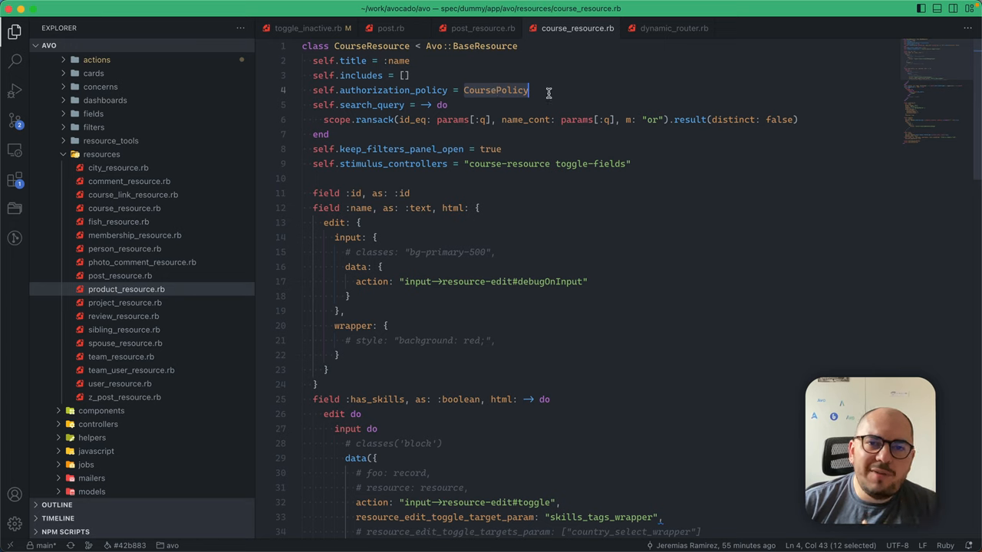
left_click(506, 90)
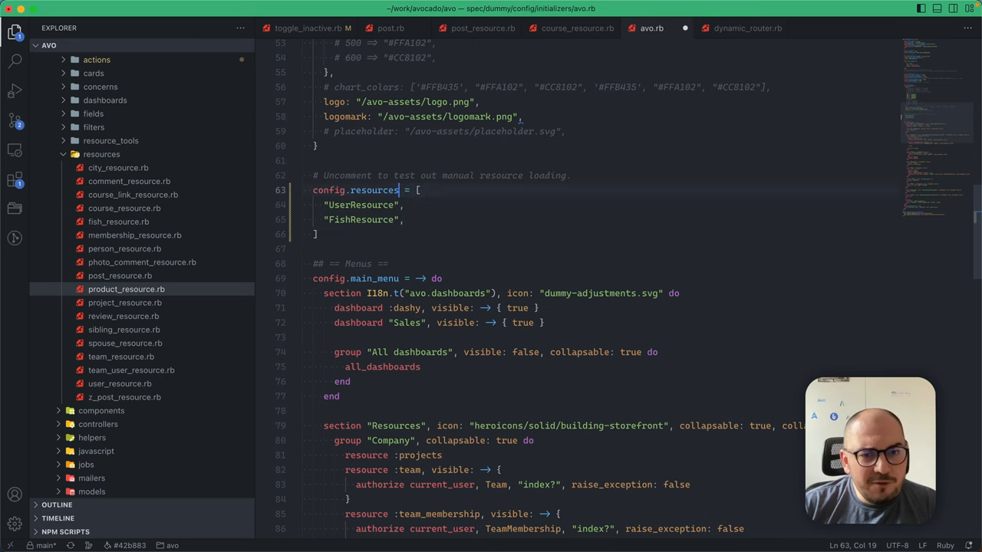
Step: Highlight config.resources and its UserResource entry in the avo.rb initializer
double_click(374, 190)
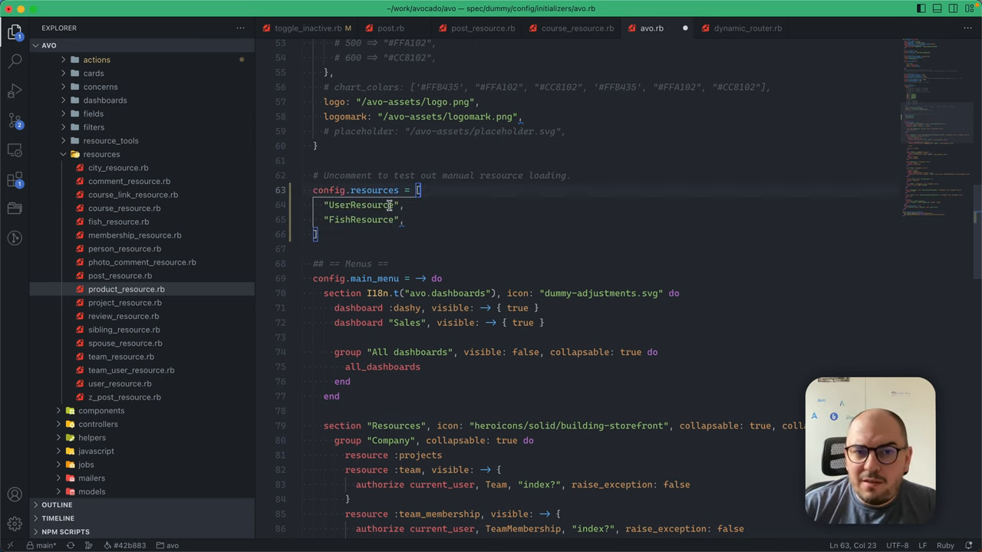
double_click(360, 220)
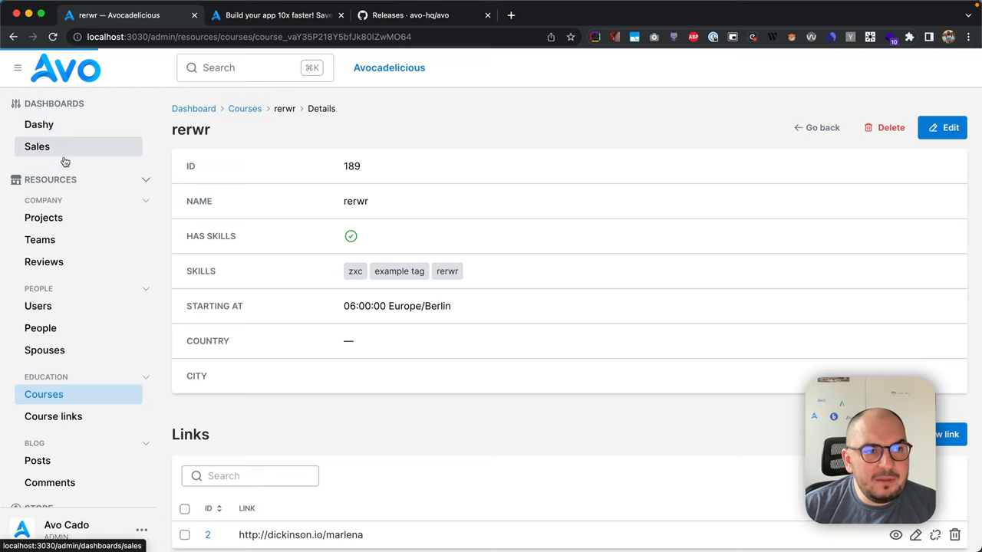
Step: Open the Dashy dashboard, then the Fishies resource list under Other
left_click(38, 124)
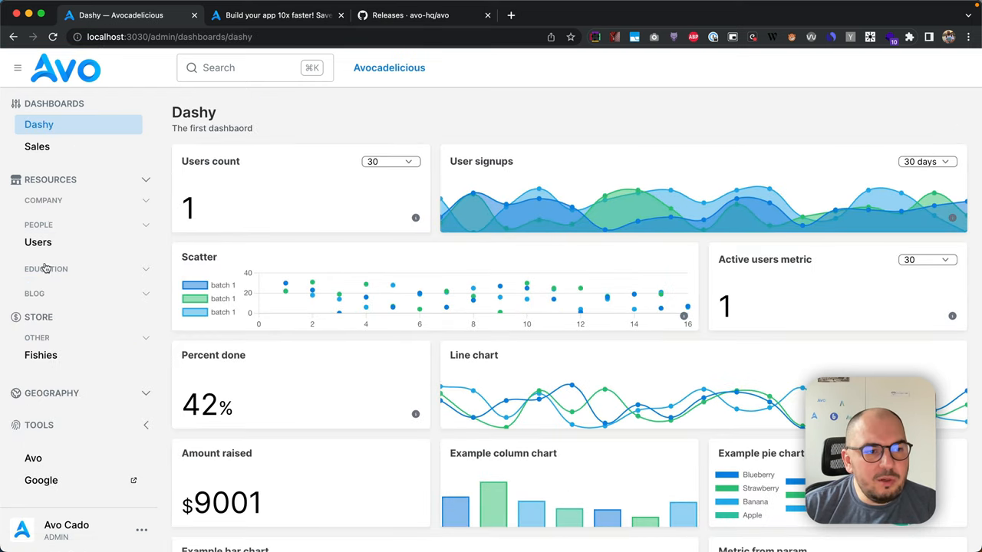
left_click(41, 354)
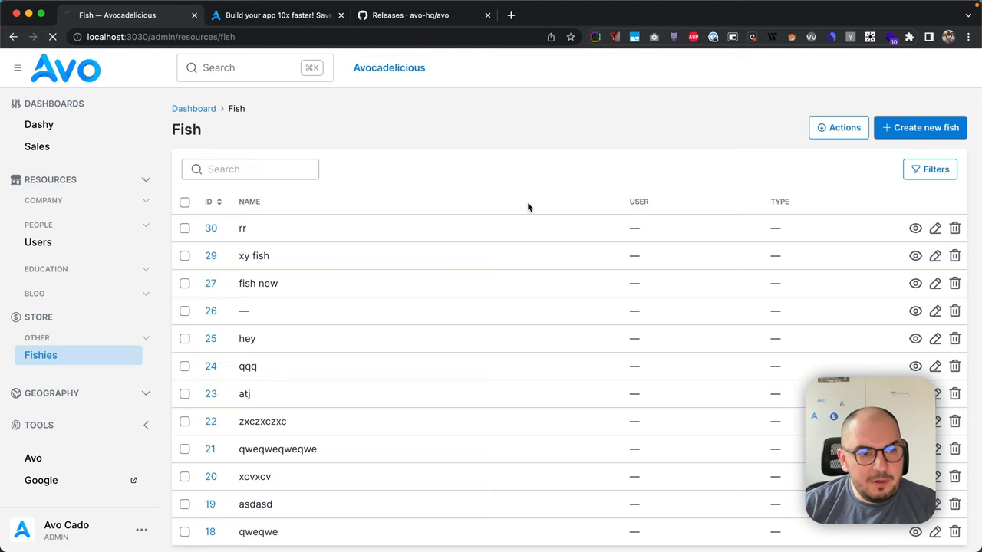
Step: Check the release notes draft, then open user_resource.rb from a 'user' file search
left_click(424, 15)
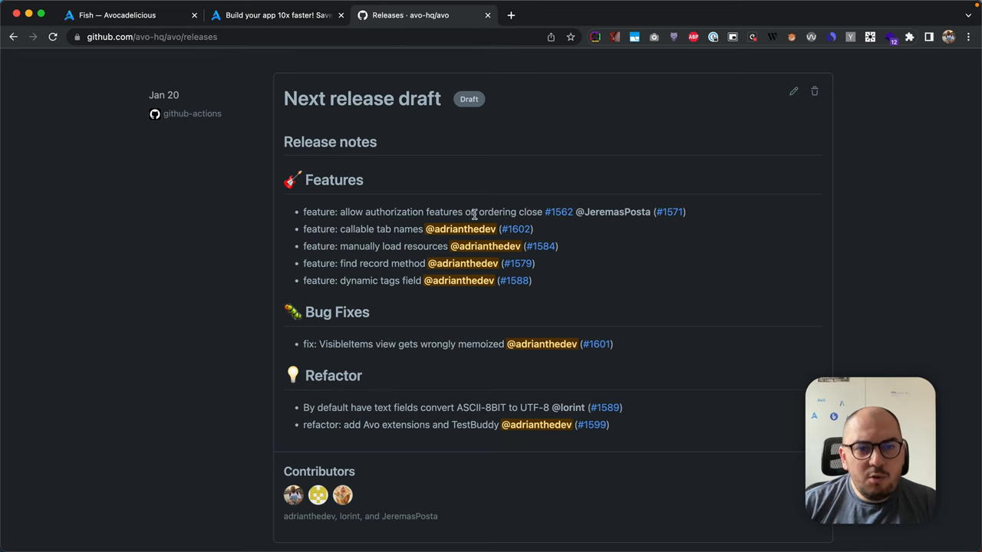
double_click(381, 228)
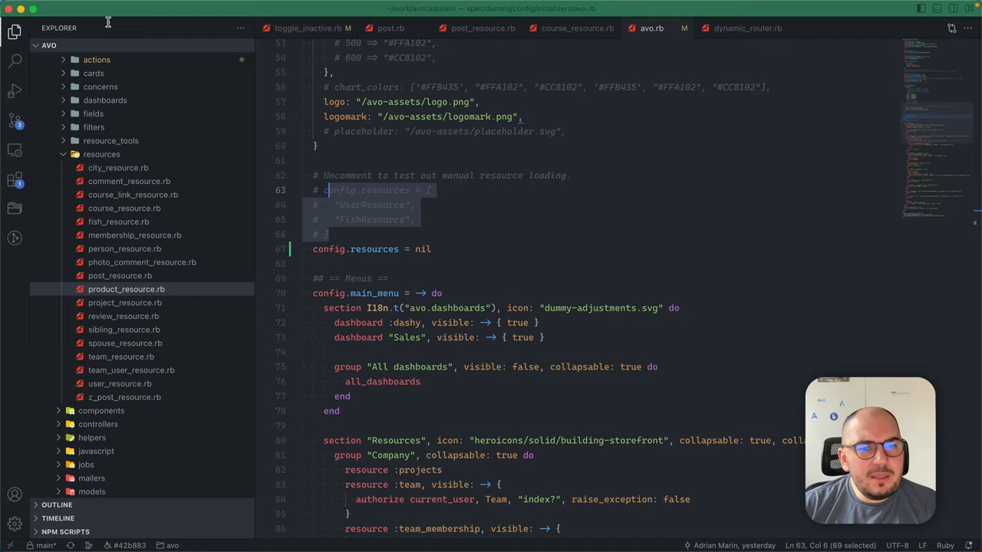
type("user")
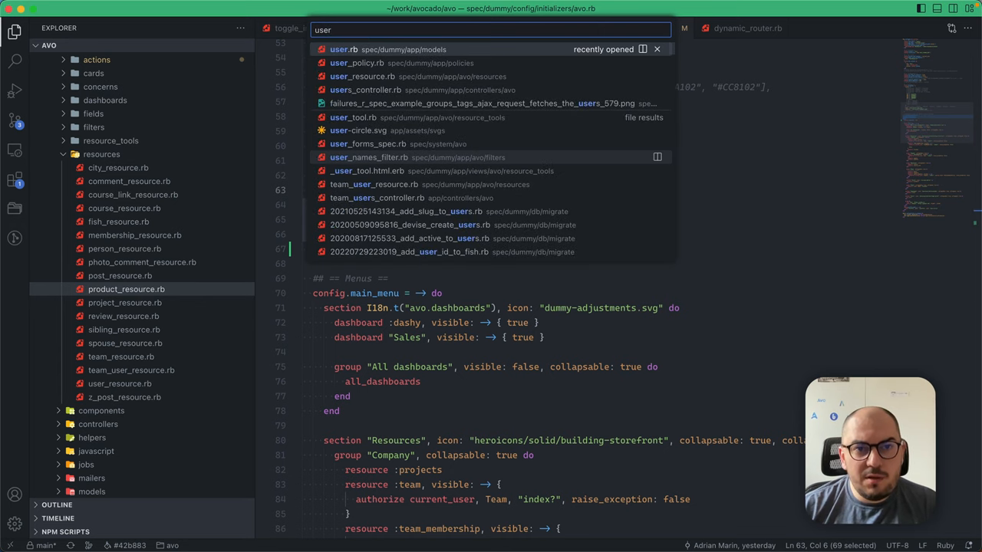
left_click(362, 76)
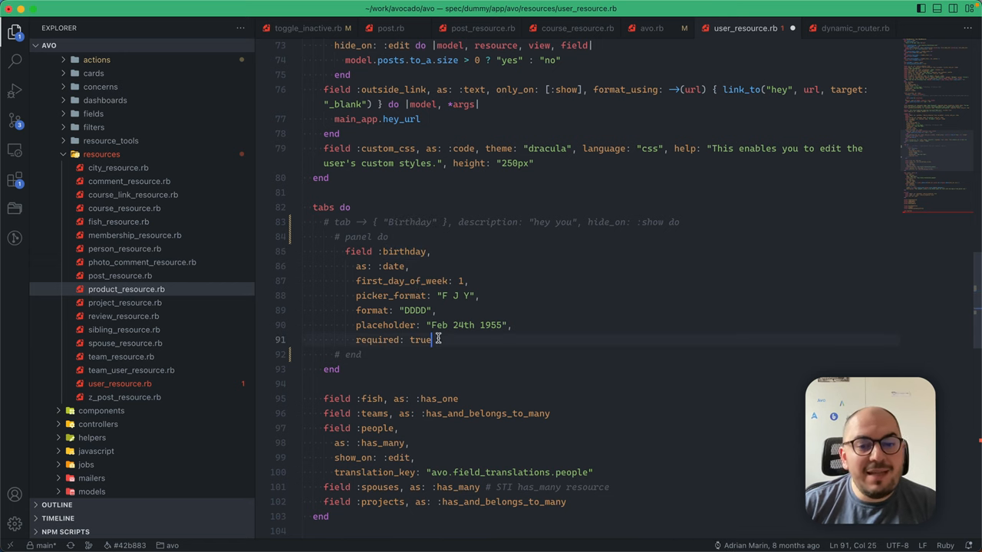
Step: Add a translation_string with an 'avo.…birthday' key to the birthday field
type("tra")
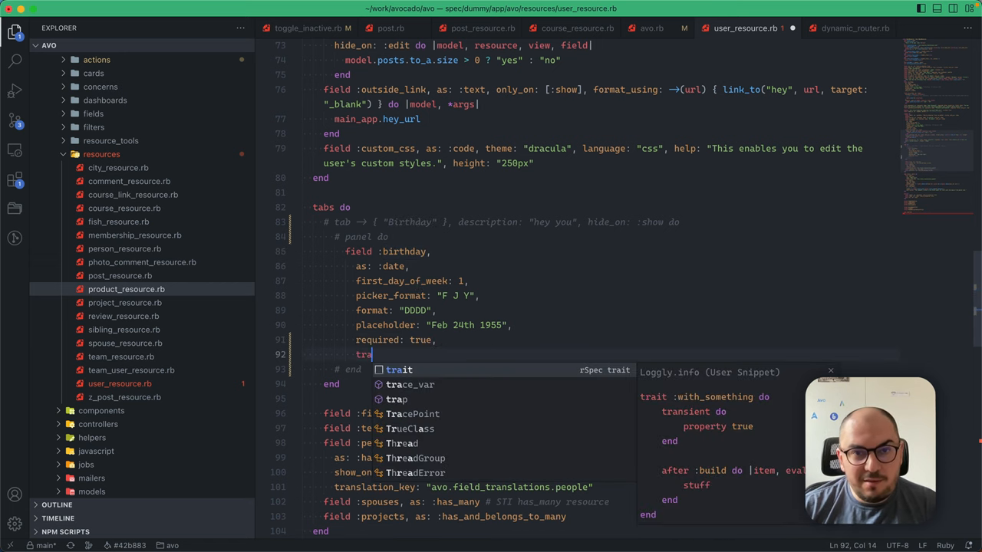
type("nslation_string:")
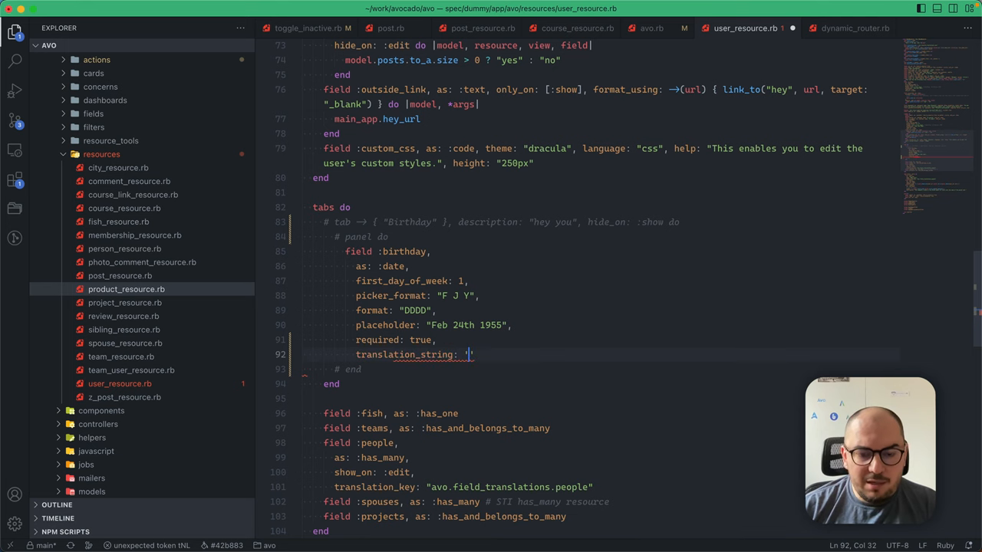
type("'avo.field_transalt")
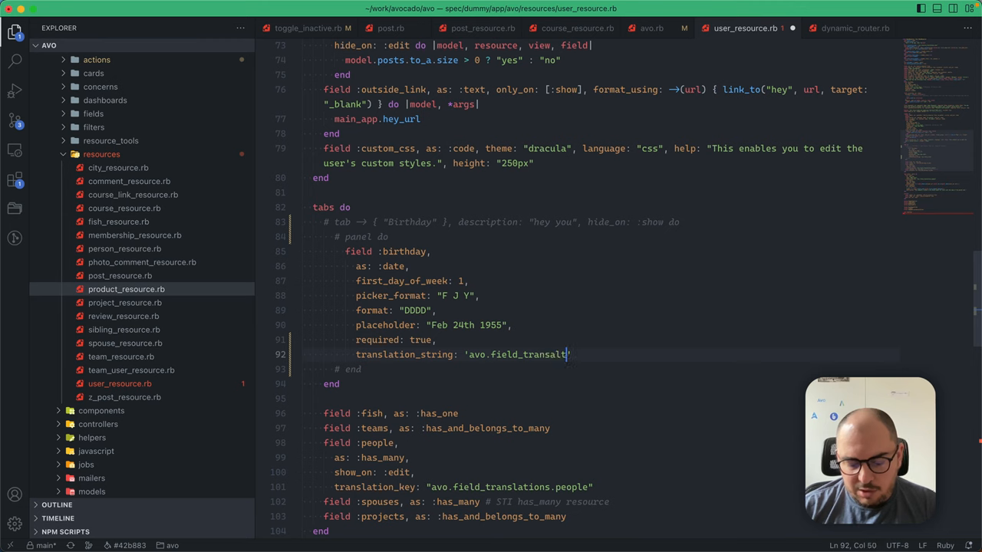
type("begin")
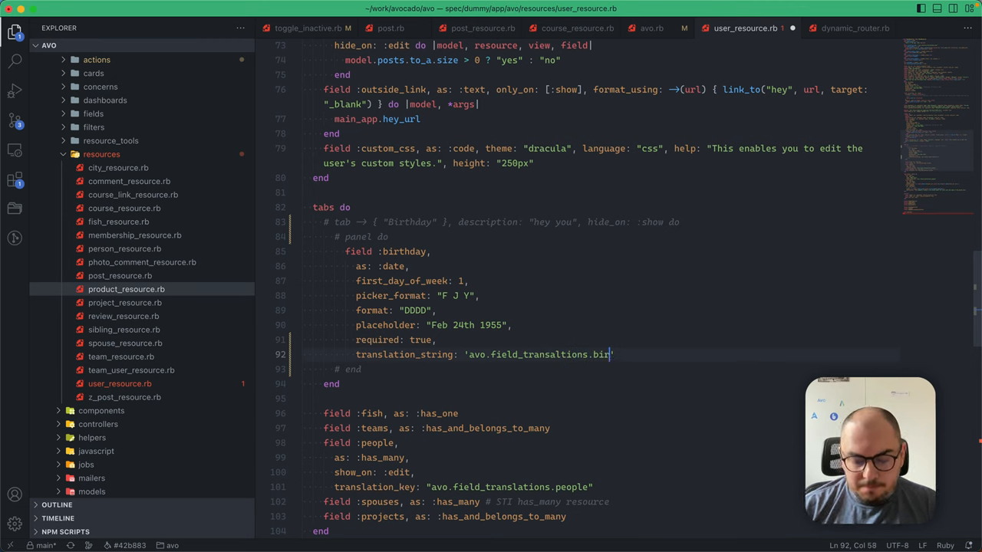
type("thday'")
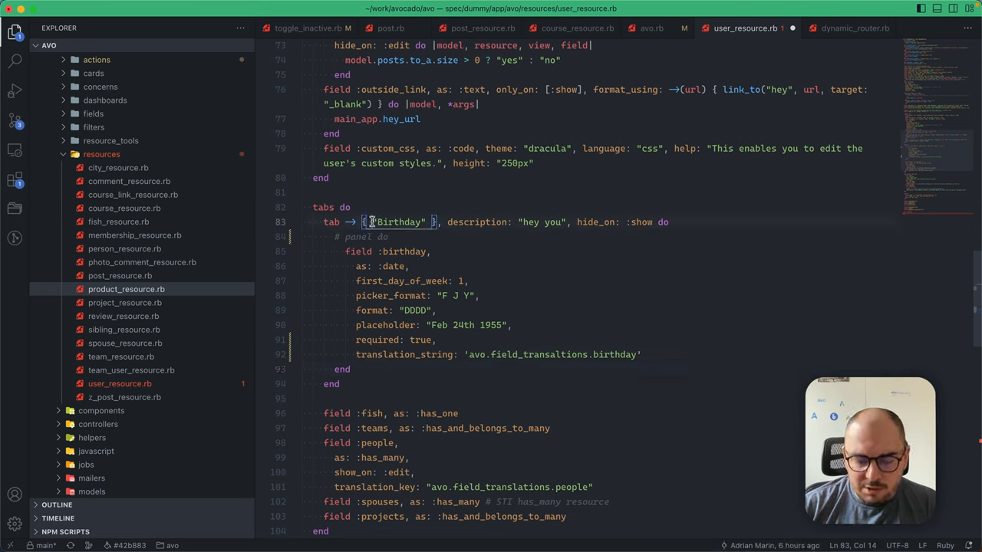
Step: Replace the Birthday tab name with I18n.t("avo.field_transaltions.birthday")
type("I18n.t")
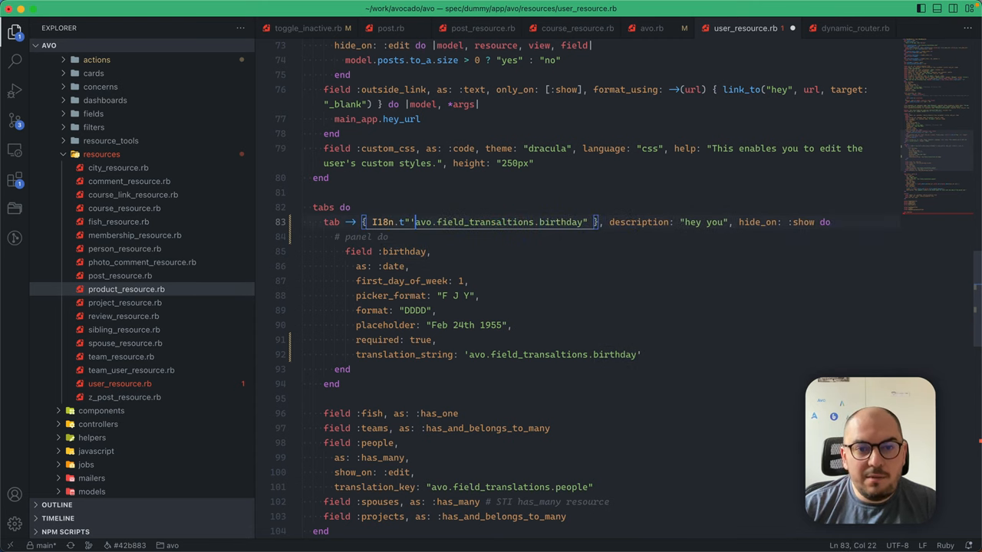
left_click_drag(414, 221, 589, 221)
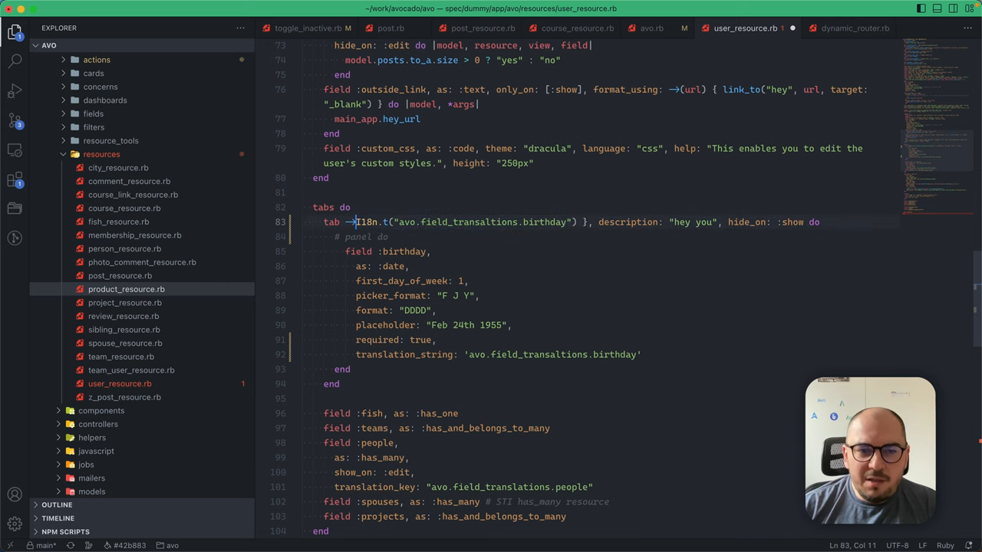
key("Backspace")
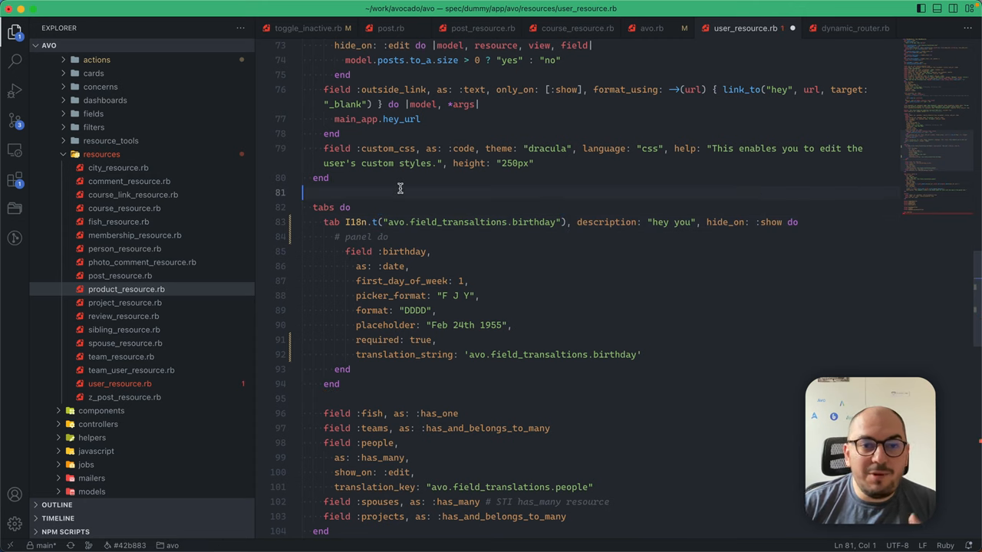
mouse_move(402, 221)
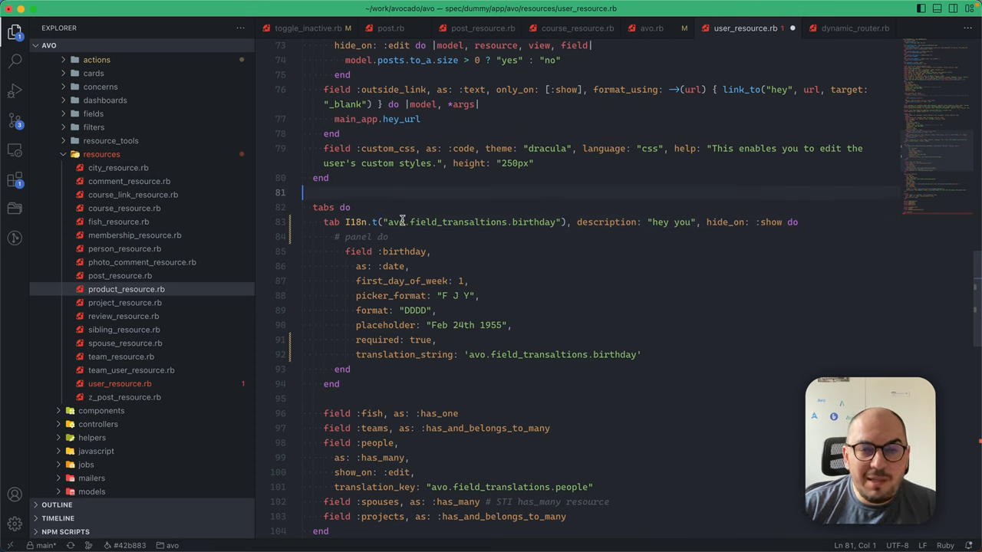
double_click(353, 221)
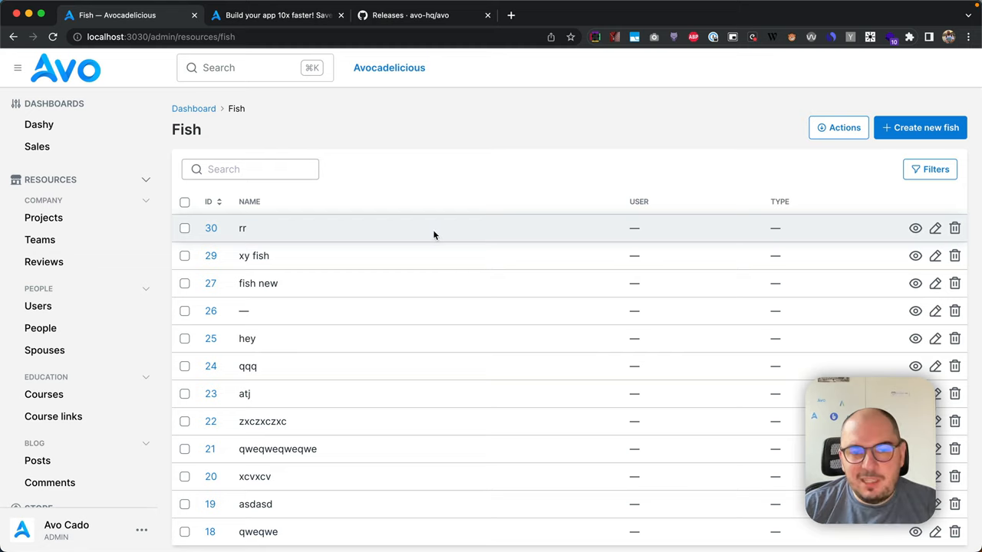
Step: Glance at the release draft, then return to Avo and open Course links
left_click(409, 15)
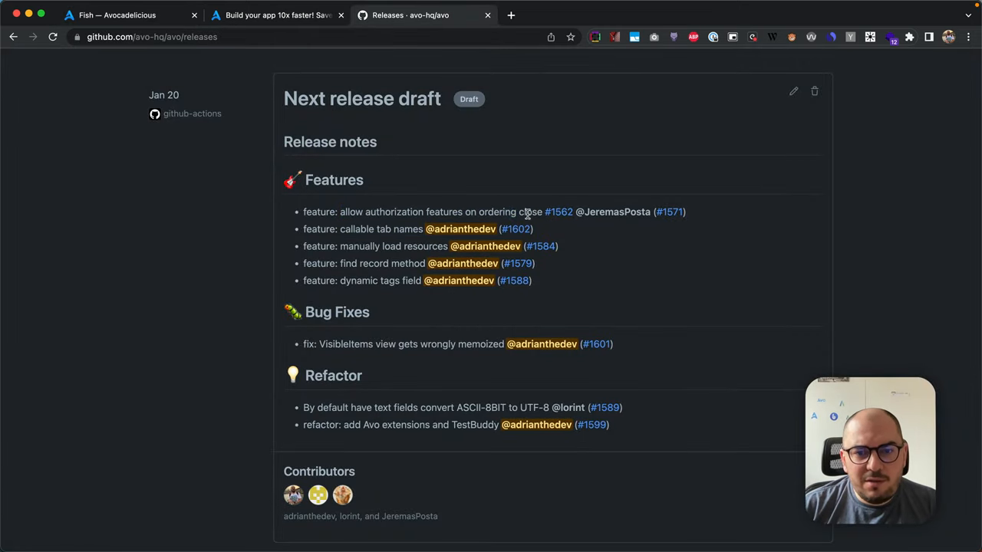
left_click(115, 14)
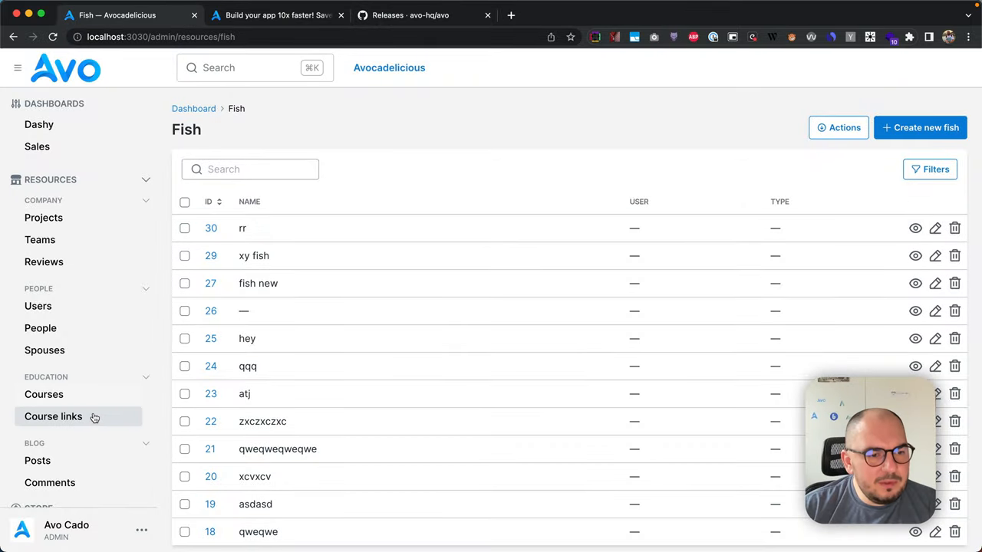
left_click(53, 416)
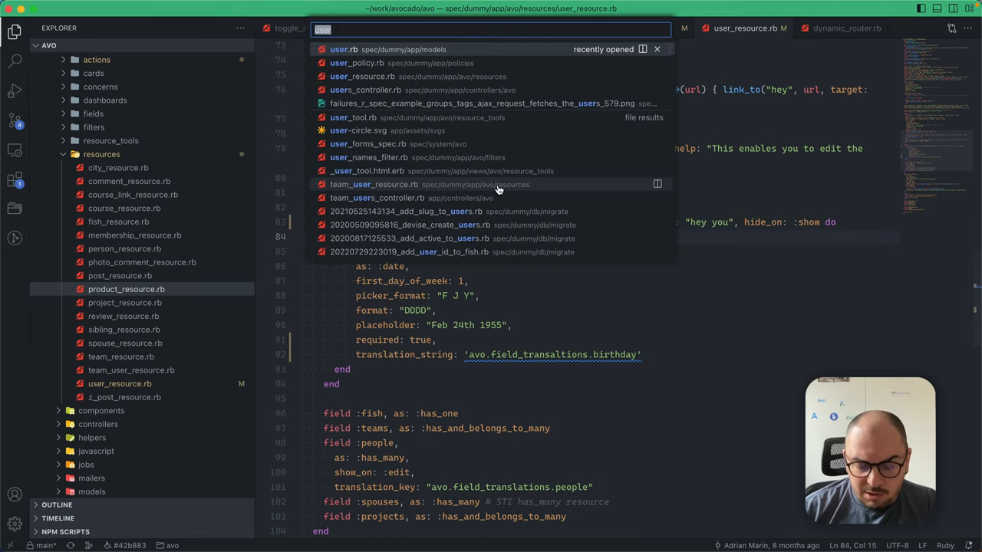
Step: Open the course link policy and course resource files, inspecting the index ordering visibility
type("linkpoli")
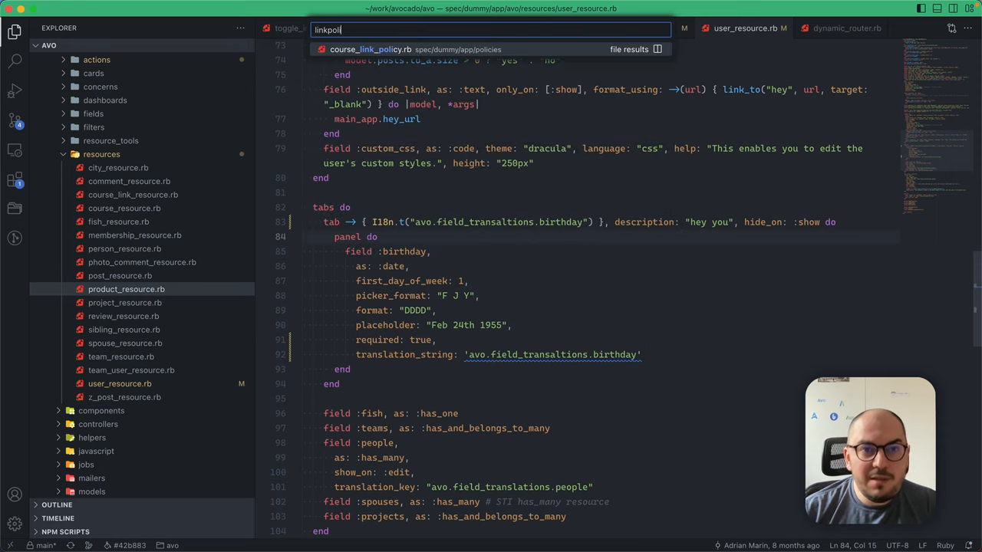
left_click(371, 50)
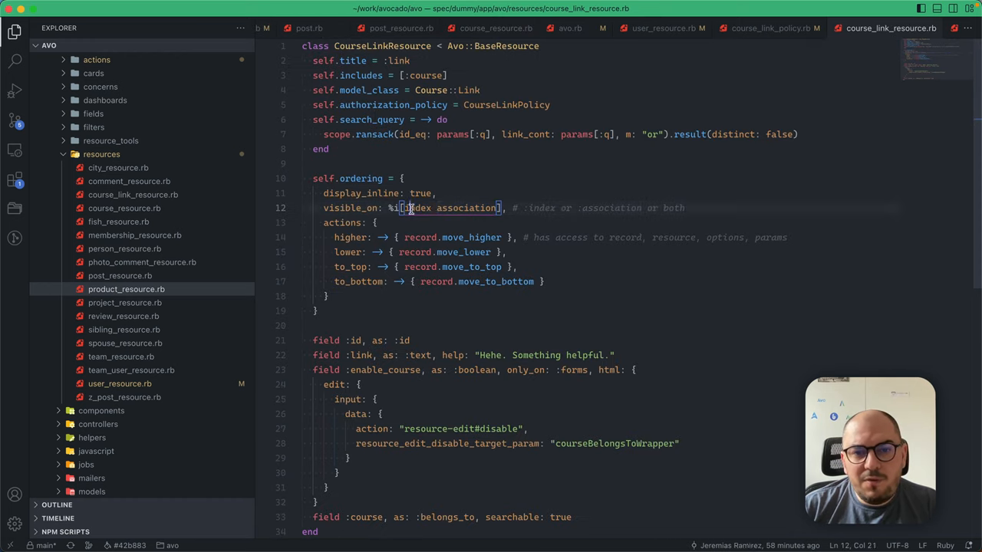
double_click(464, 208)
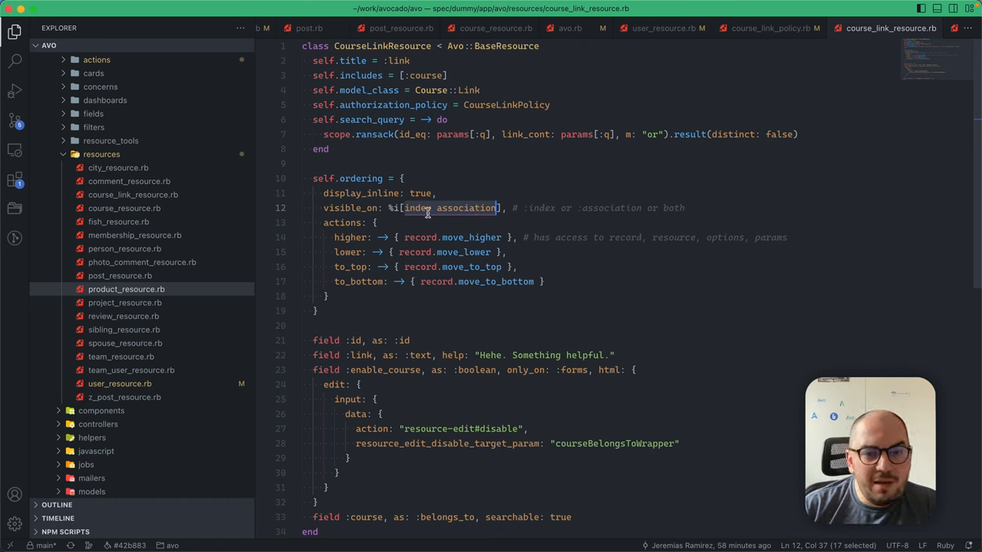
type("courp")
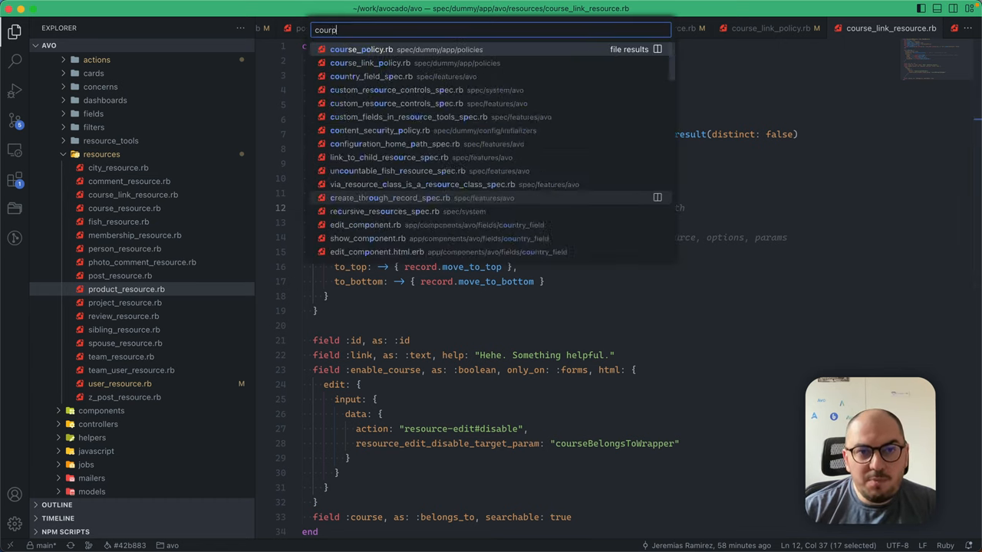
left_click(361, 49)
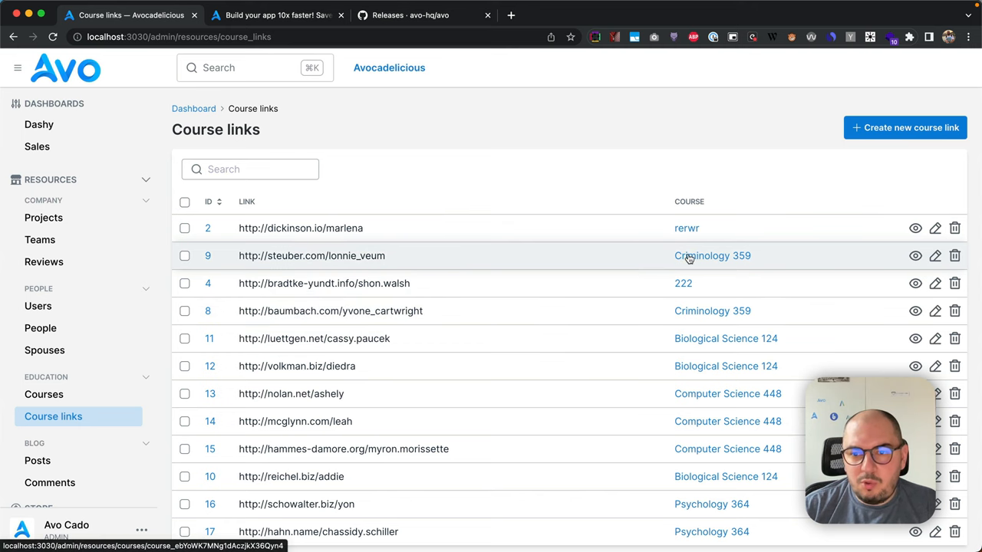
Step: View Criminology 359's details and Links panel, then switch to the releases page
left_click(711, 256)
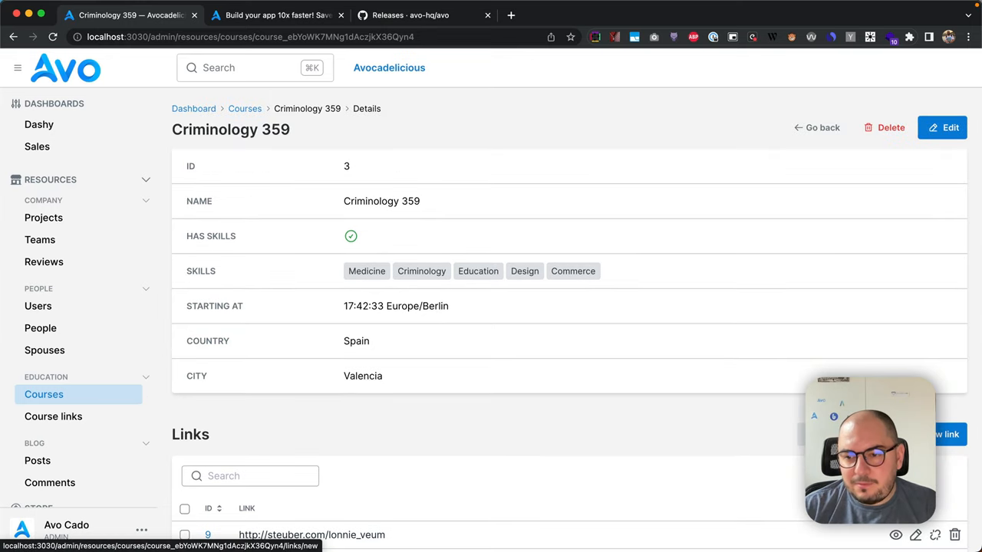
scroll("down", 3)
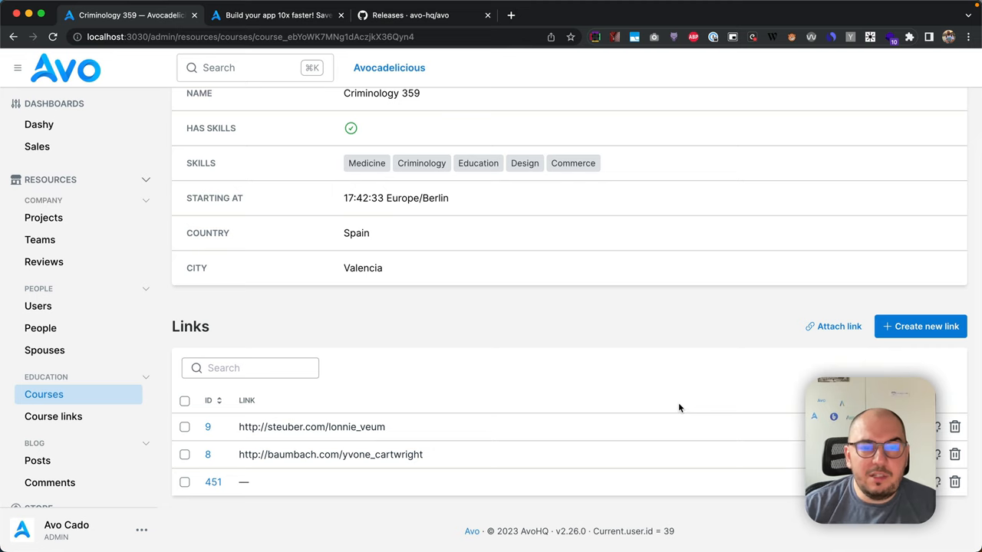
mouse_move(320, 127)
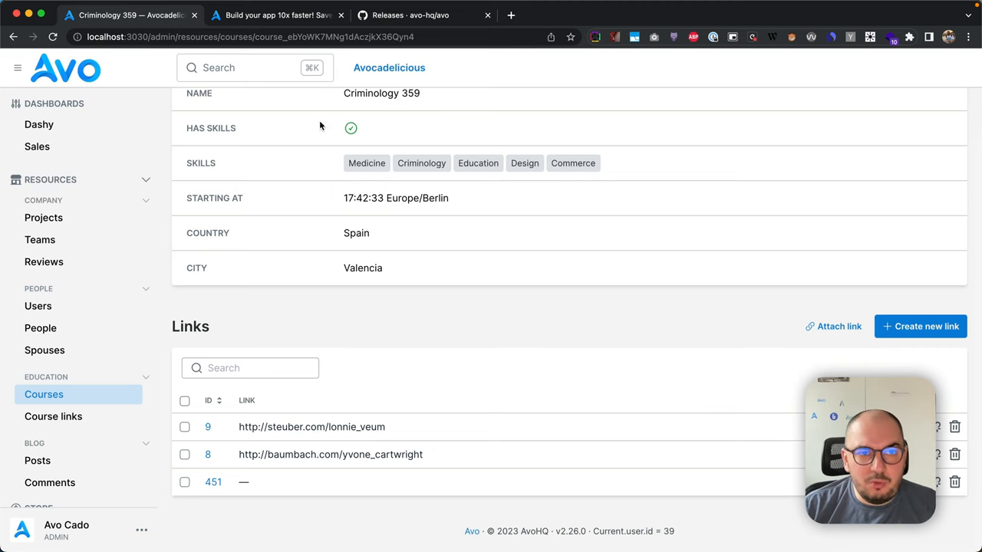
left_click(410, 14)
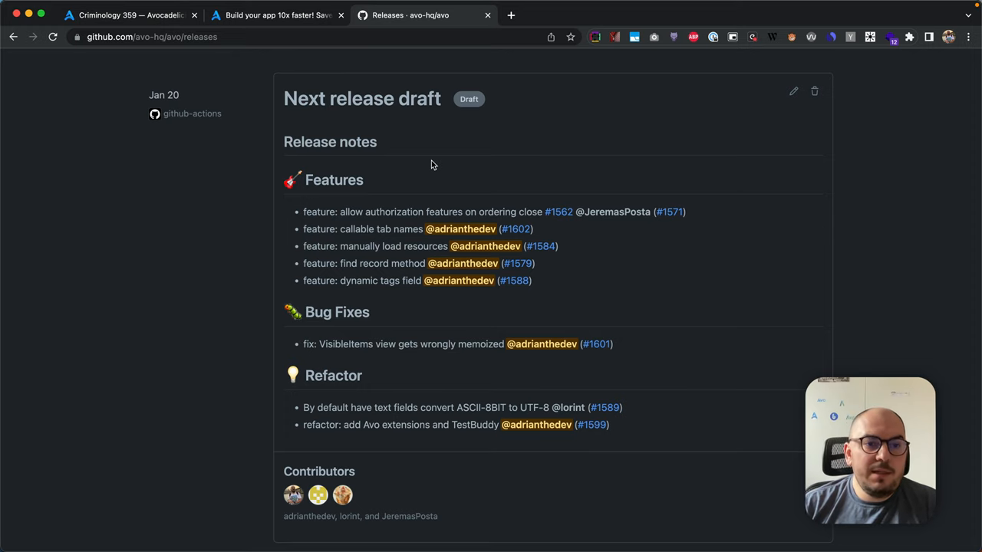
Step: Highlight the draft's Release notes heading and open a new browser tab
double_click(330, 142)
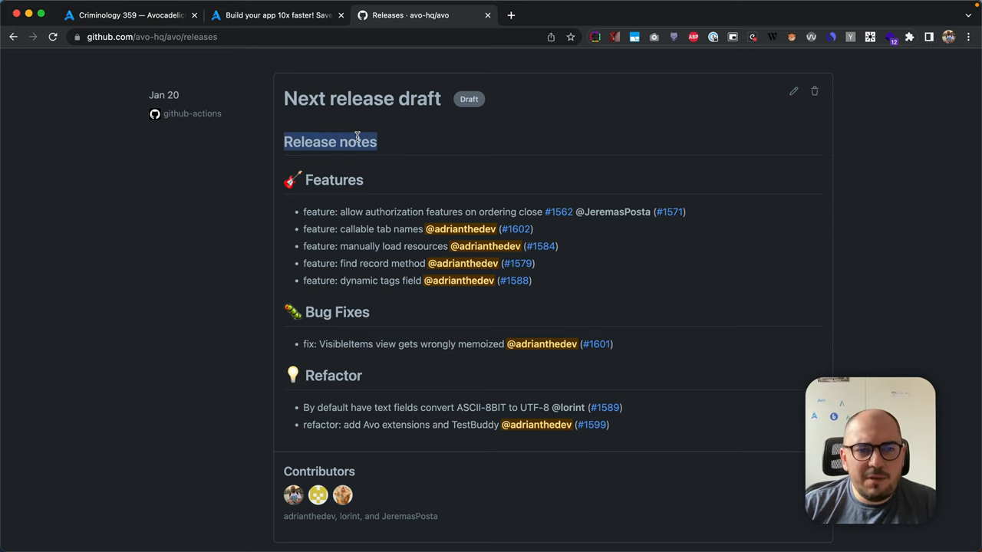
left_click(276, 14)
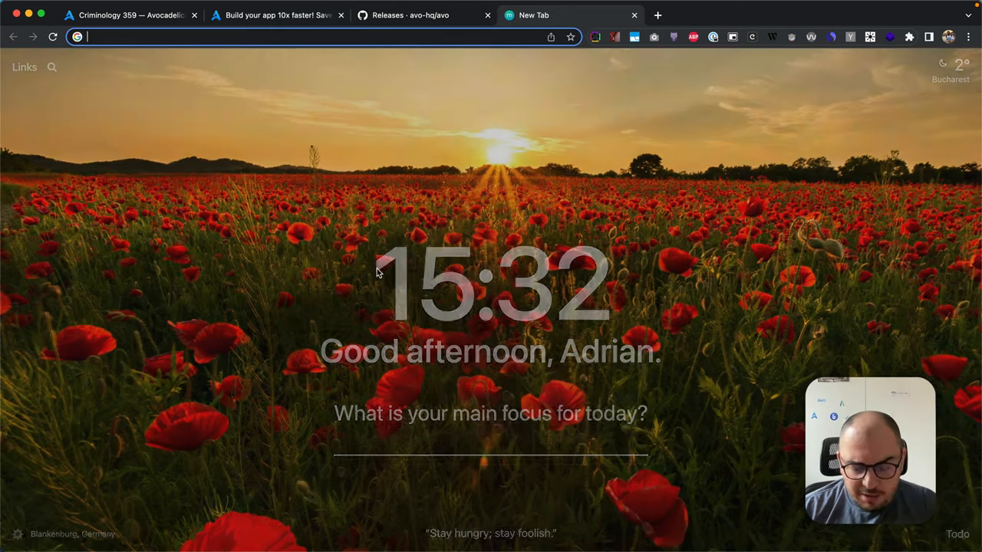
Step: Load Short Ruby News edition 31 and scroll down to the Friendly.rb announcement
type("shortruby.com/p/edition-31")
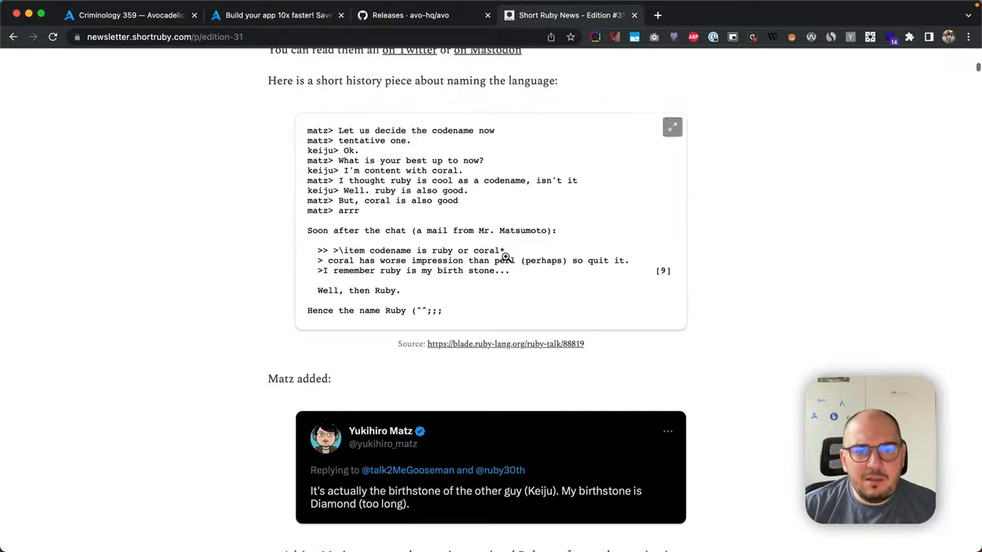
scroll("down", 3)
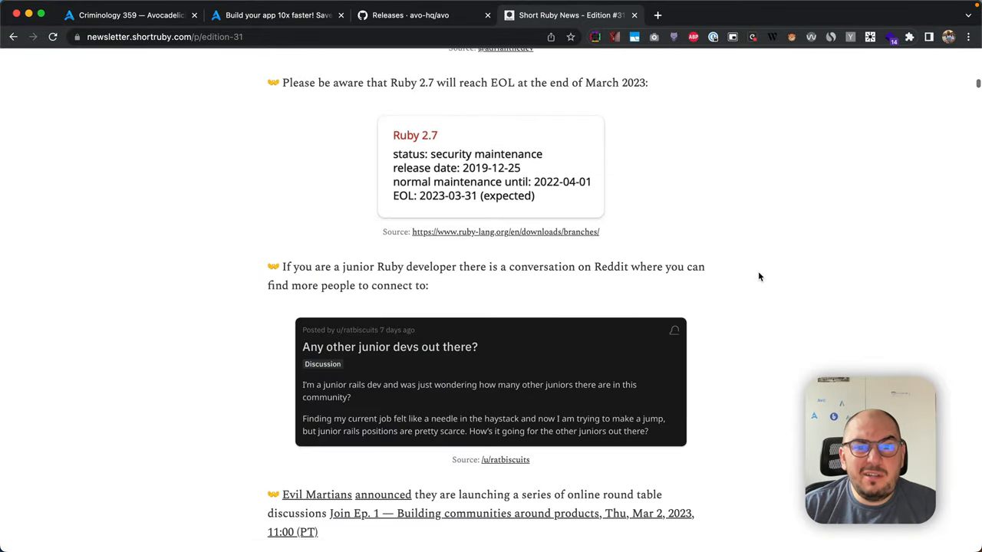
scroll("down", 3)
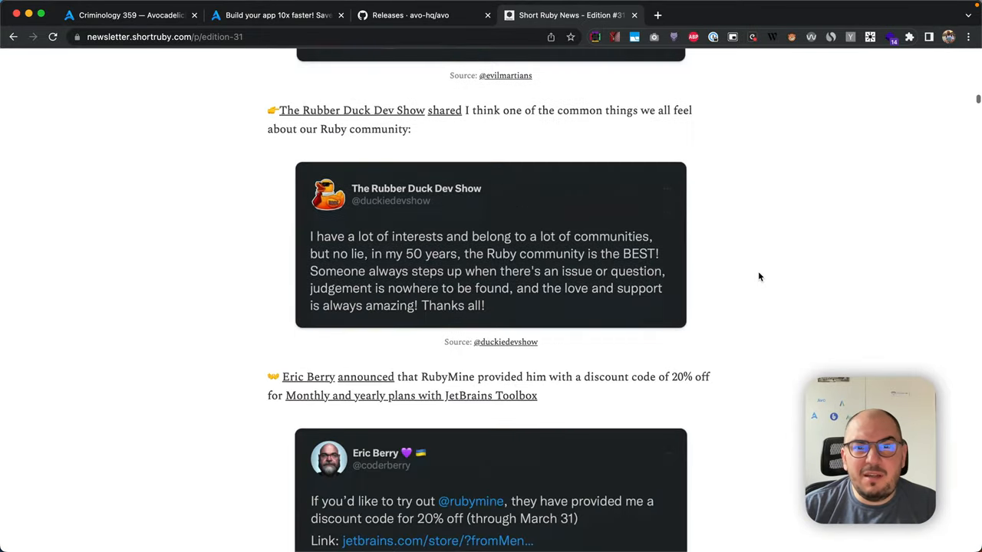
scroll("down", 3)
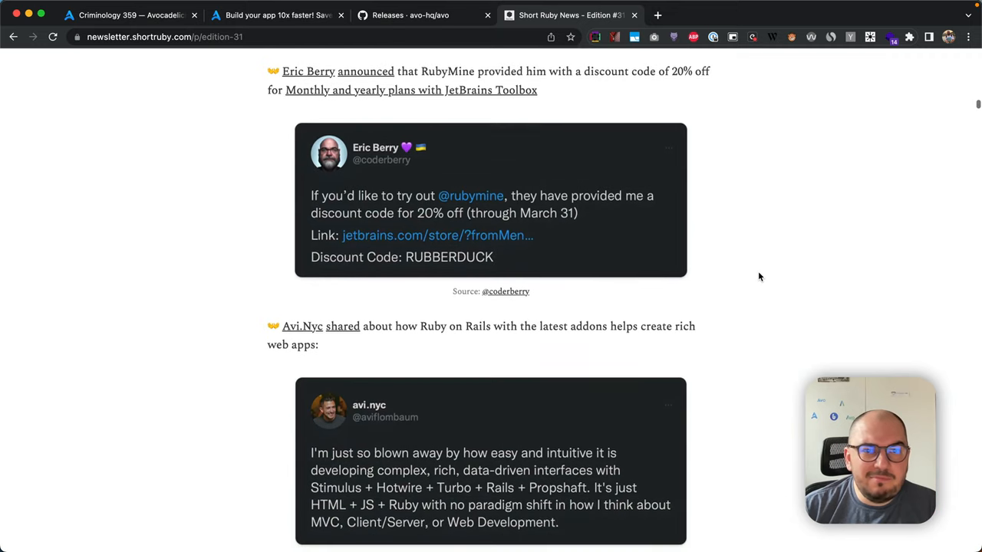
scroll("down", 3)
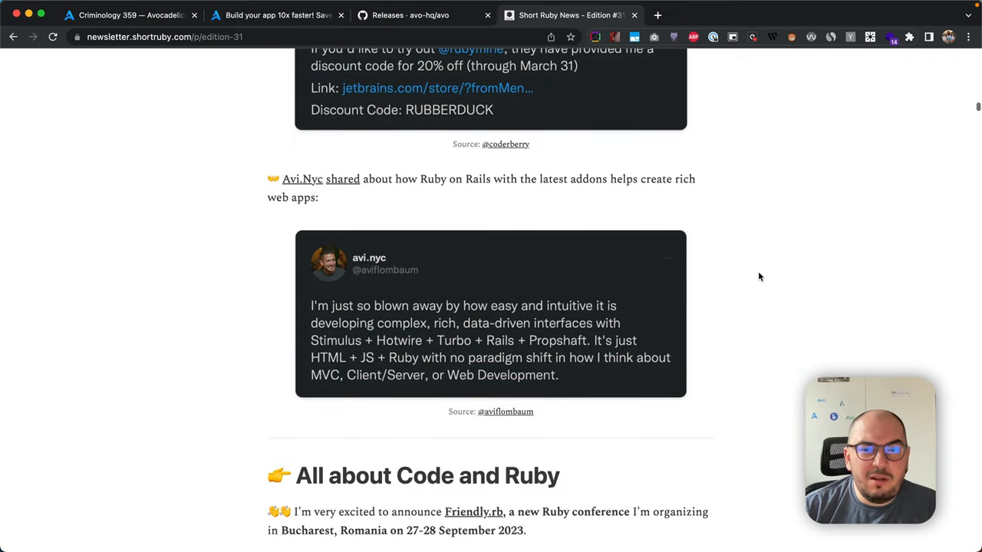
scroll("down", 3)
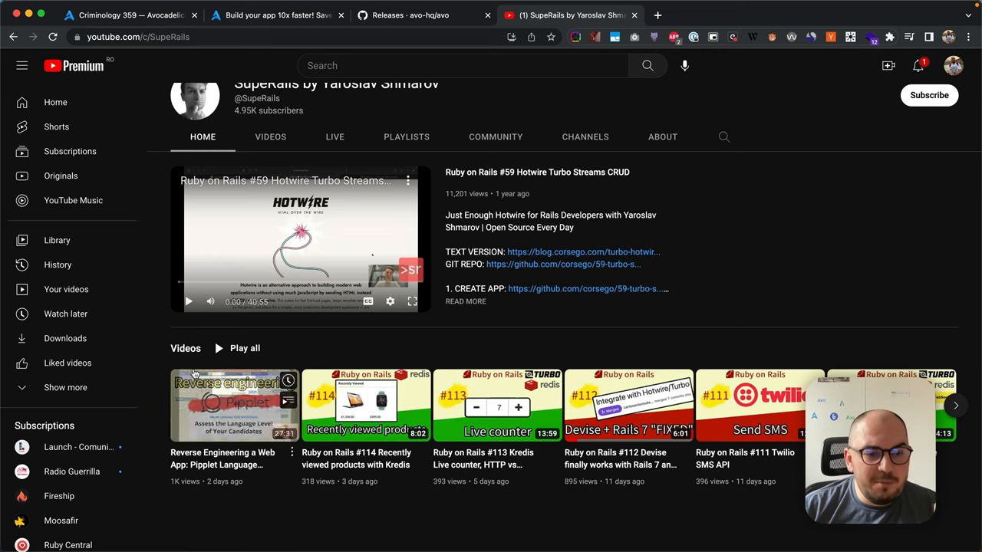
mouse_move(236, 405)
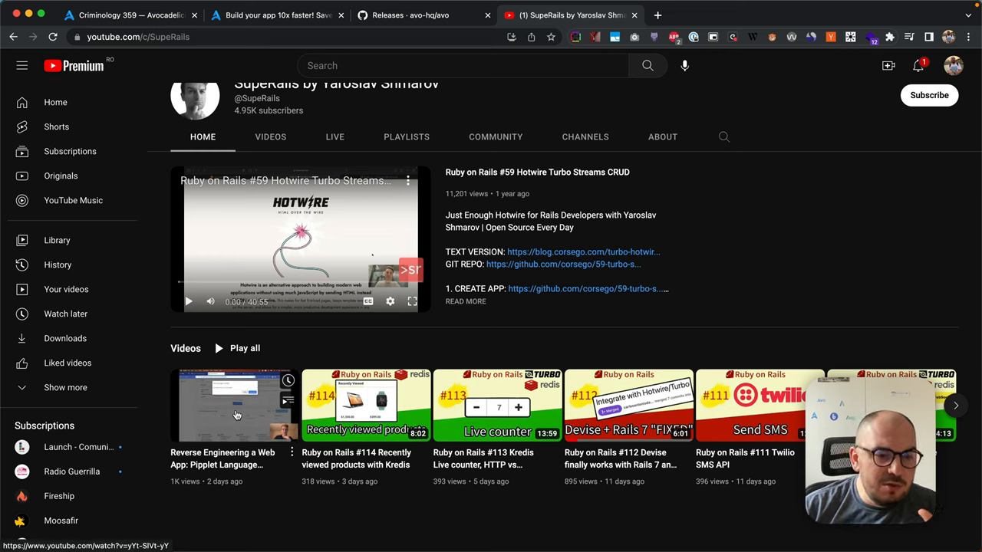
mouse_move(252, 365)
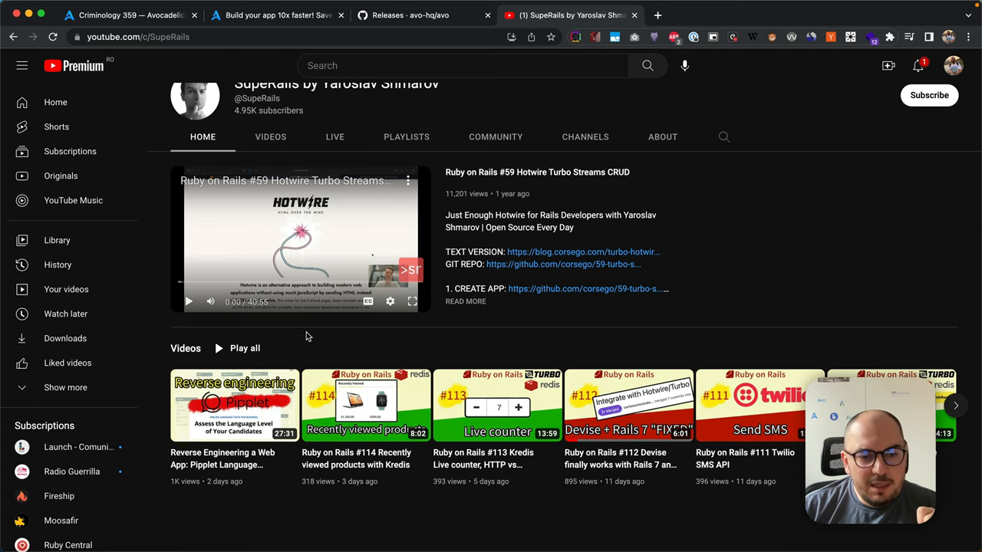
mouse_move(340, 354)
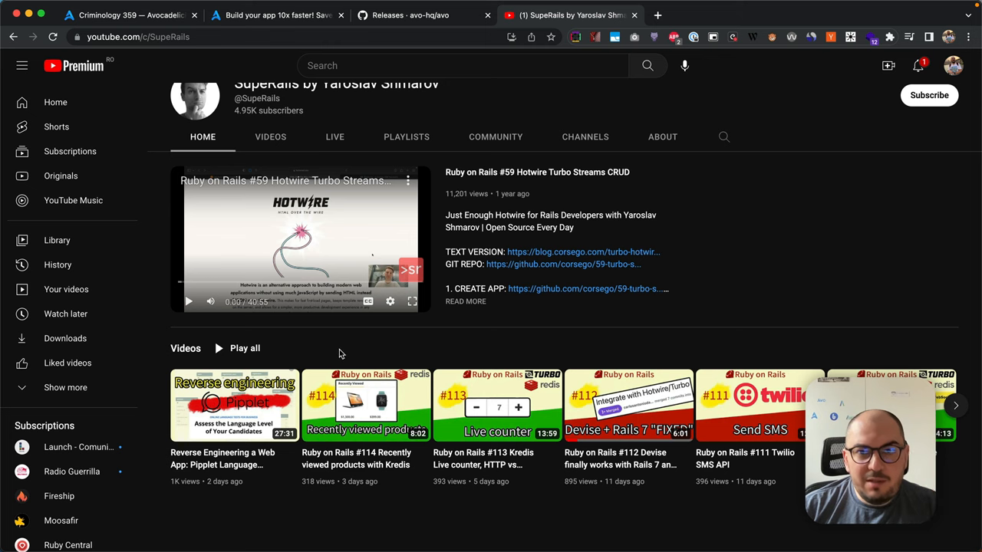
Step: Open a new blank browser tab after browsing the SupeRails channel
left_click(423, 14)
type("frien/")
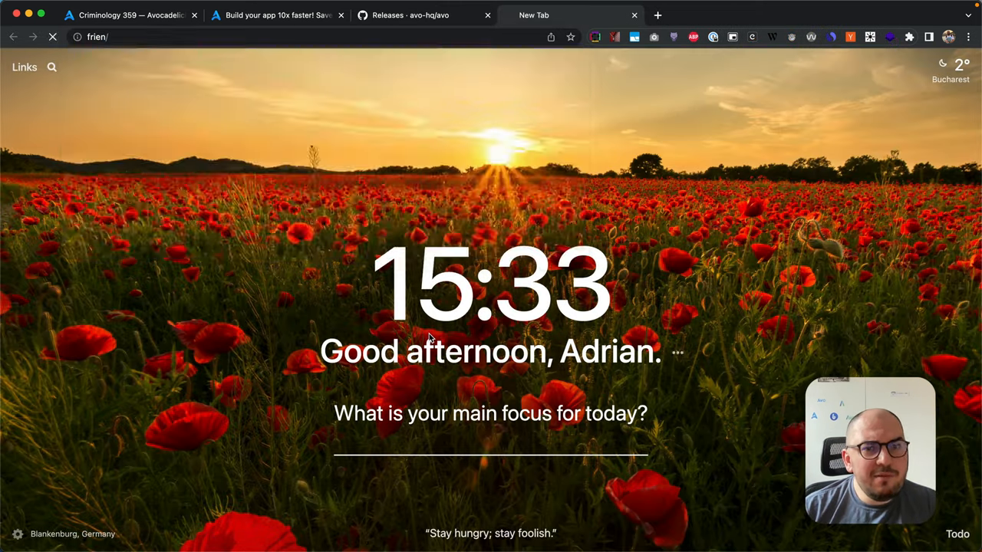
Step: Go to the Friendly.rb site and scroll past 'Talks and more' to 'We have amazing speakers'
type("fir")
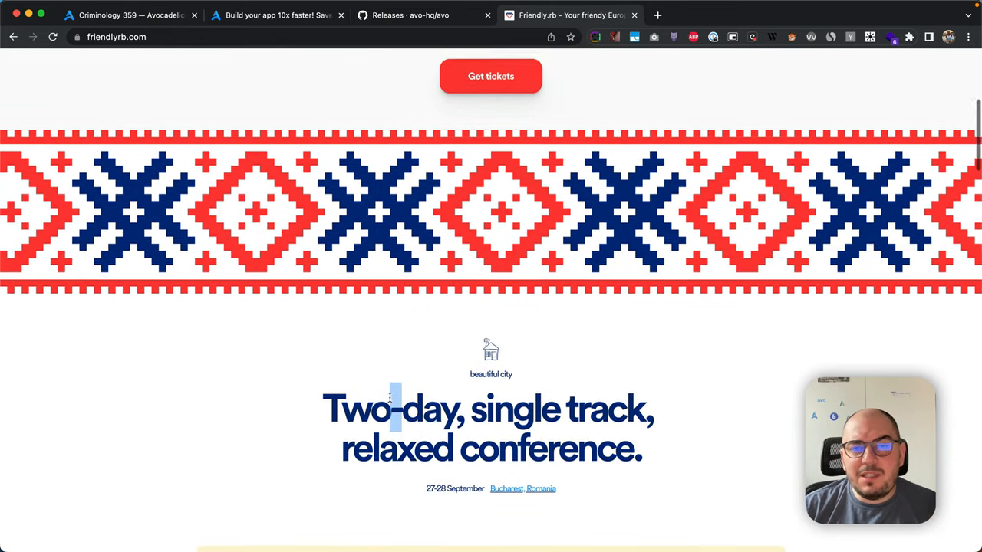
scroll("up", 3)
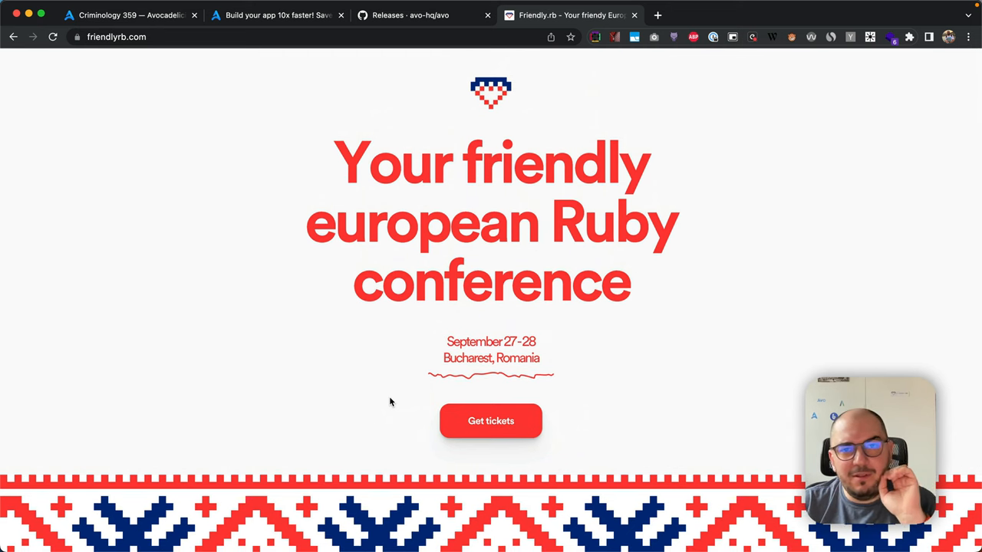
scroll("down", 3)
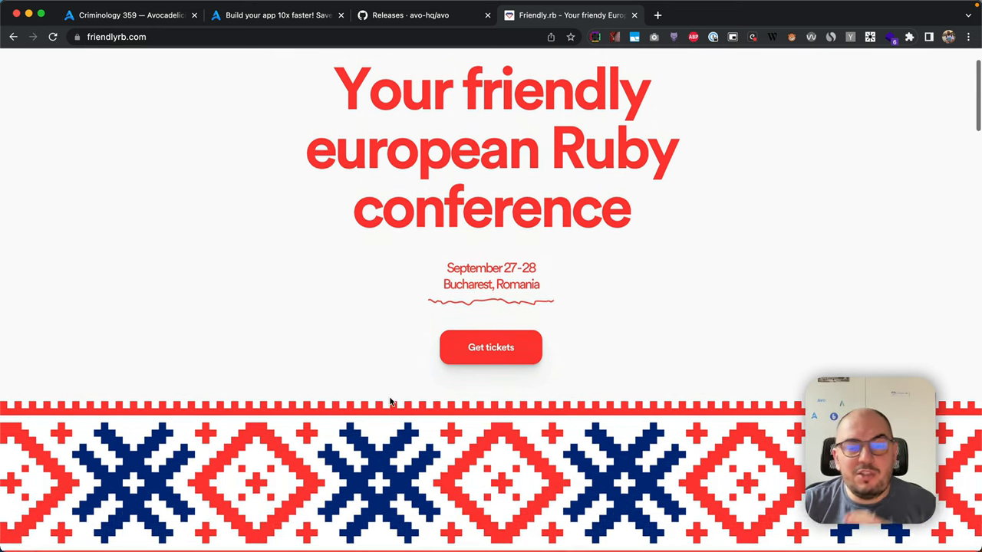
scroll("down", 3)
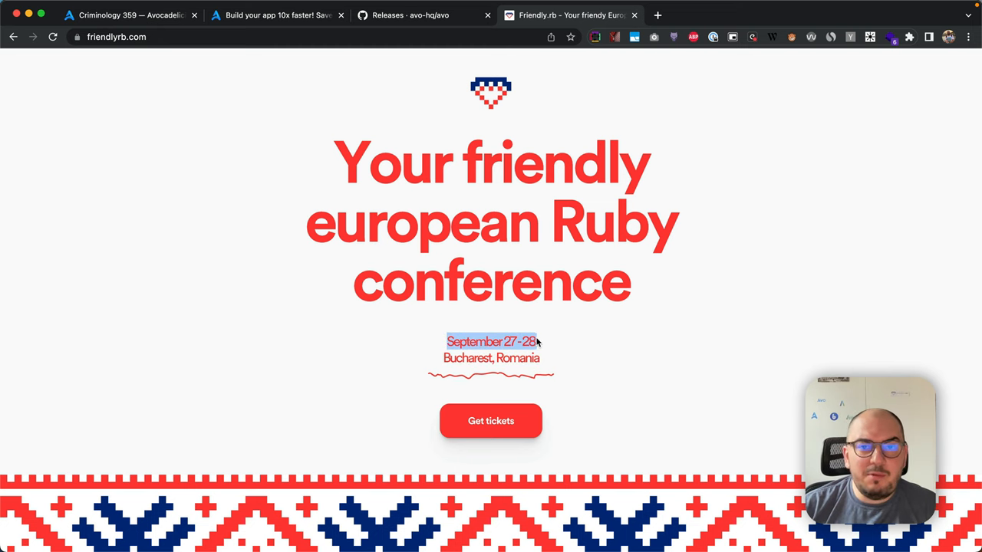
scroll("down", 3)
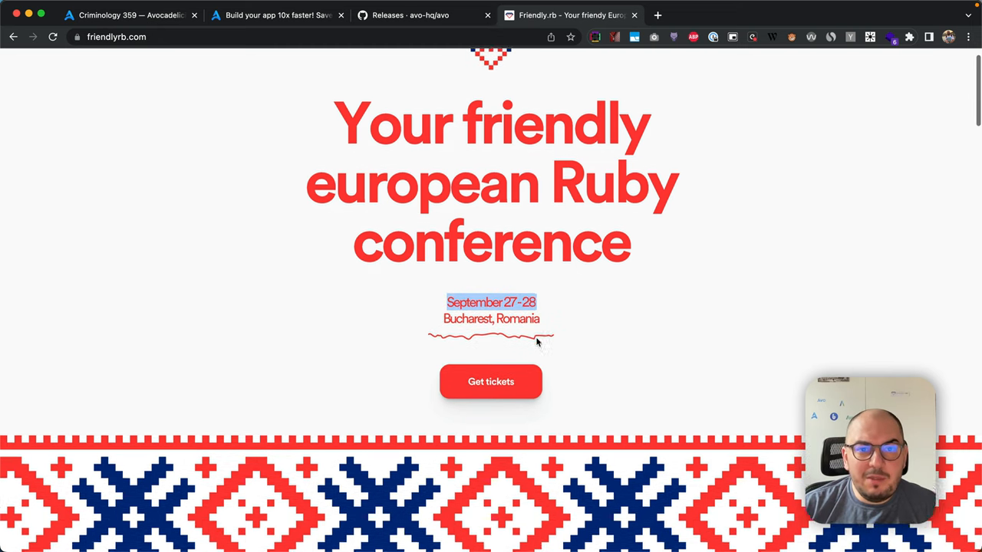
scroll("down", 3)
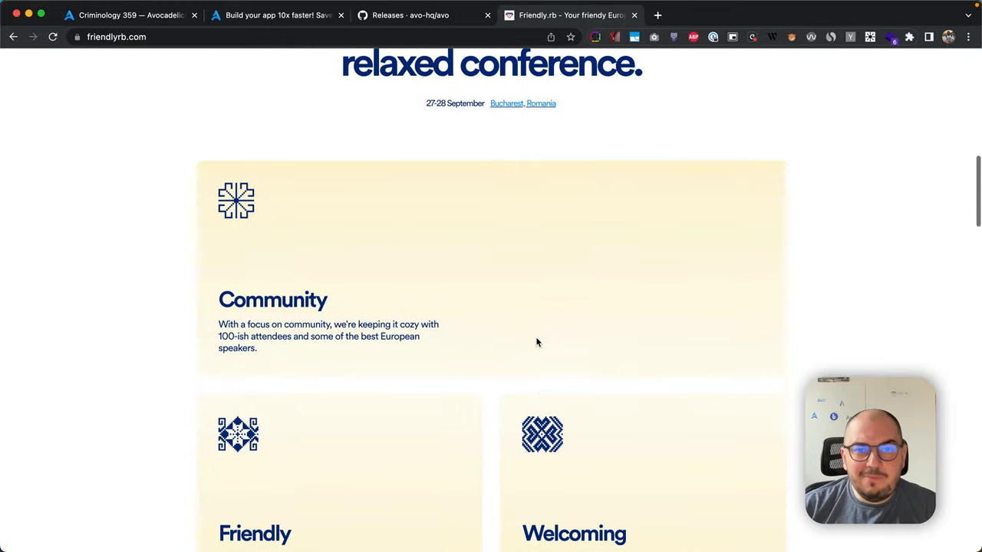
scroll("down", 3)
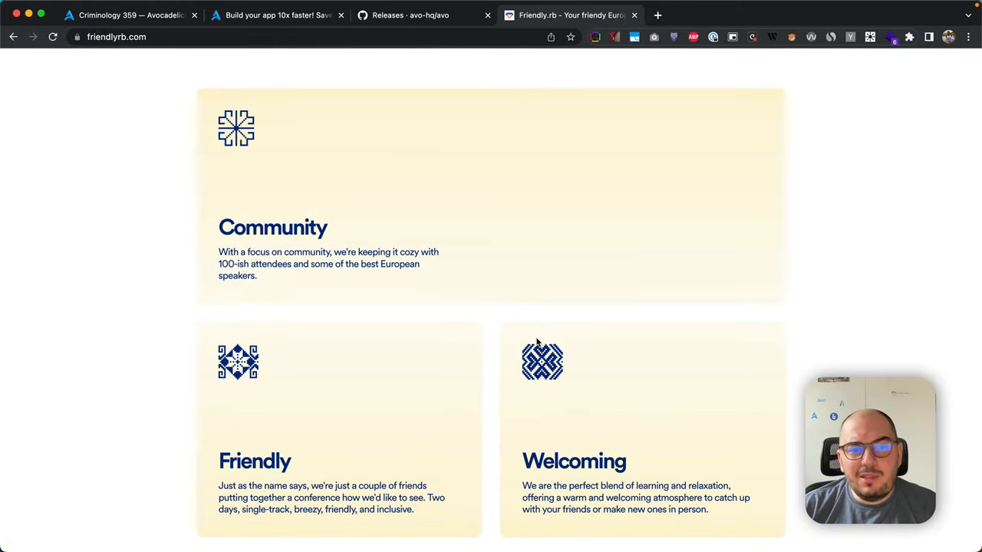
scroll("down", 3)
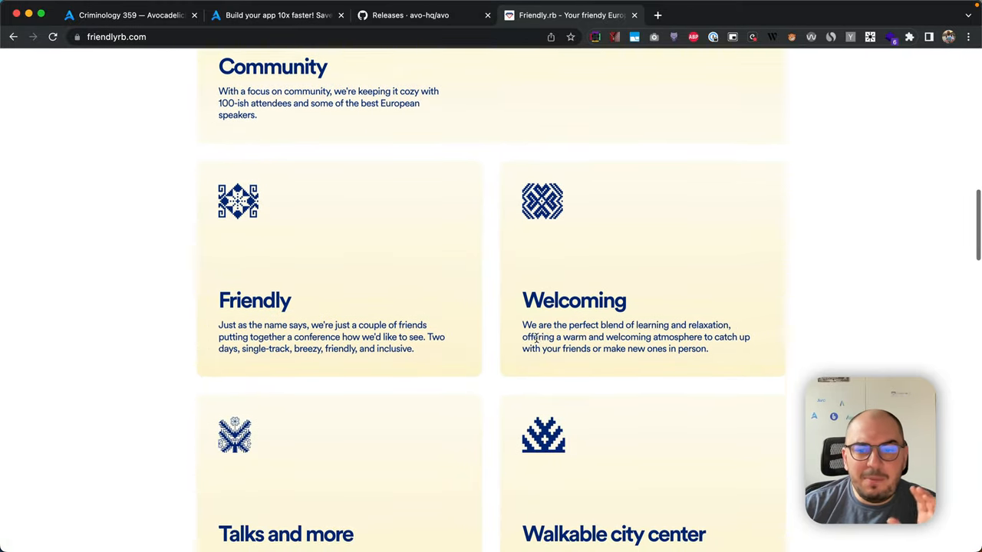
scroll("down", 3)
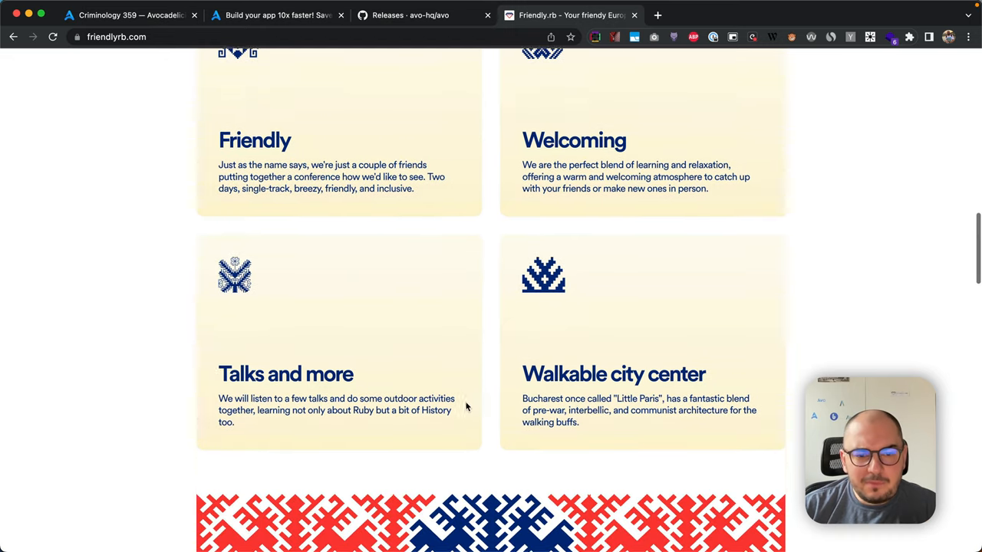
scroll("down", 3)
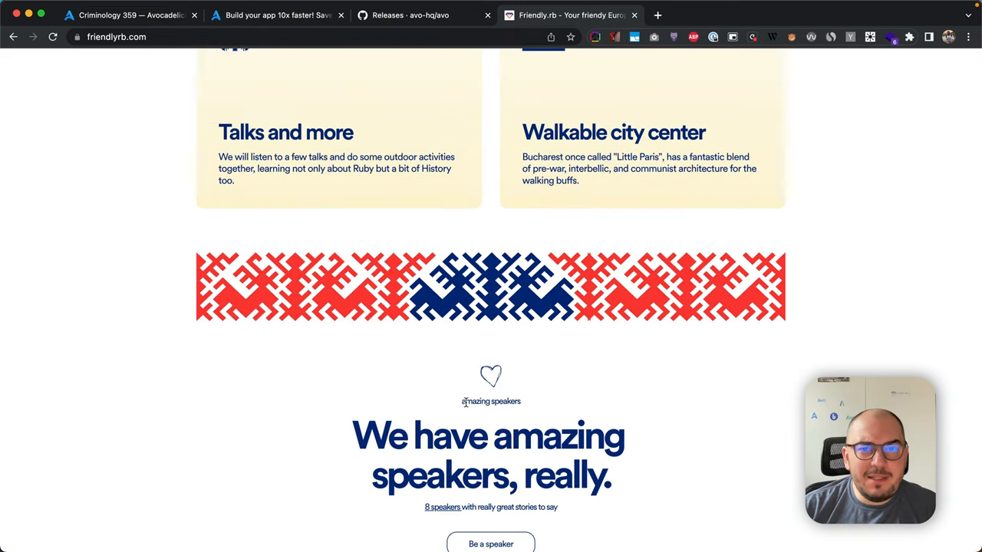
mouse_move(635, 156)
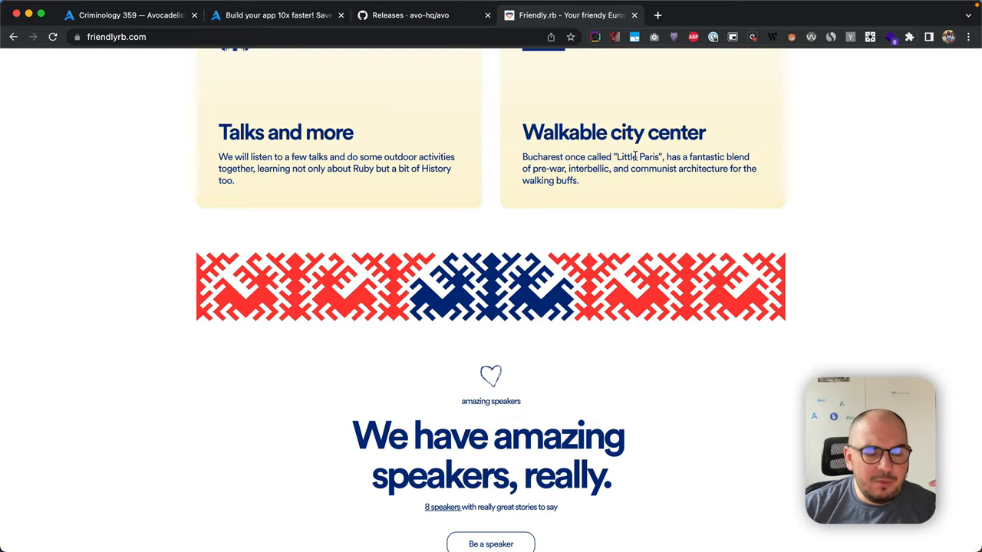
Step: Scroll through the Friendly.rb speaker cards and open the 'Be a speaker' Call for Papers form
scroll("down", 3)
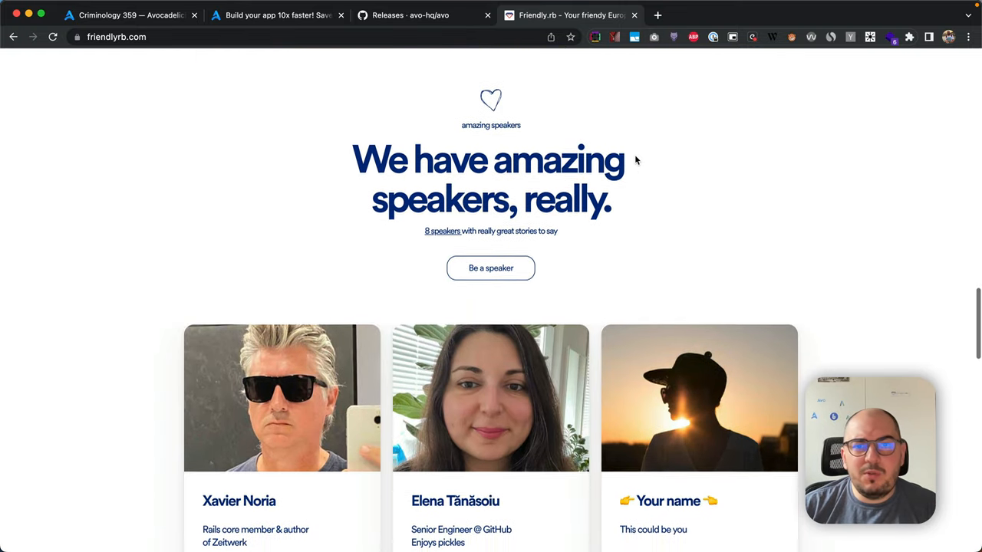
scroll("down", 3)
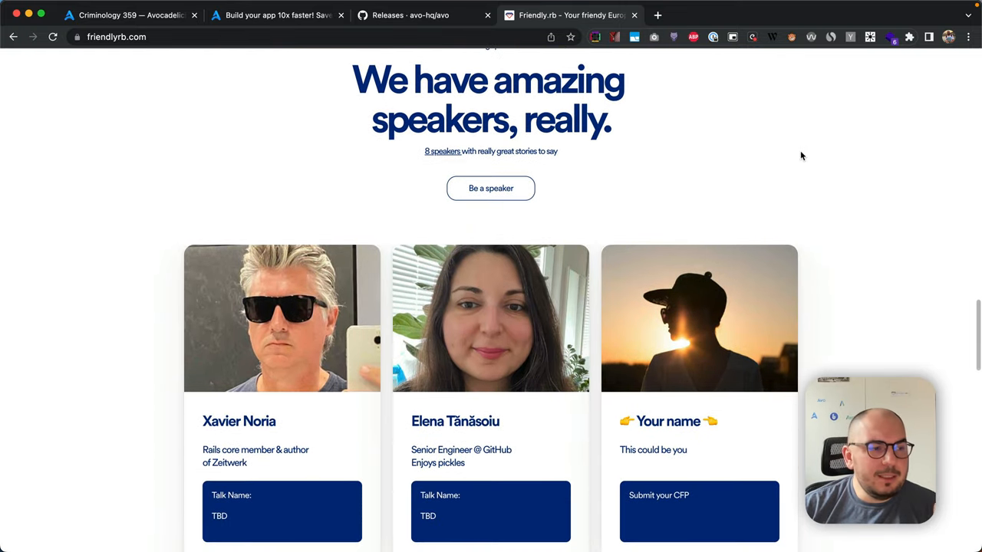
scroll("down", 3)
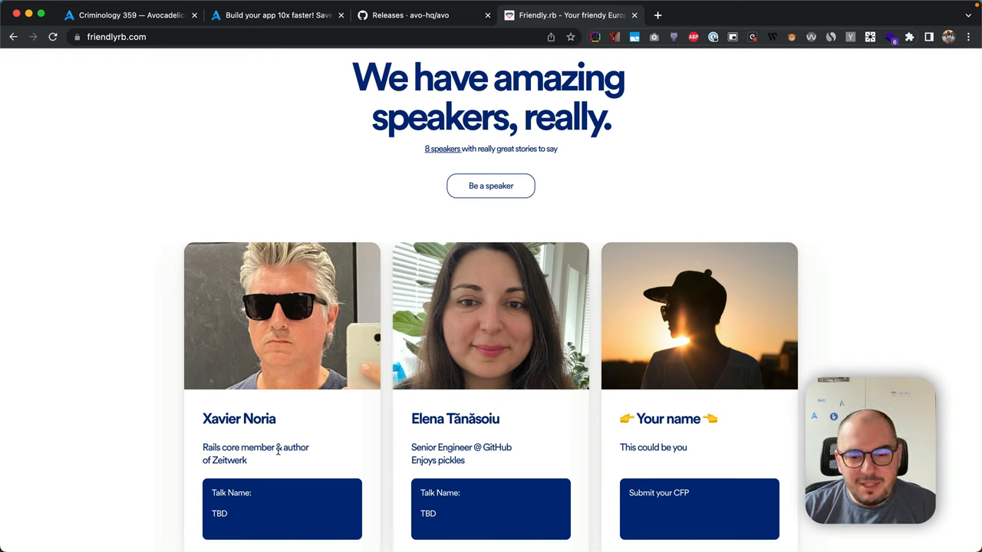
mouse_move(325, 544)
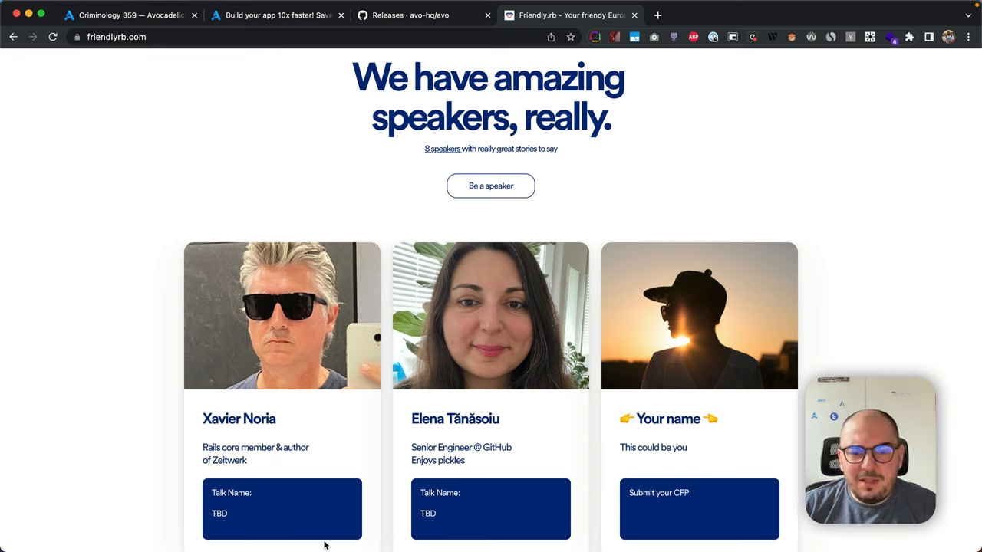
mouse_move(527, 227)
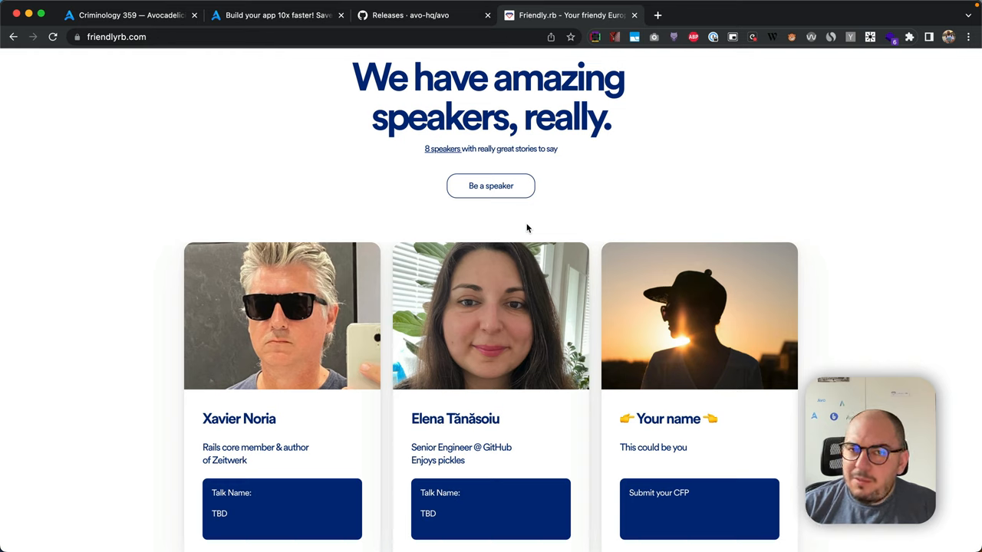
mouse_move(494, 182)
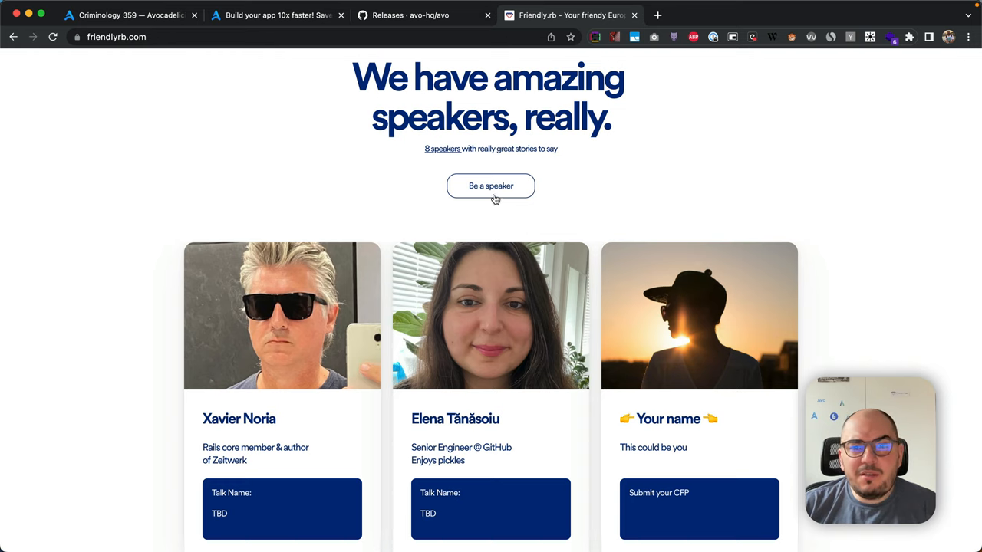
left_click(490, 186)
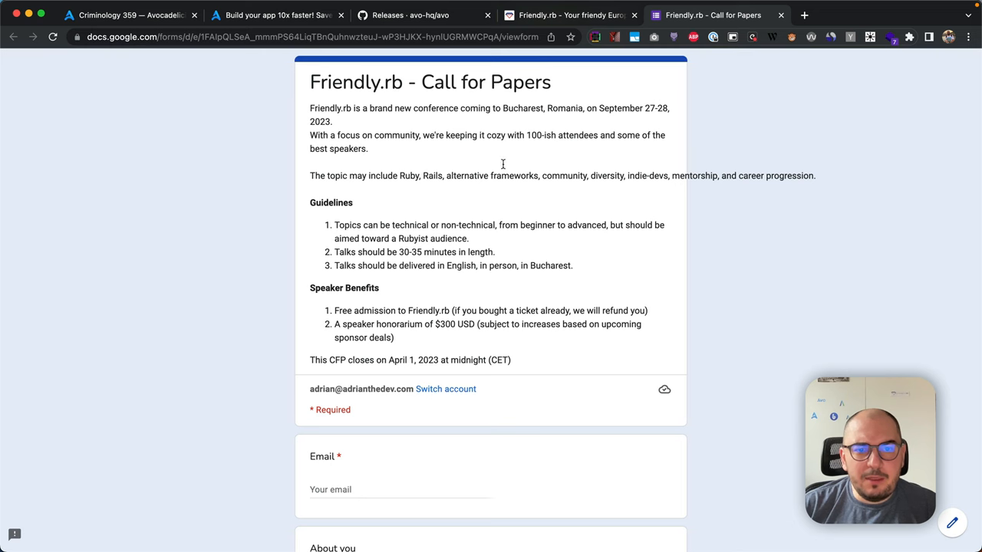
Step: Return to the Friendly.rb tab and scroll to the sponsors section showing Avo and Short Ruby
left_click(572, 15)
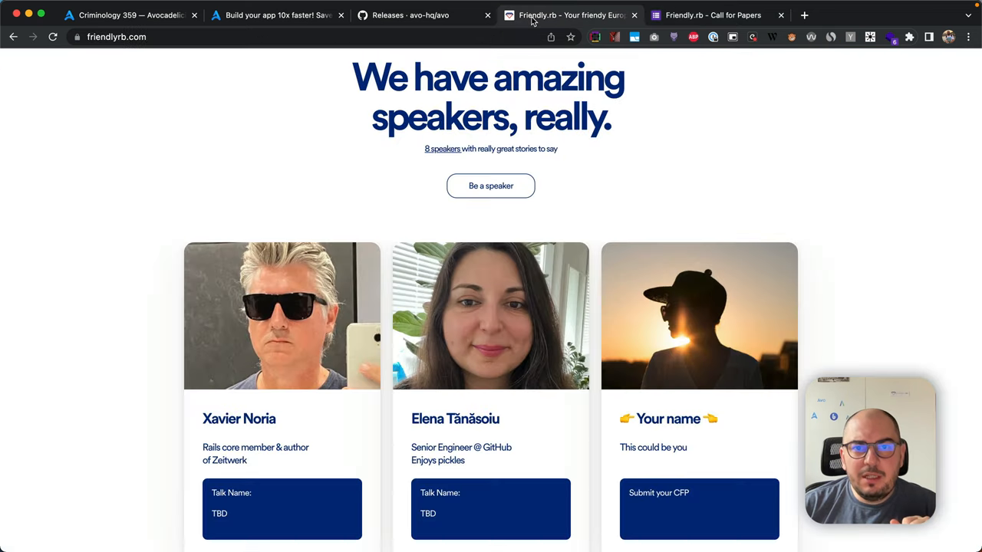
scroll("down", 3)
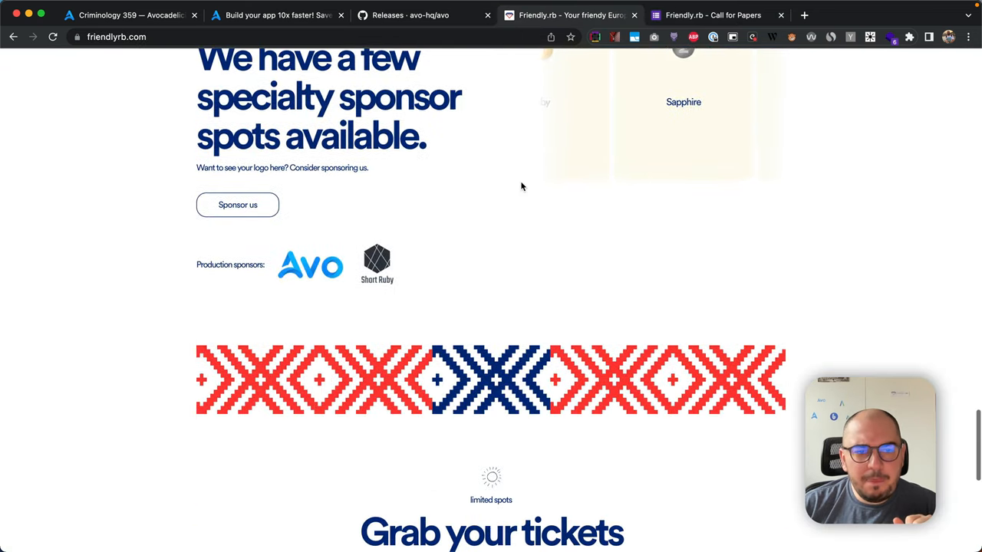
scroll("up", 3)
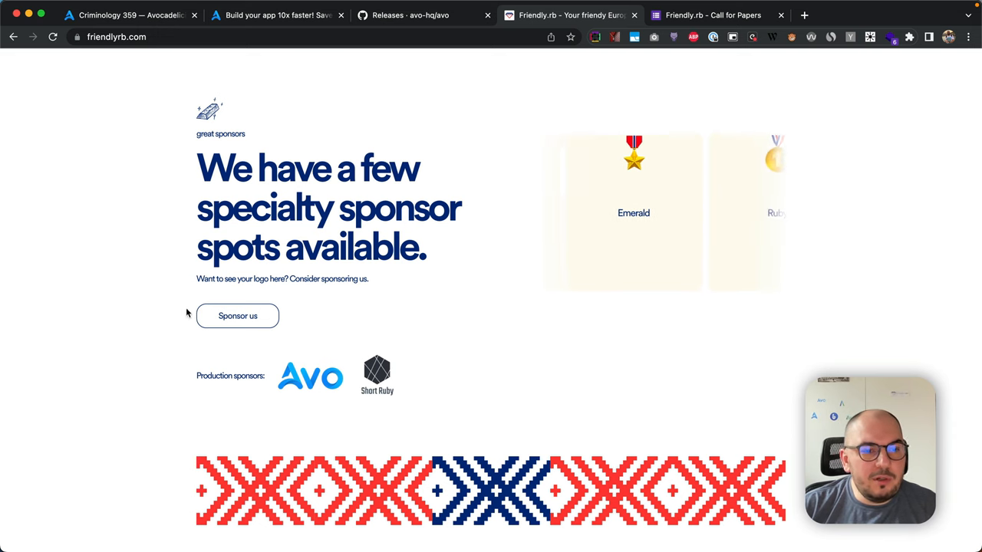
Step: Scroll through the 'Grab your tickets' pricing tiers, then switch to the Avo homepage tab
scroll("down", 3)
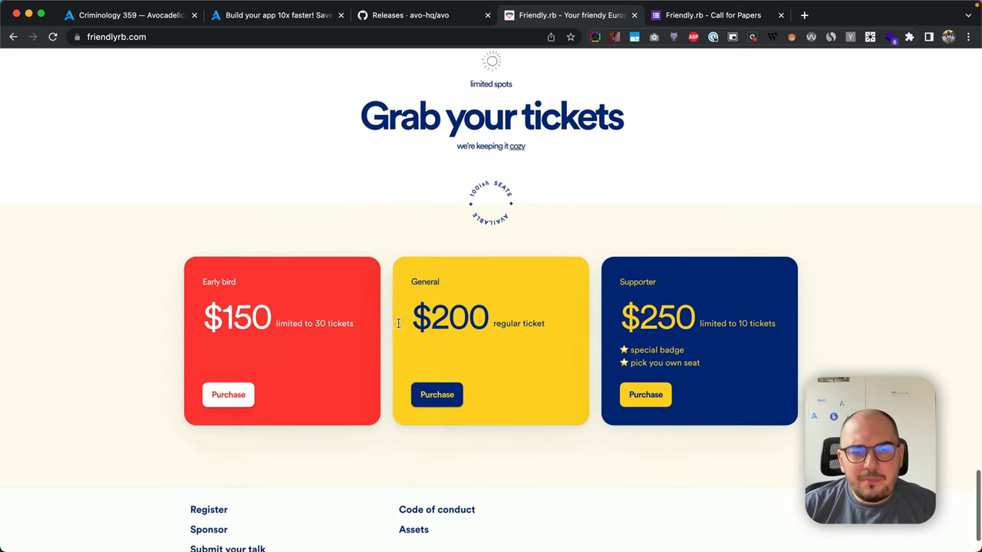
scroll("down", 3)
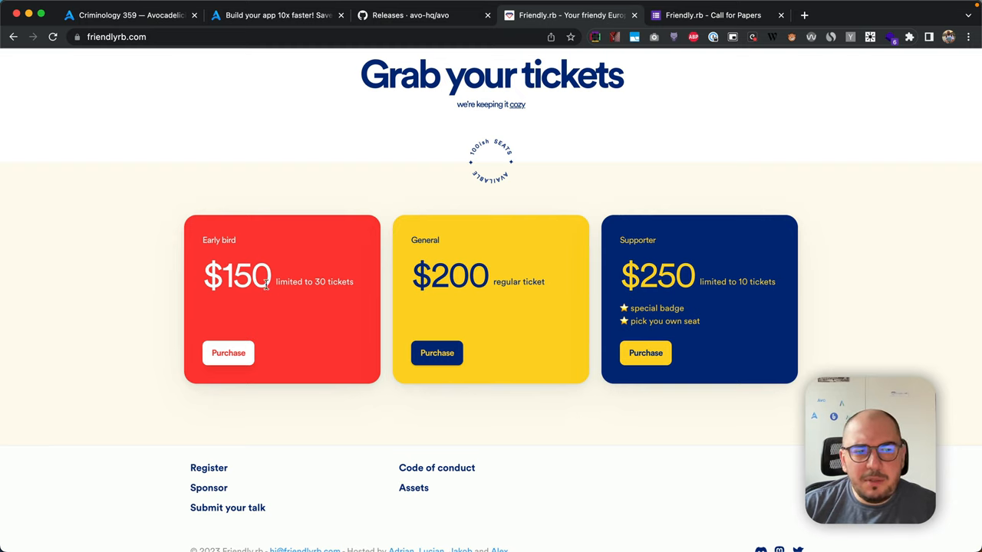
mouse_move(374, 302)
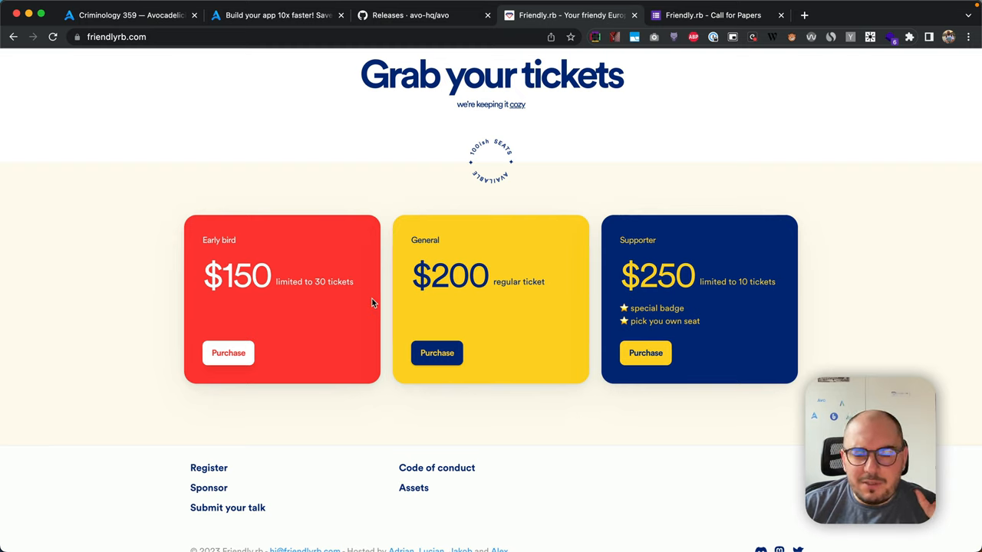
mouse_move(532, 321)
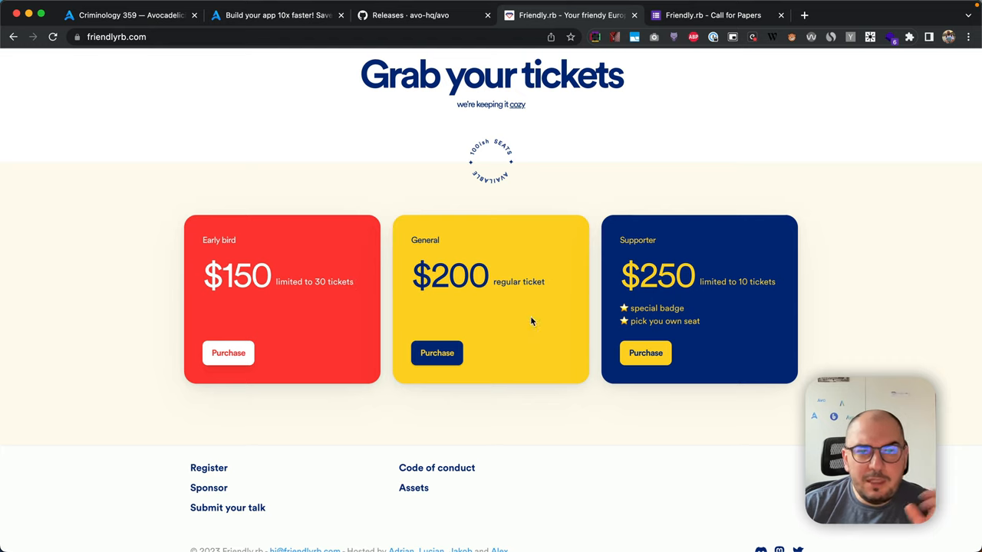
mouse_move(451, 274)
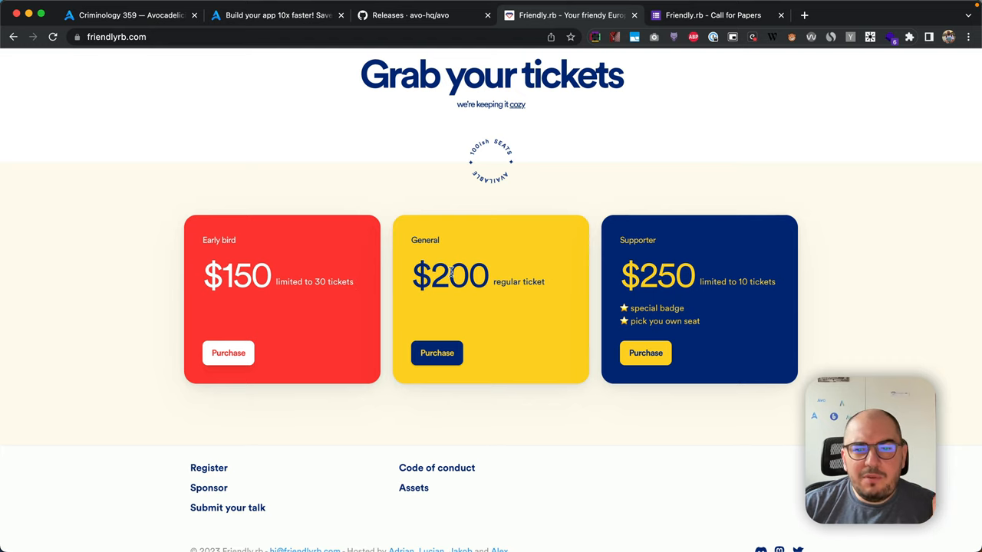
mouse_move(731, 293)
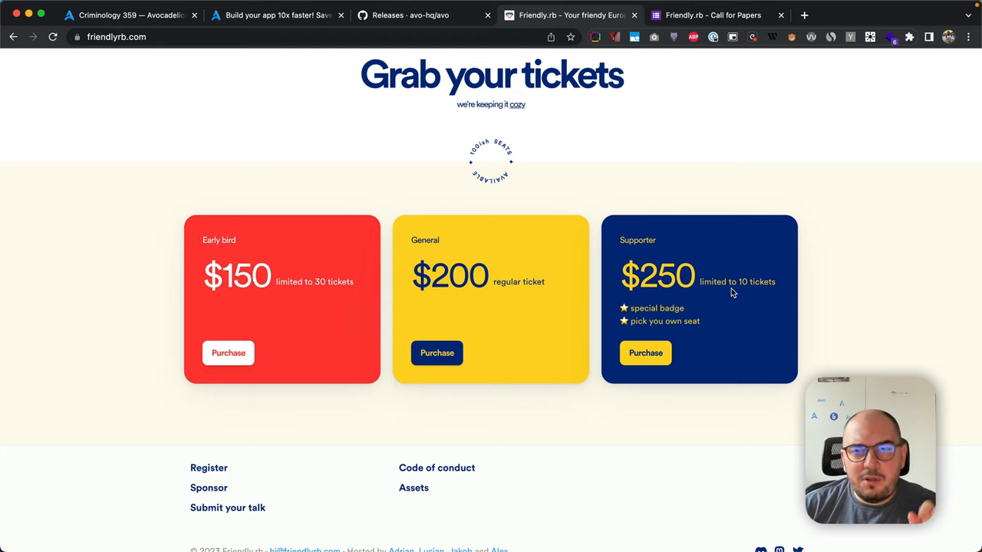
mouse_move(742, 245)
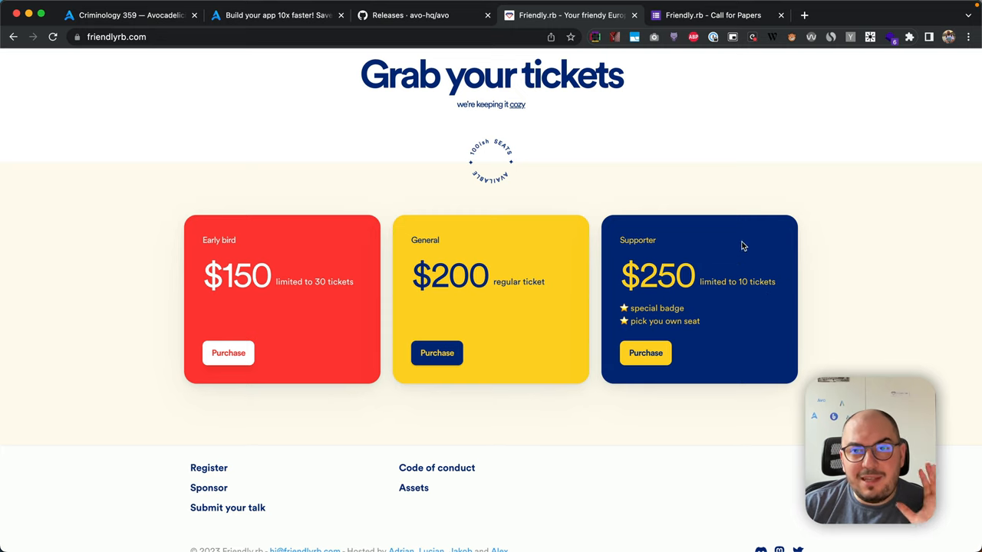
mouse_move(709, 315)
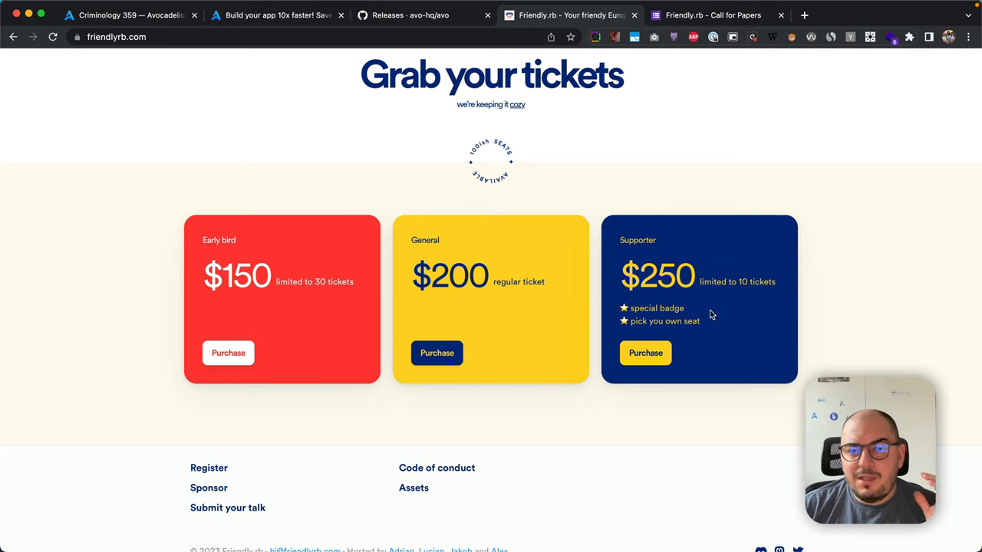
mouse_move(751, 317)
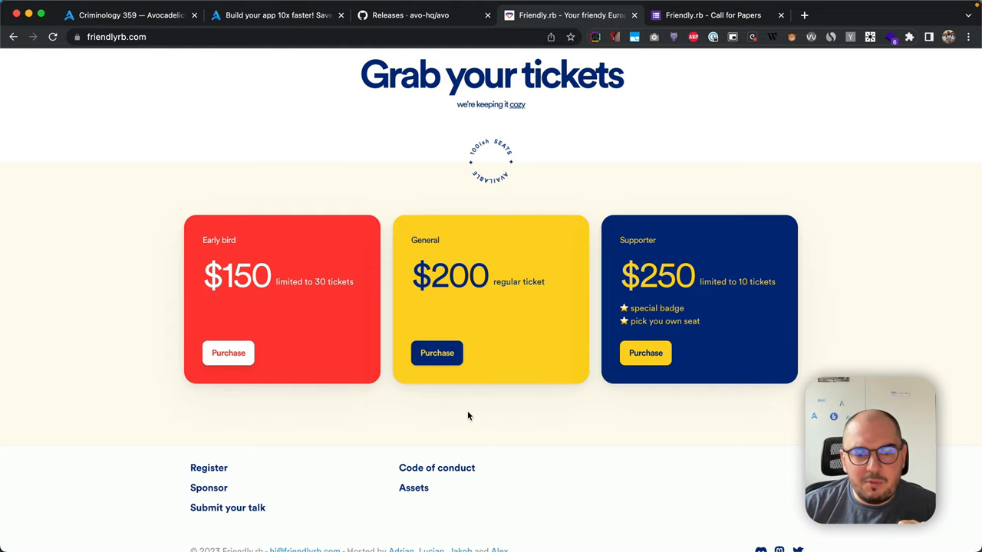
scroll("down", 3)
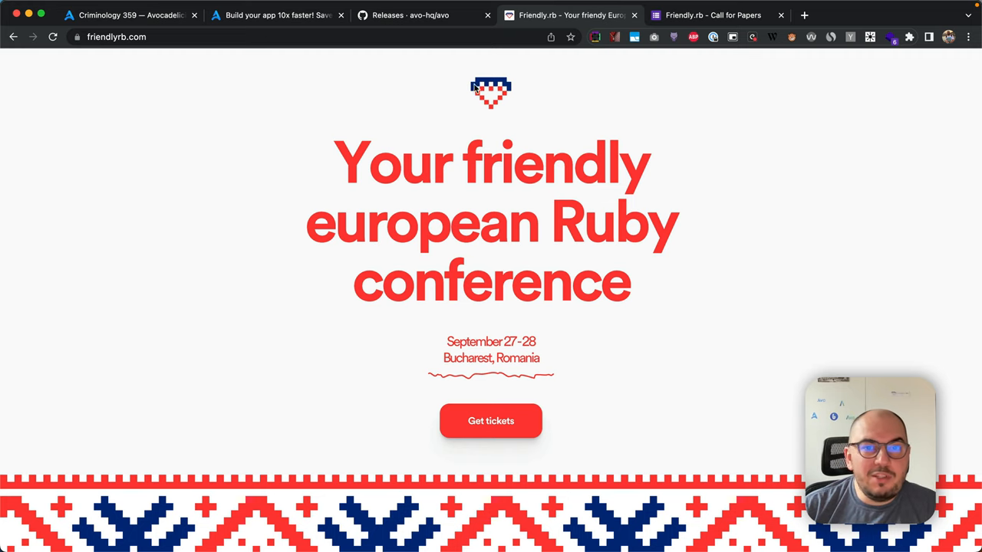
left_click(276, 15)
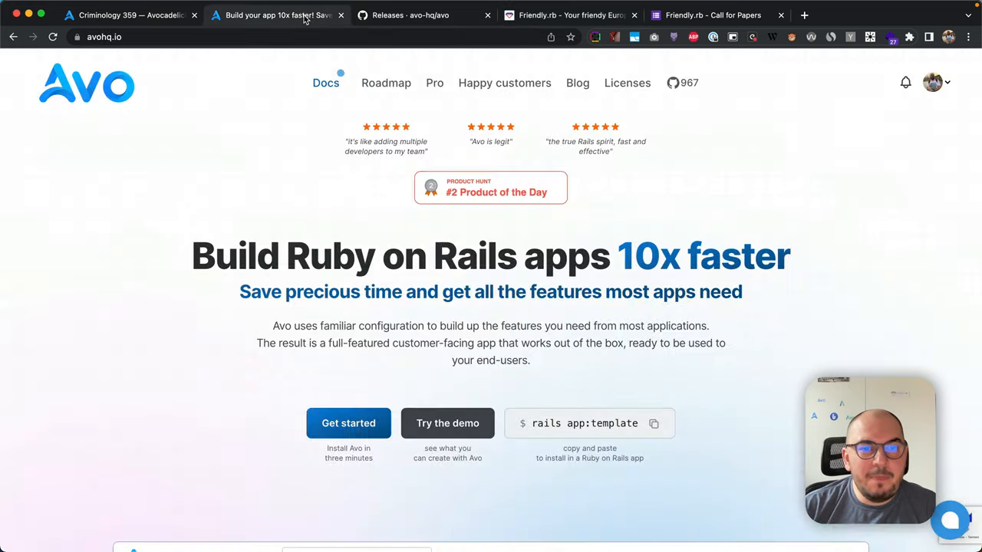